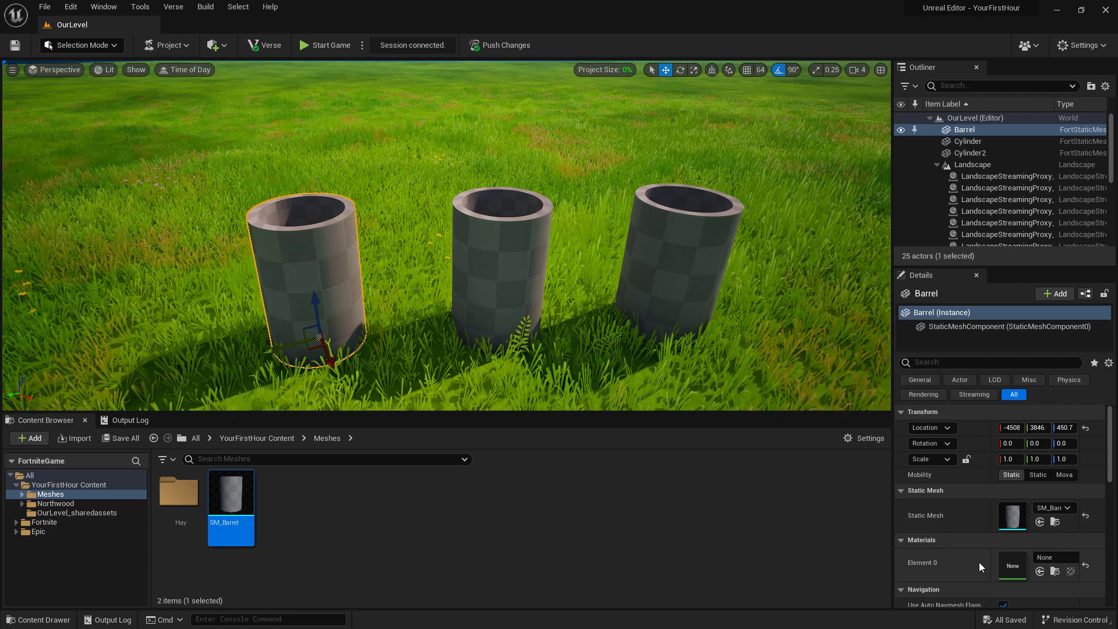
Create a new Material asset in the Meshes folder beside SM_Barrel
click(292, 507)
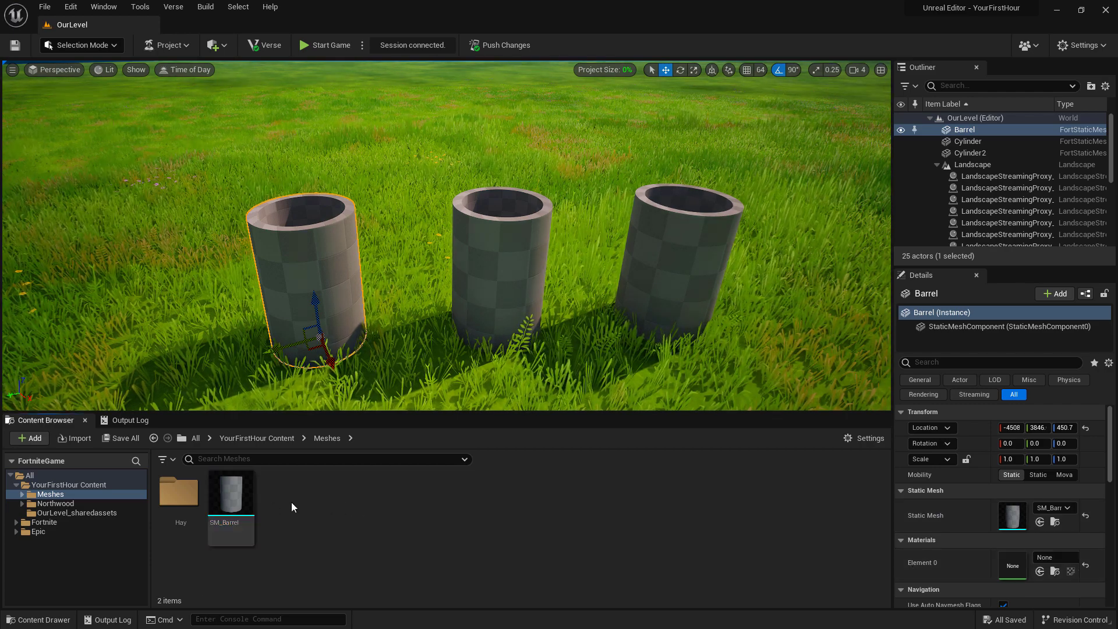
right_click(291, 507)
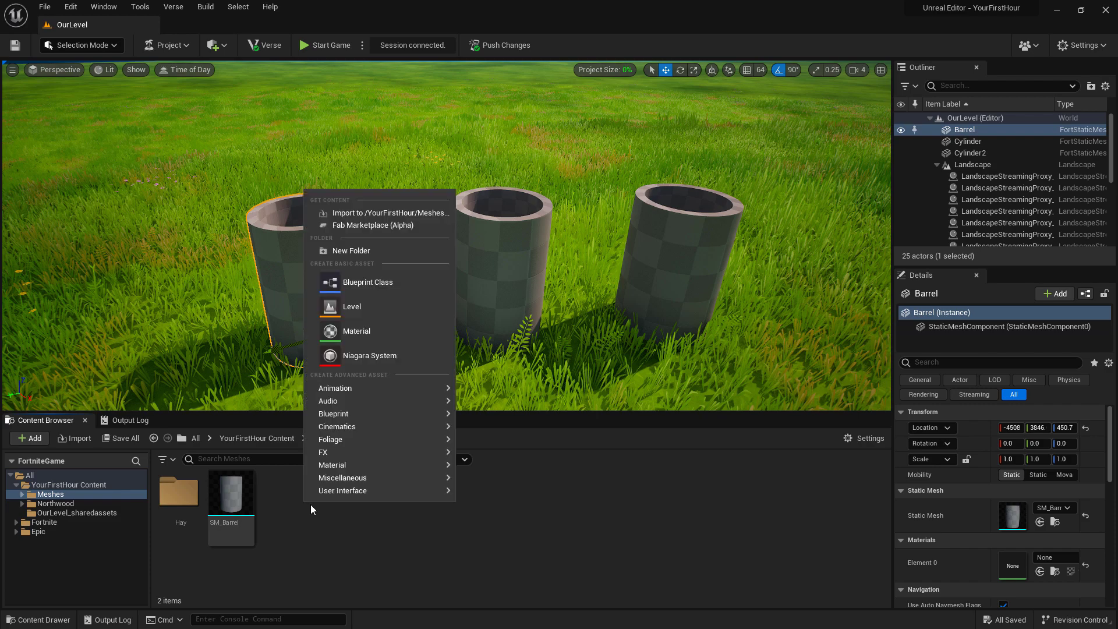
mouse_move(357, 331)
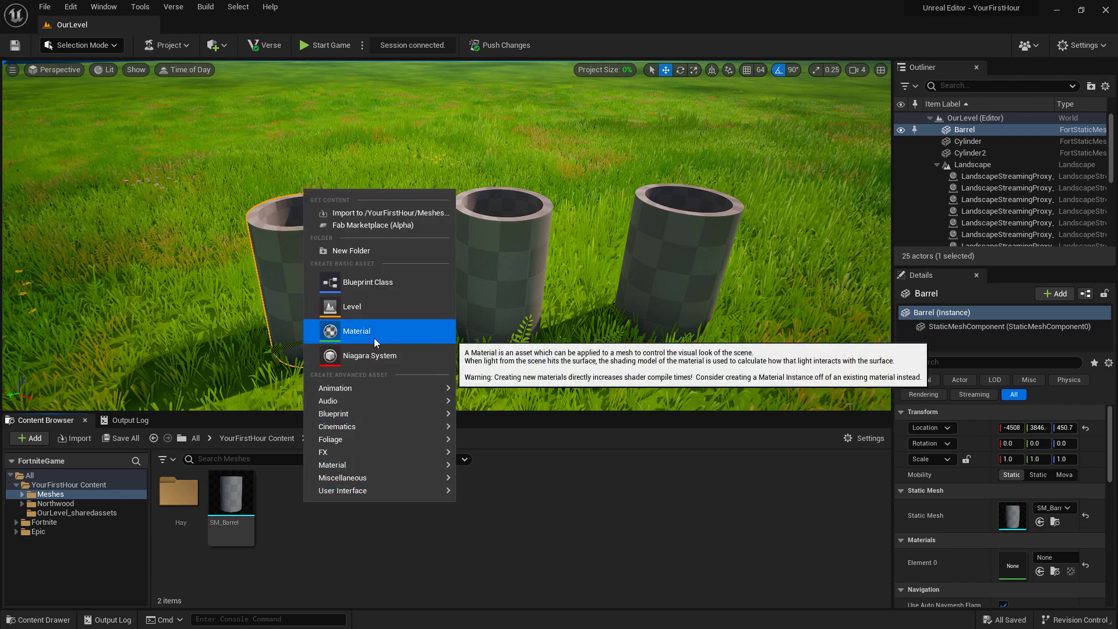
click(356, 331)
text(Mat_)
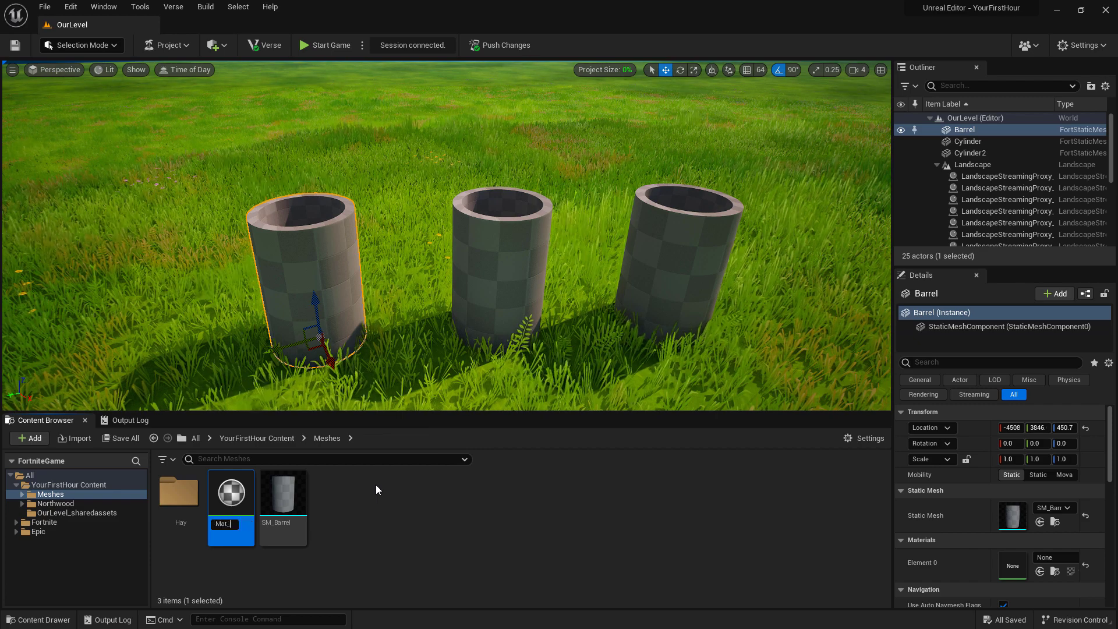
Open Mat_Barrel in the Material Editor, keeping Material Domain as Surface
double_click(231, 491)
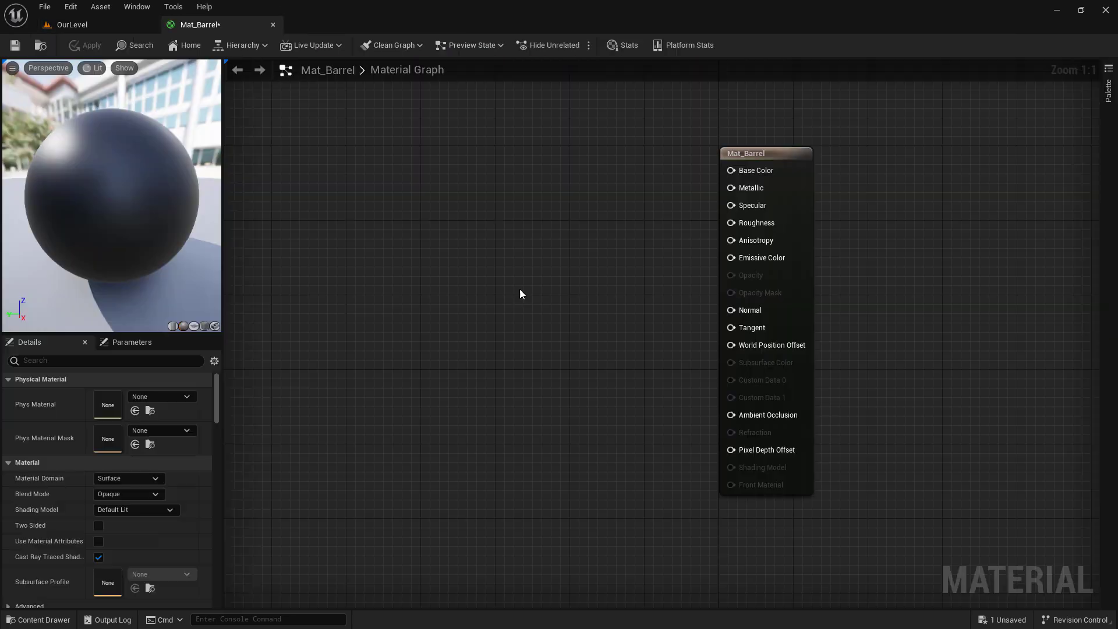
mouse_move(539, 233)
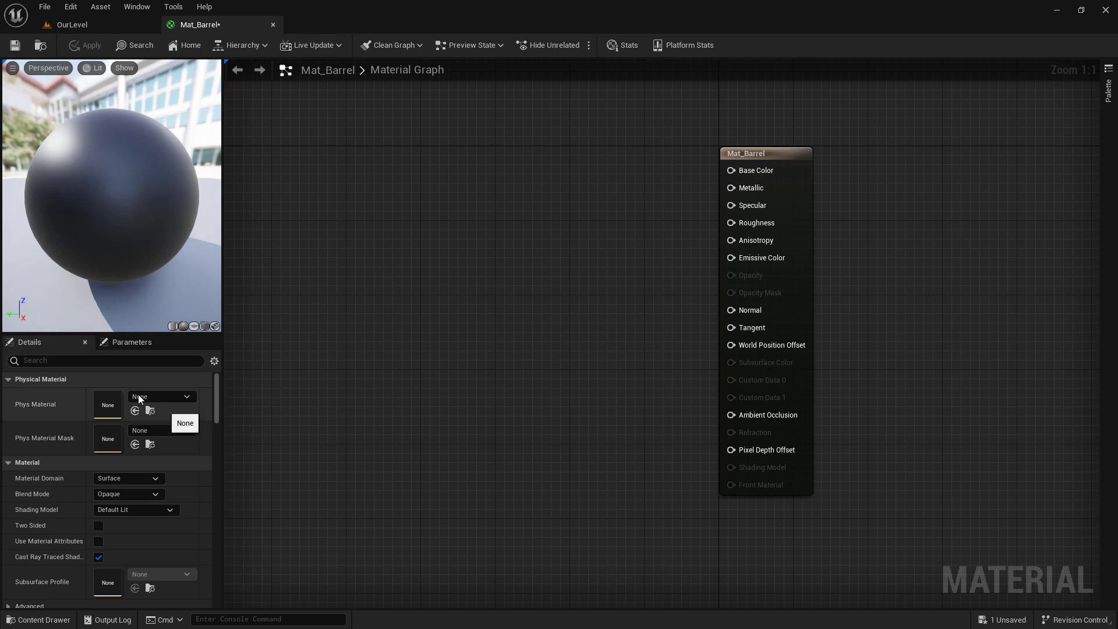
click(128, 477)
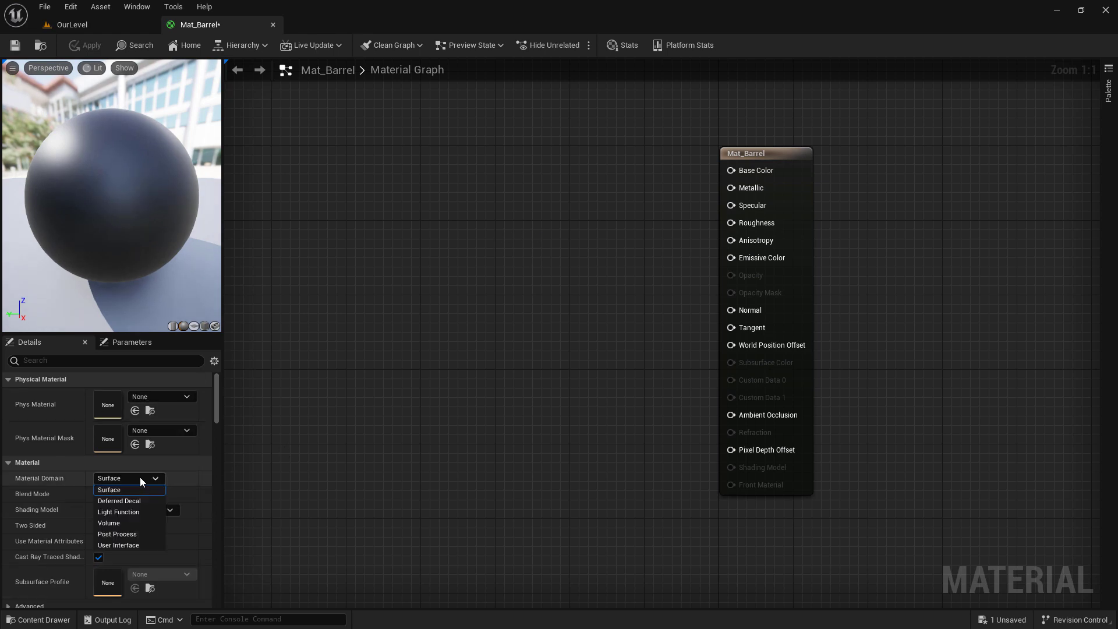
click(108, 490)
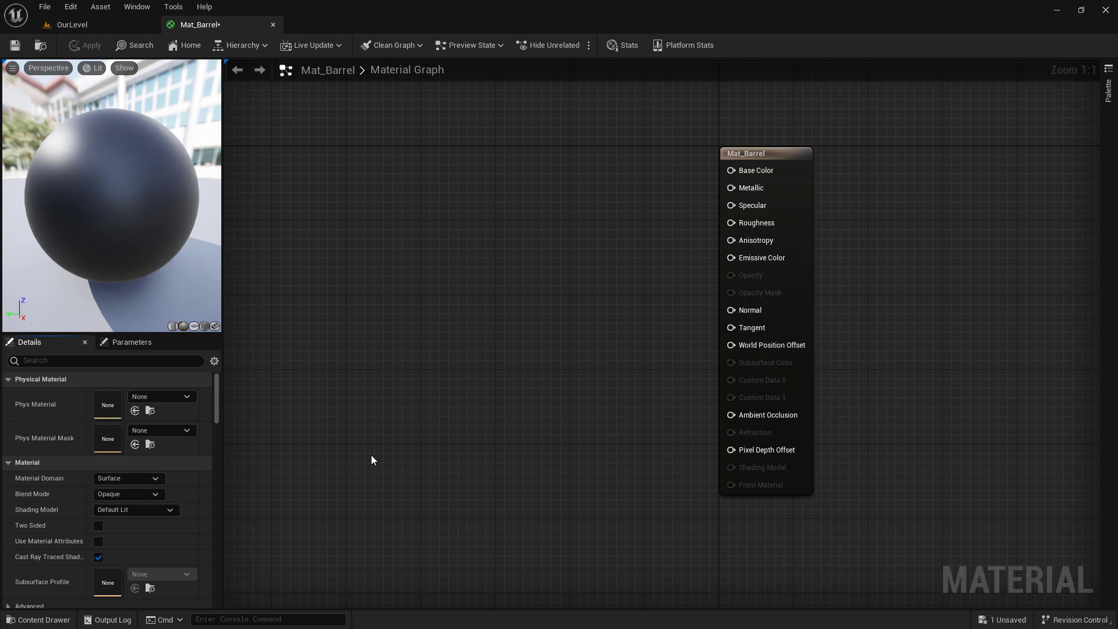
mouse_move(716, 197)
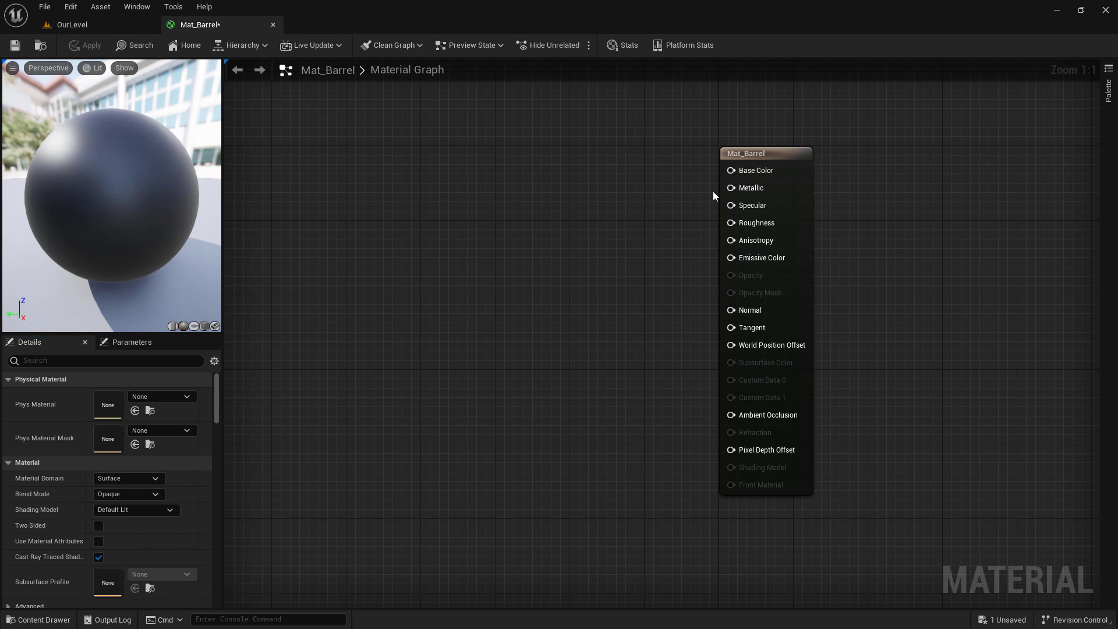
click(766, 152)
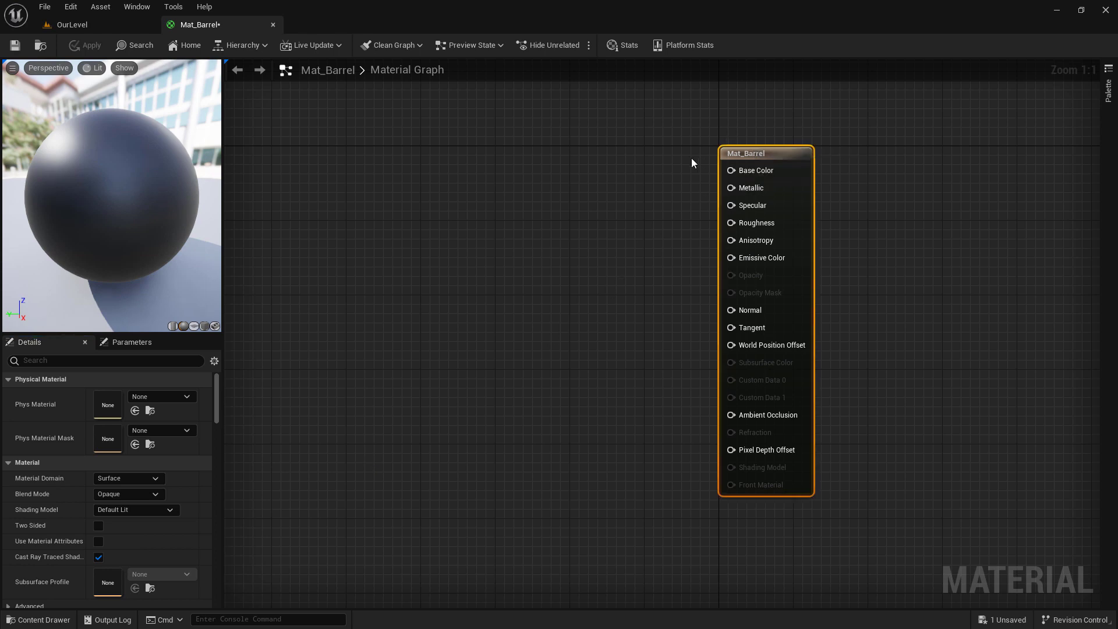
click(578, 239)
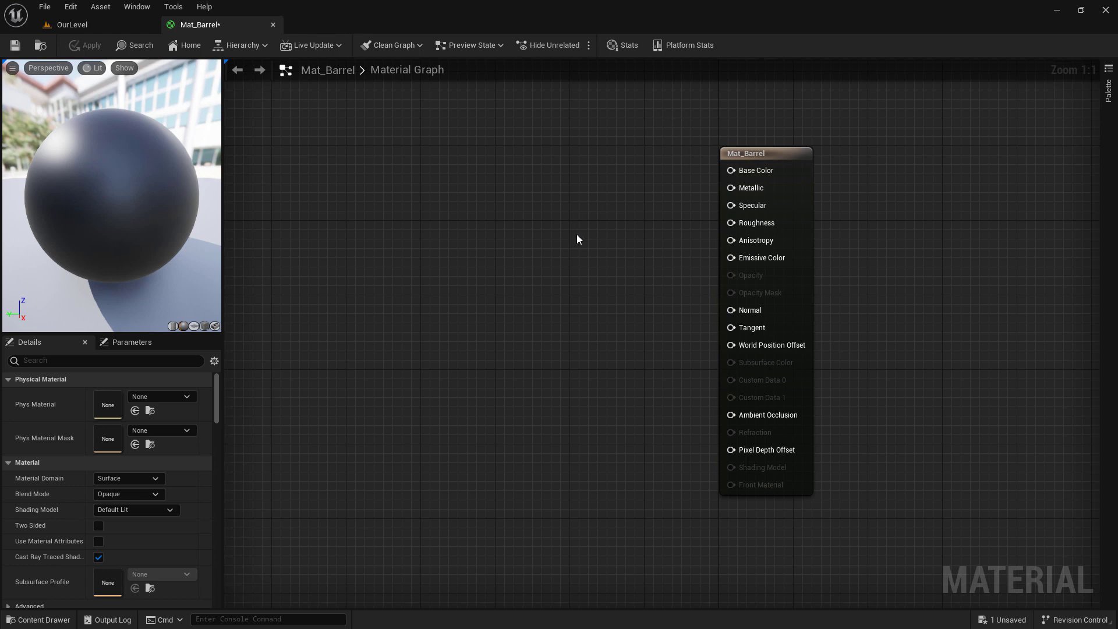
mouse_move(575, 244)
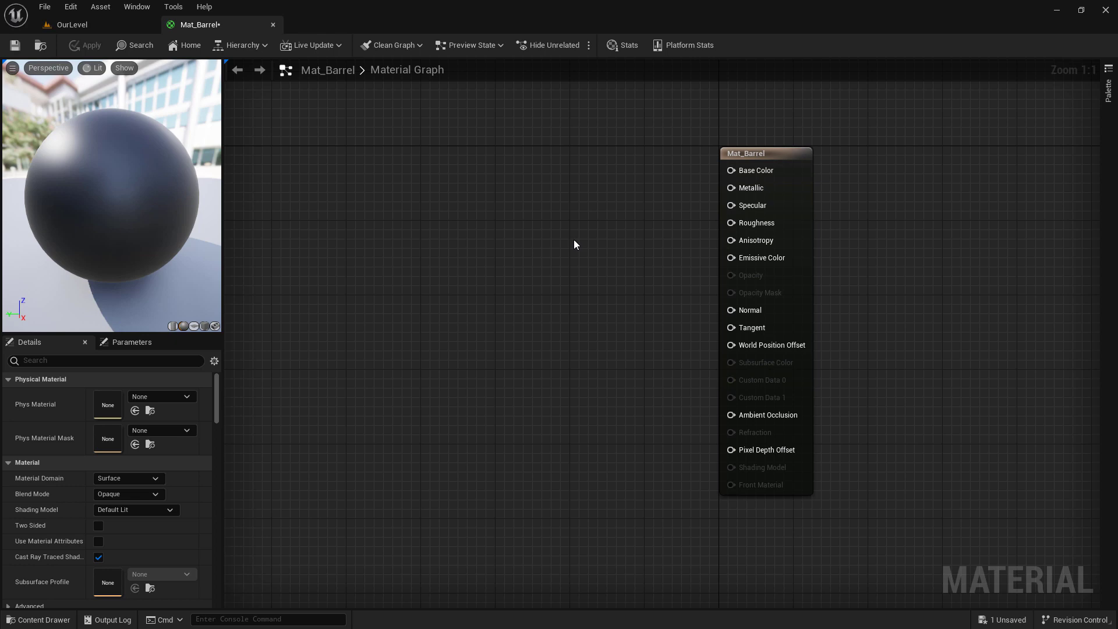
mouse_move(443, 188)
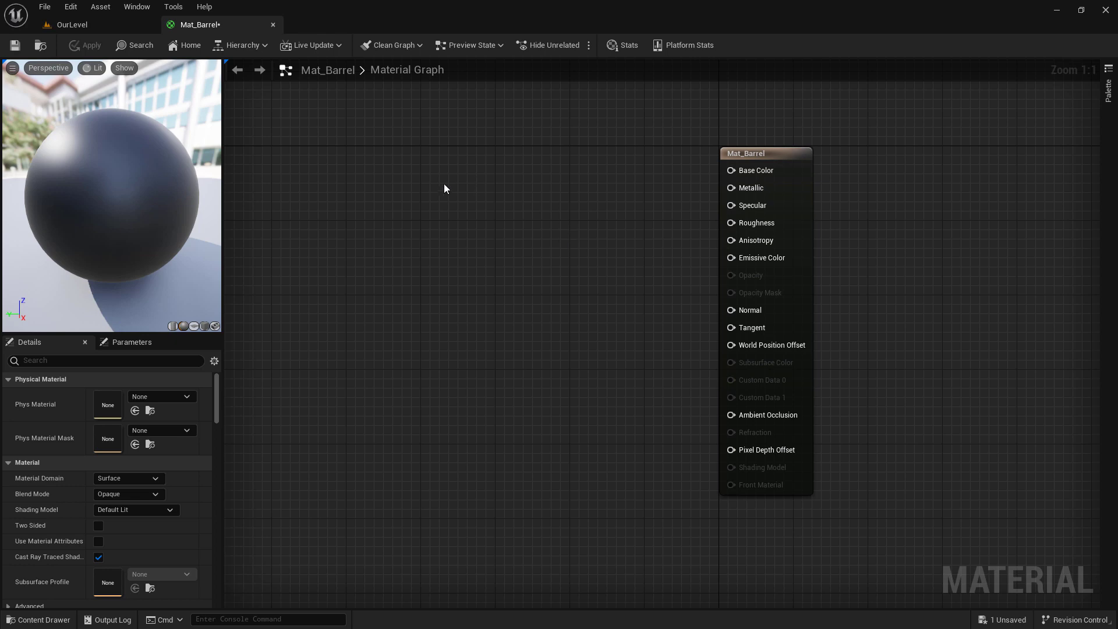
mouse_move(434, 181)
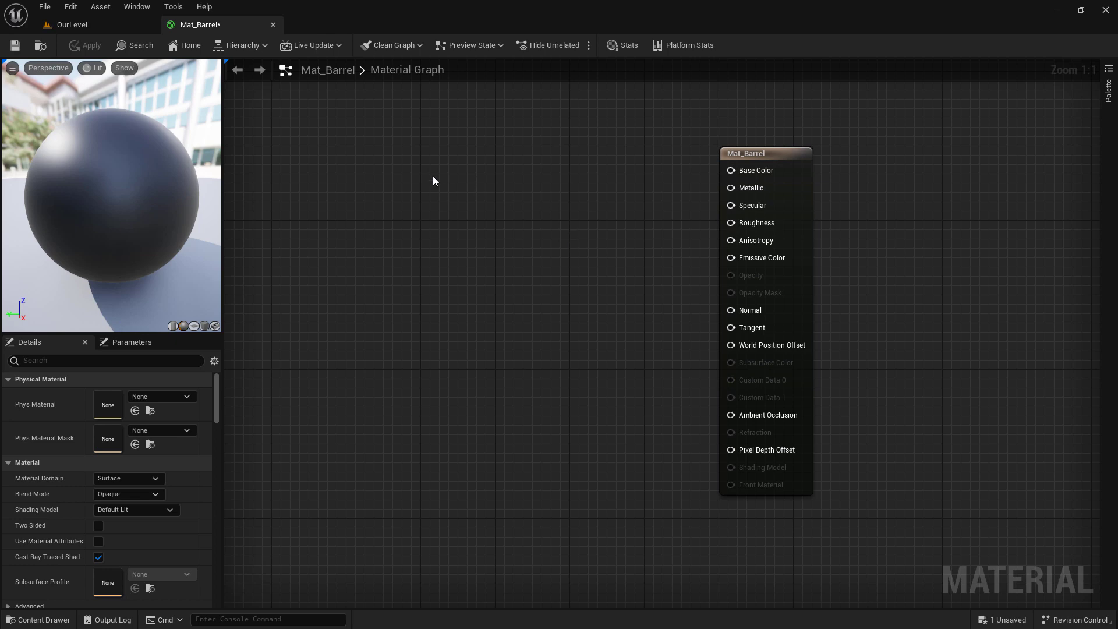
mouse_move(410, 177)
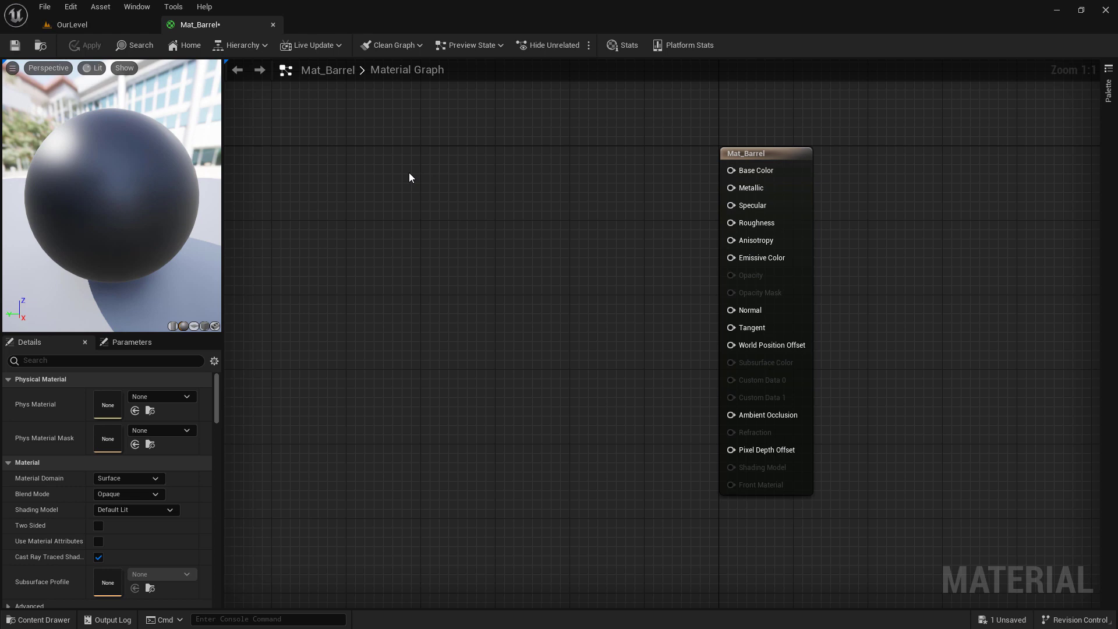
Add a Constant3Vector set to pink and wire it into Base Color
click(410, 178)
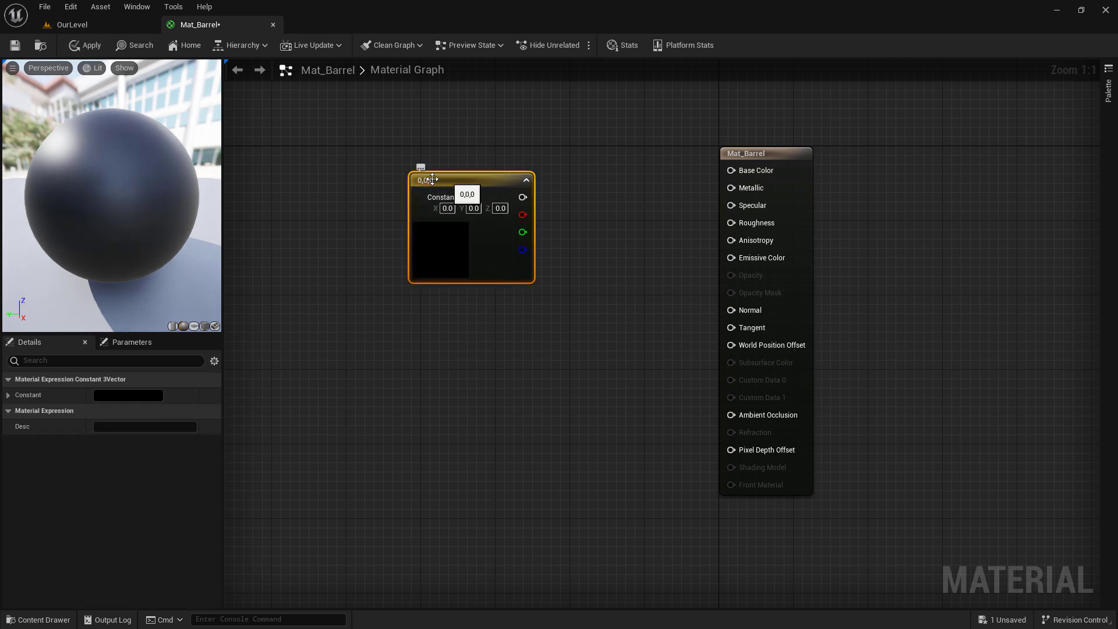
mouse_move(534, 230)
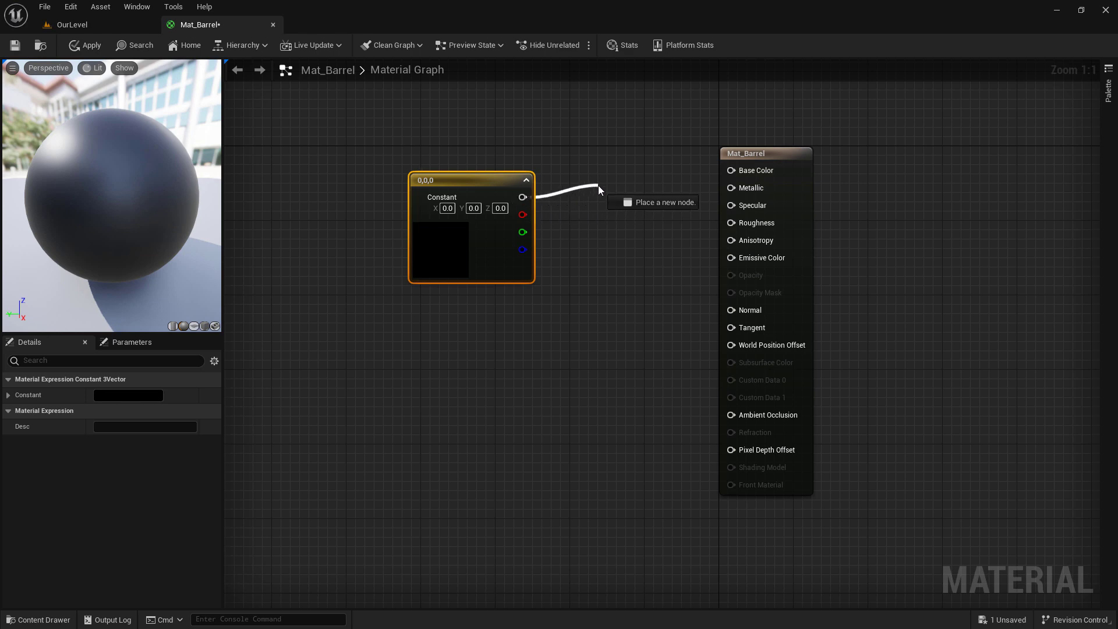
mouse_move(752, 170)
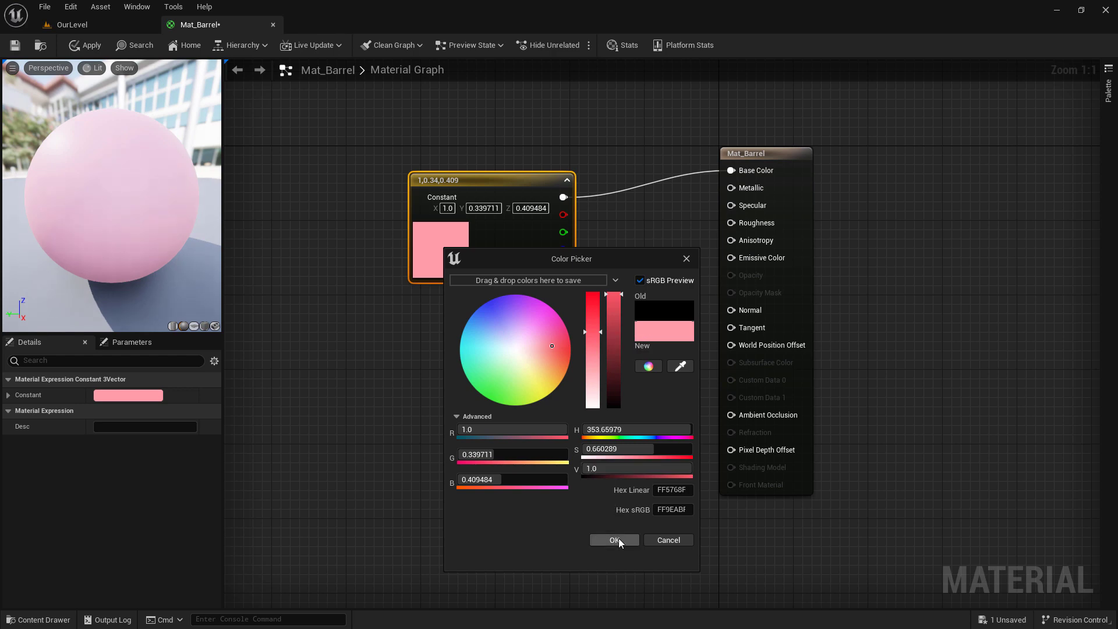
click(614, 539)
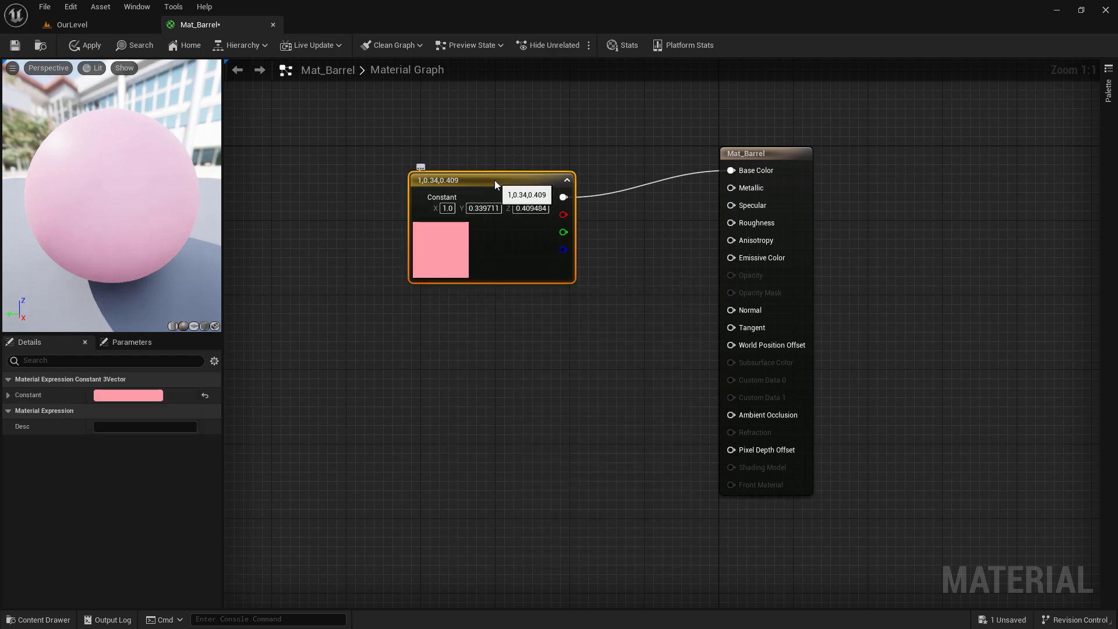
mouse_move(615, 130)
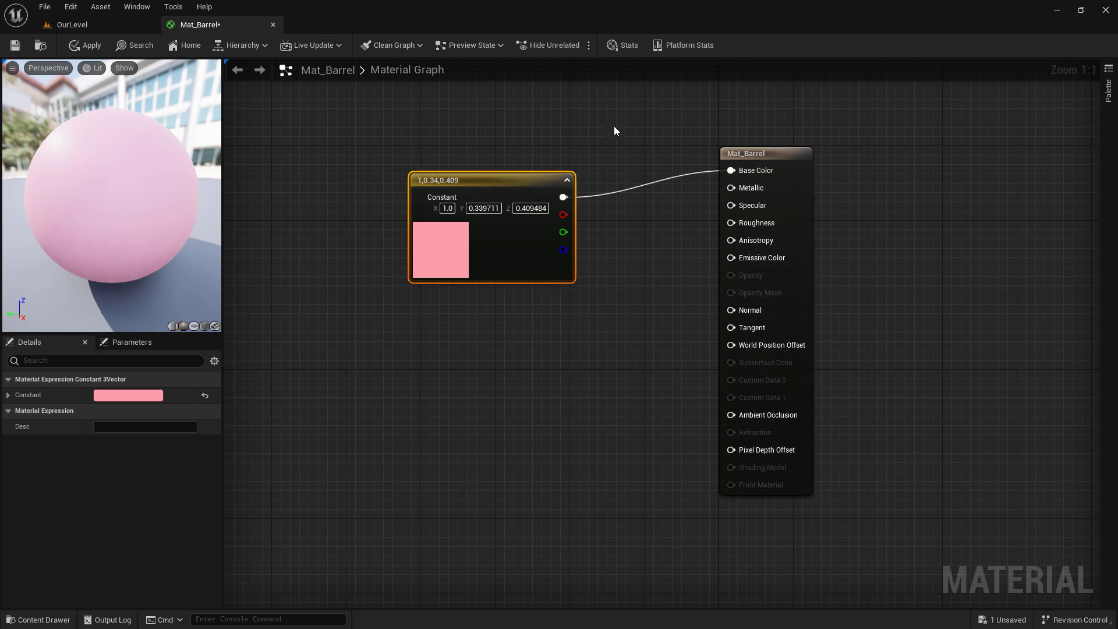
Set Mat_Barrel's Blend Mode to Translucent in the result node's Details
click(765, 153)
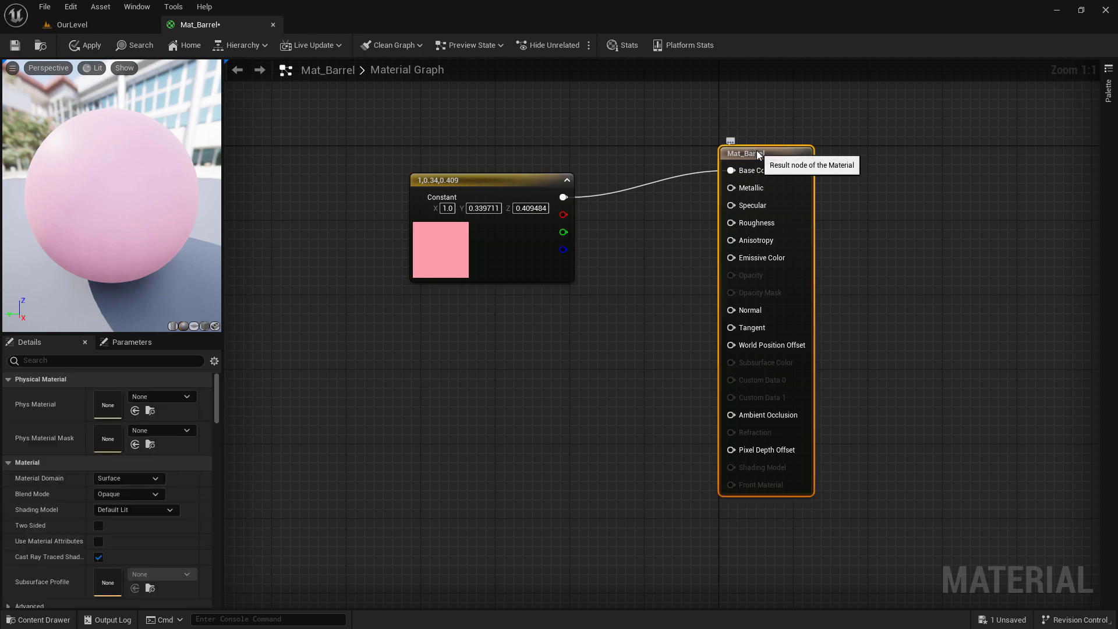
mouse_move(850, 222)
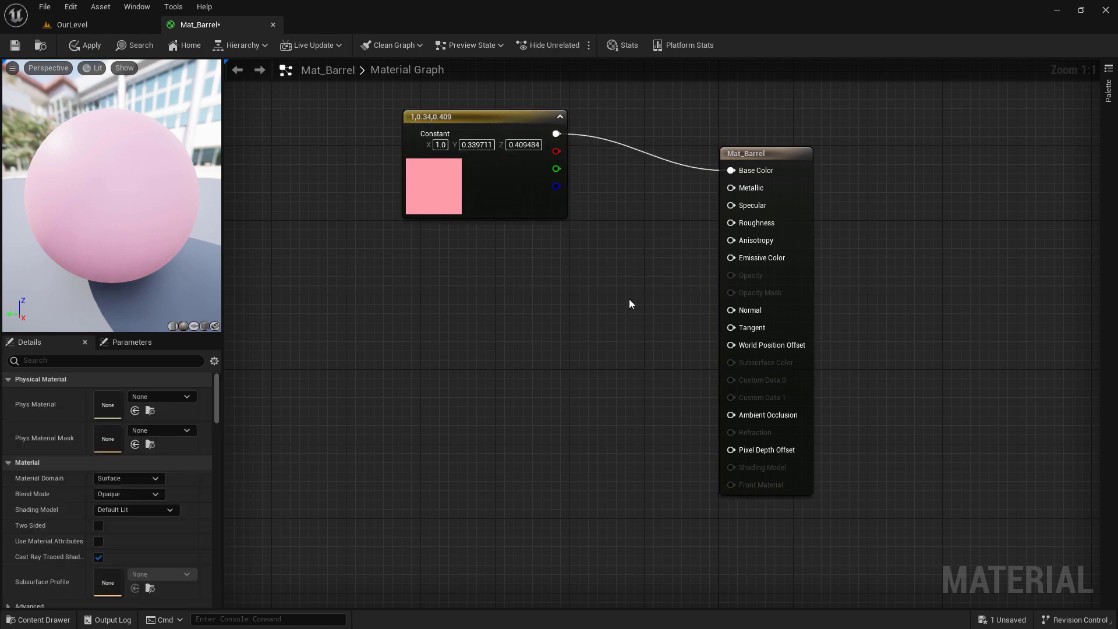
mouse_move(679, 193)
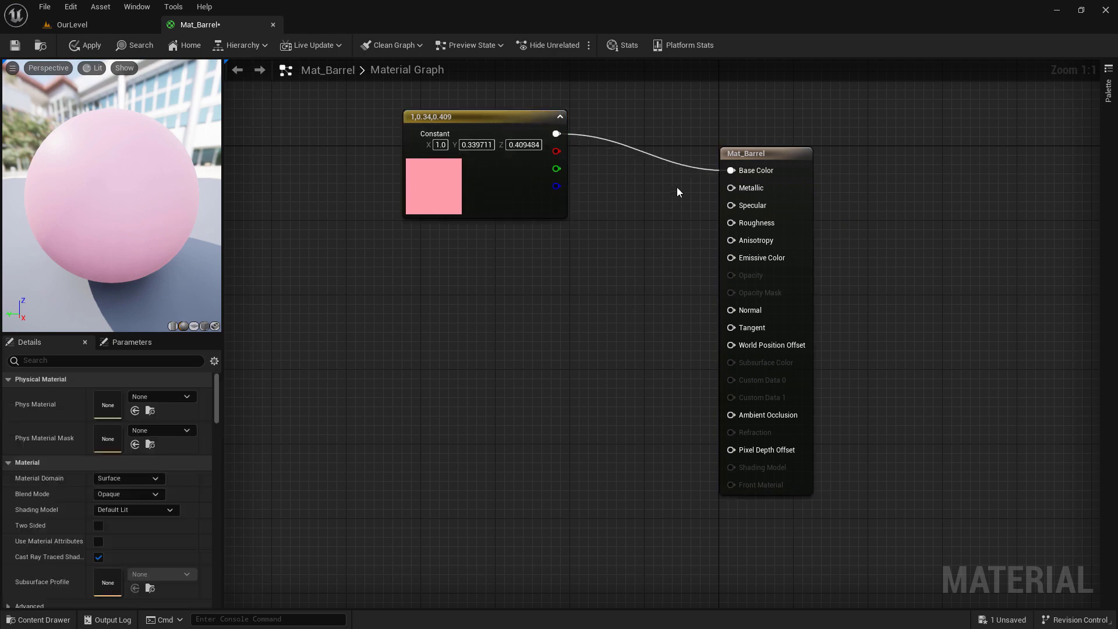
mouse_move(699, 119)
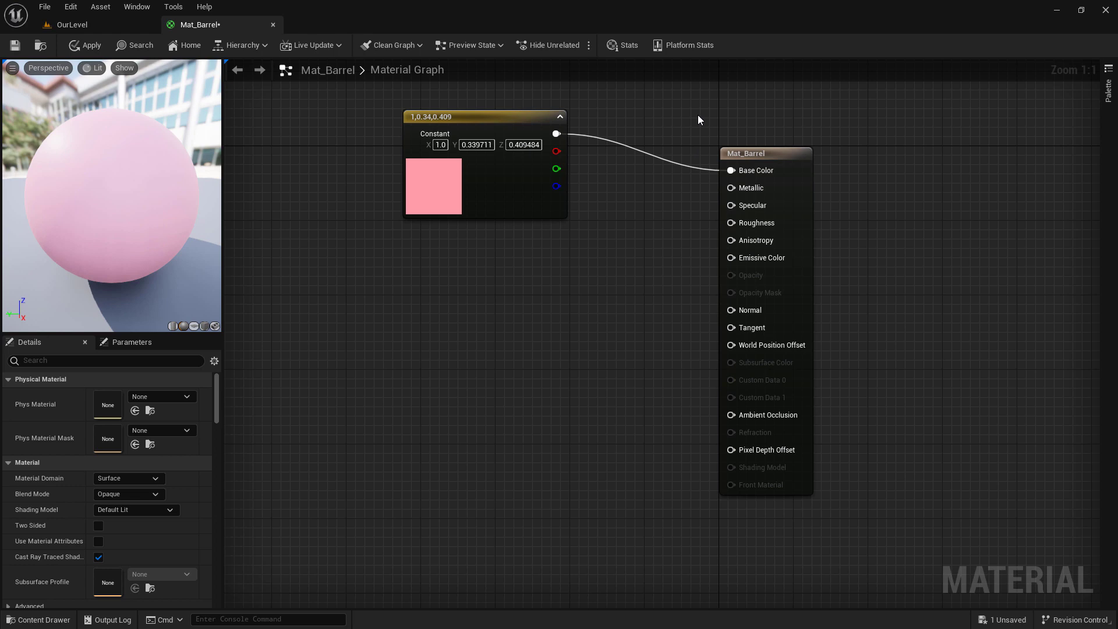
mouse_move(658, 287)
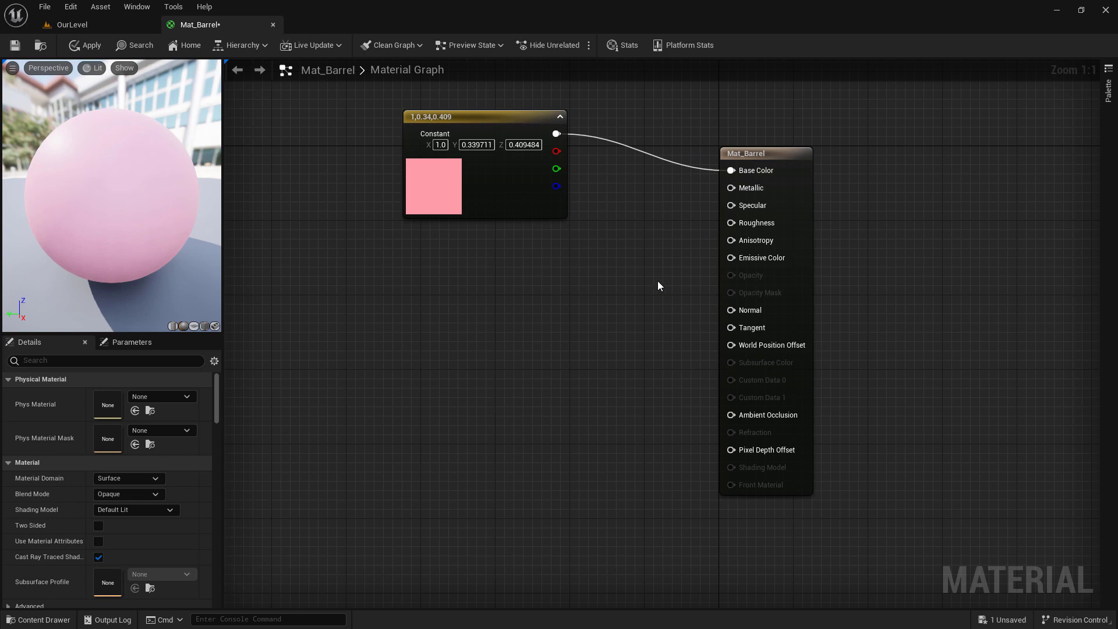
mouse_move(730, 298)
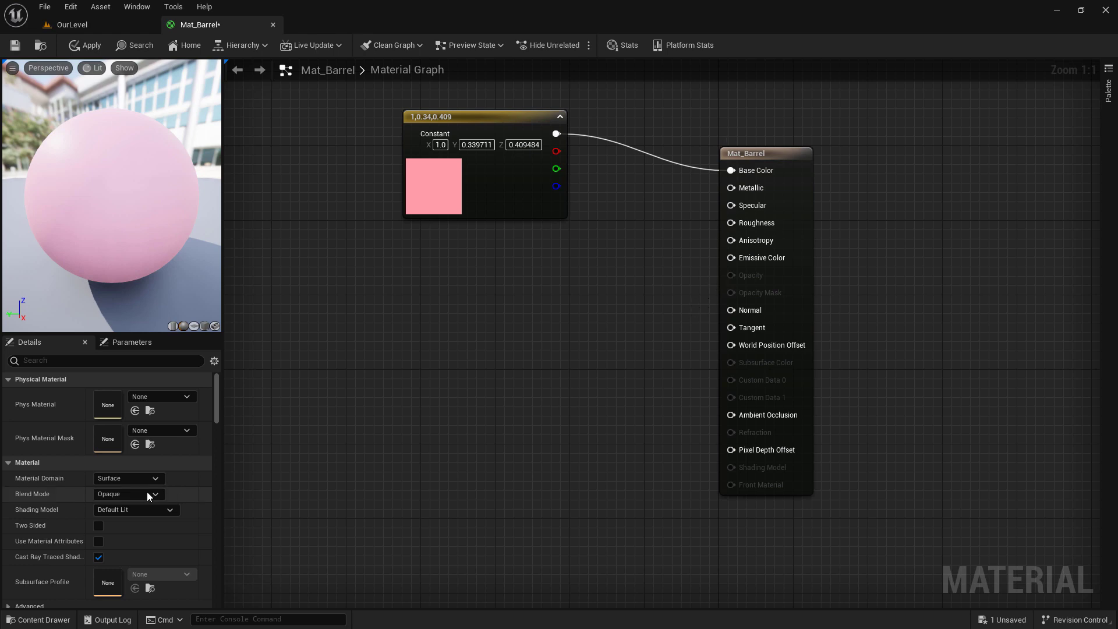
click(129, 494)
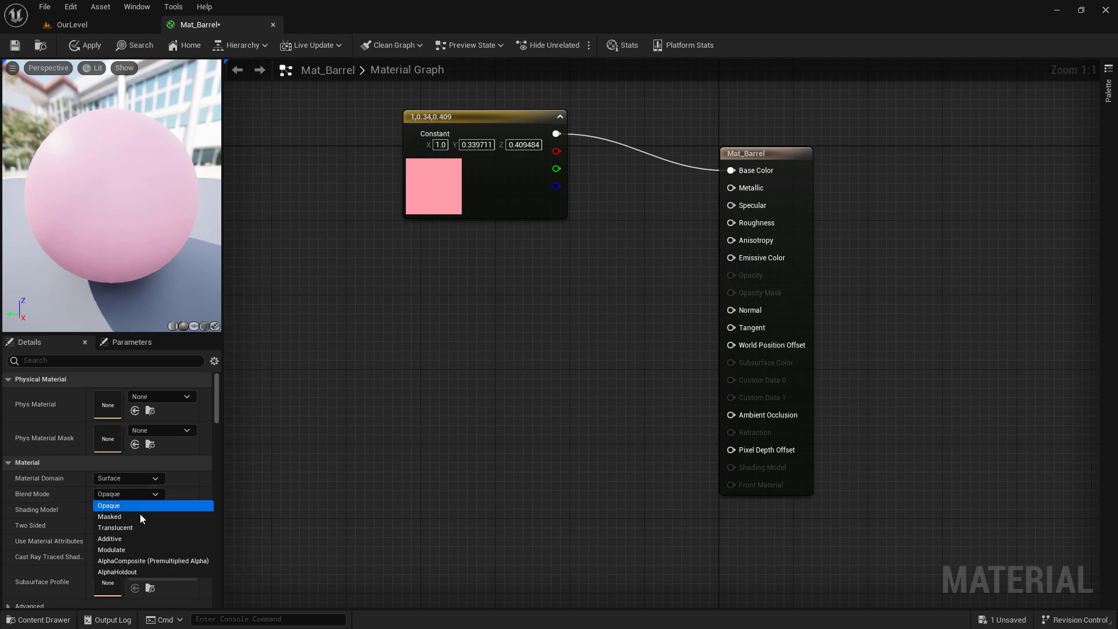
click(116, 526)
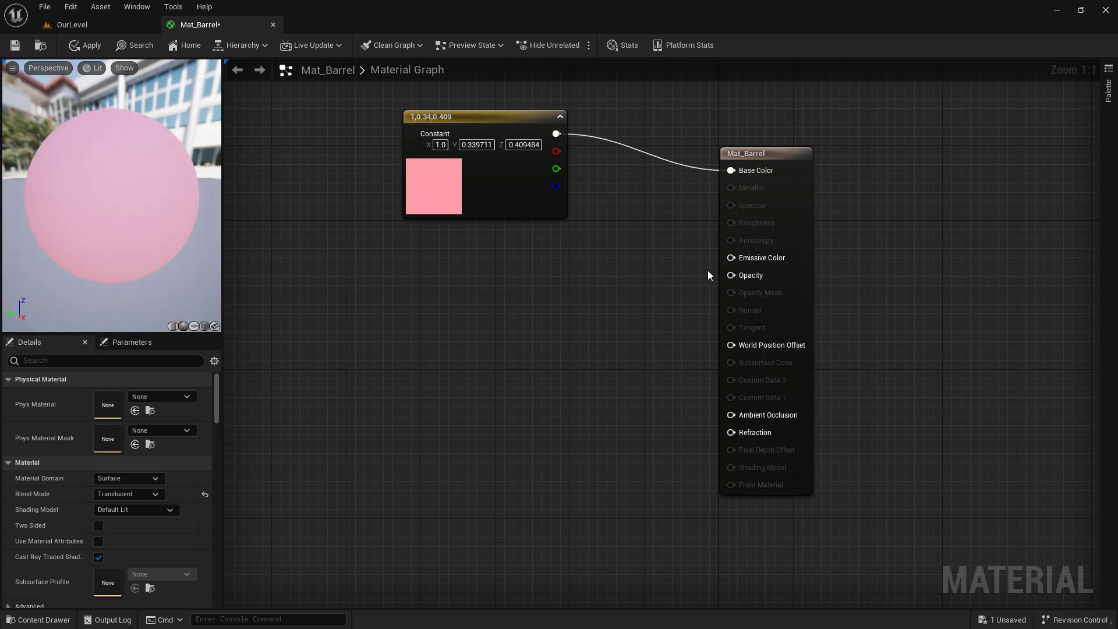
click(128, 494)
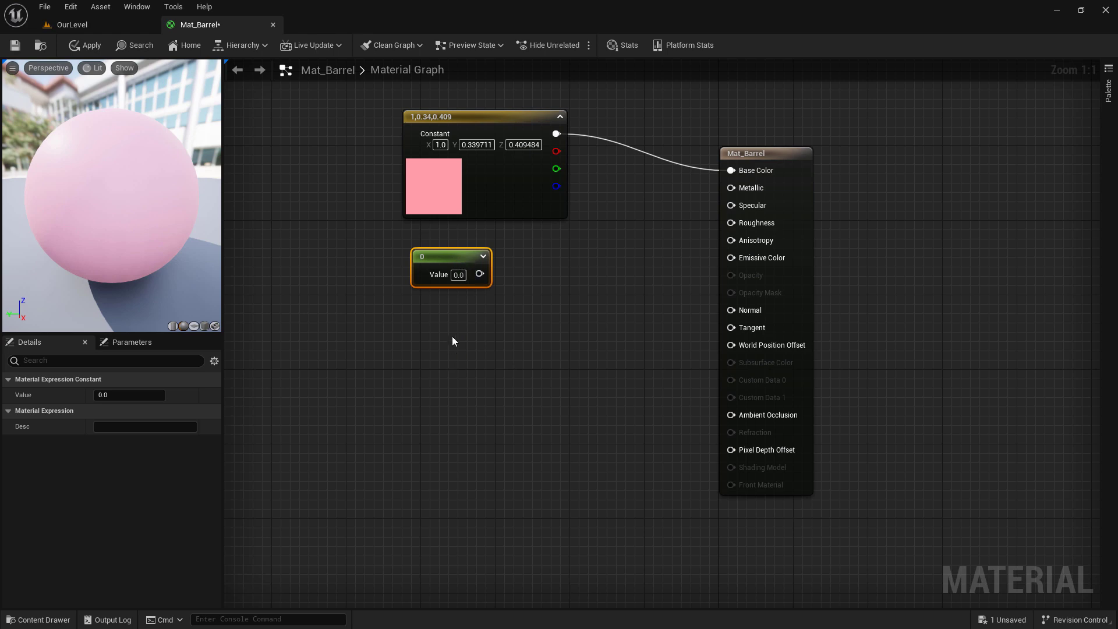
mouse_move(451, 335)
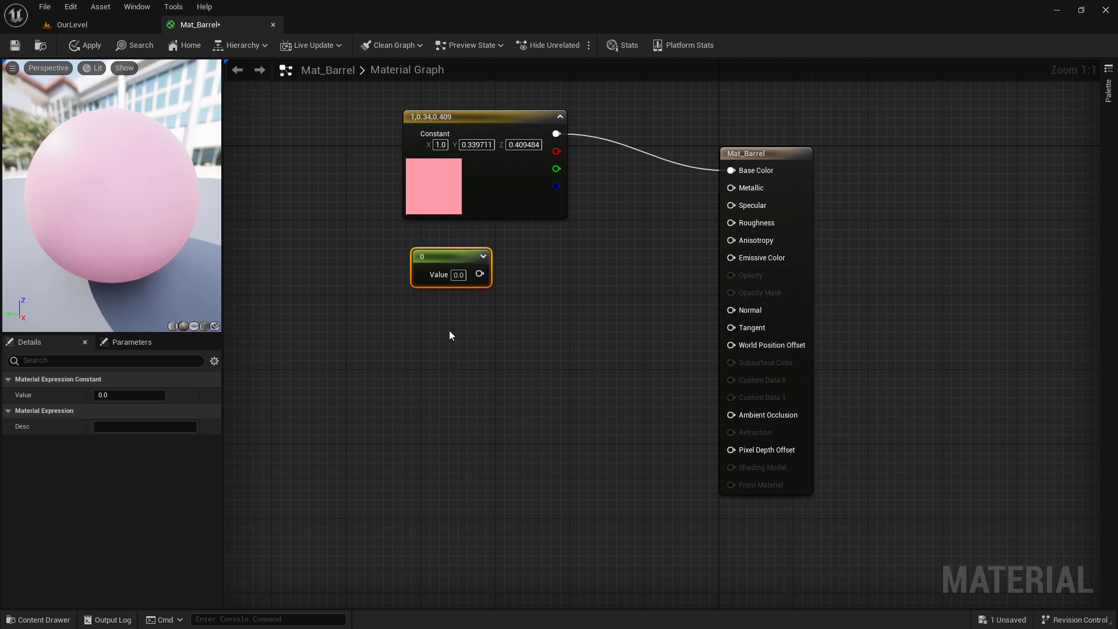
mouse_move(481, 326)
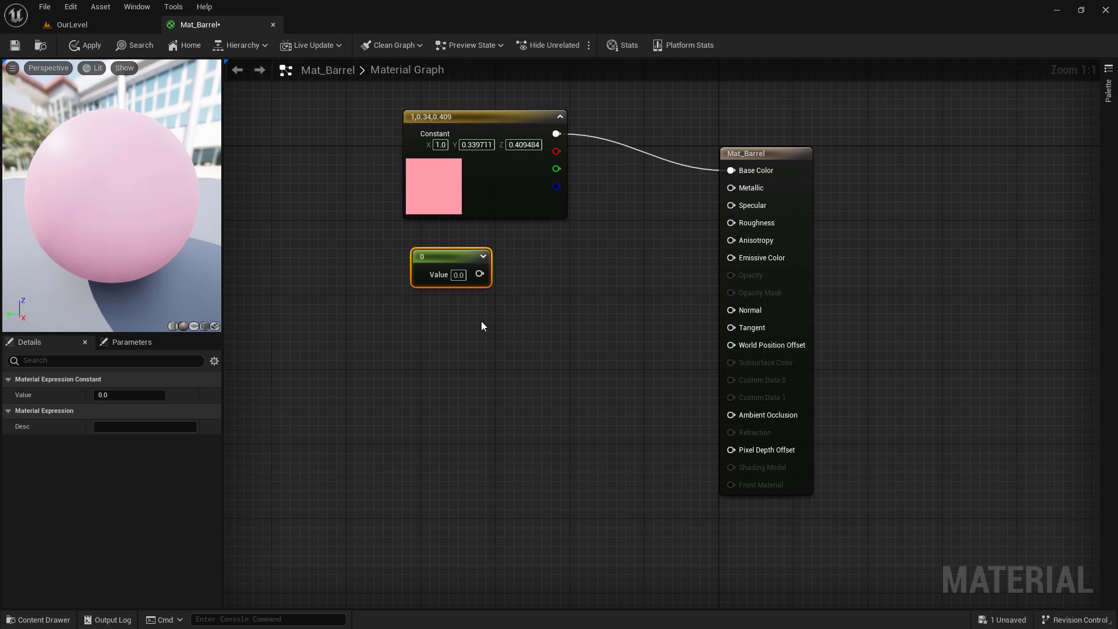
mouse_move(511, 282)
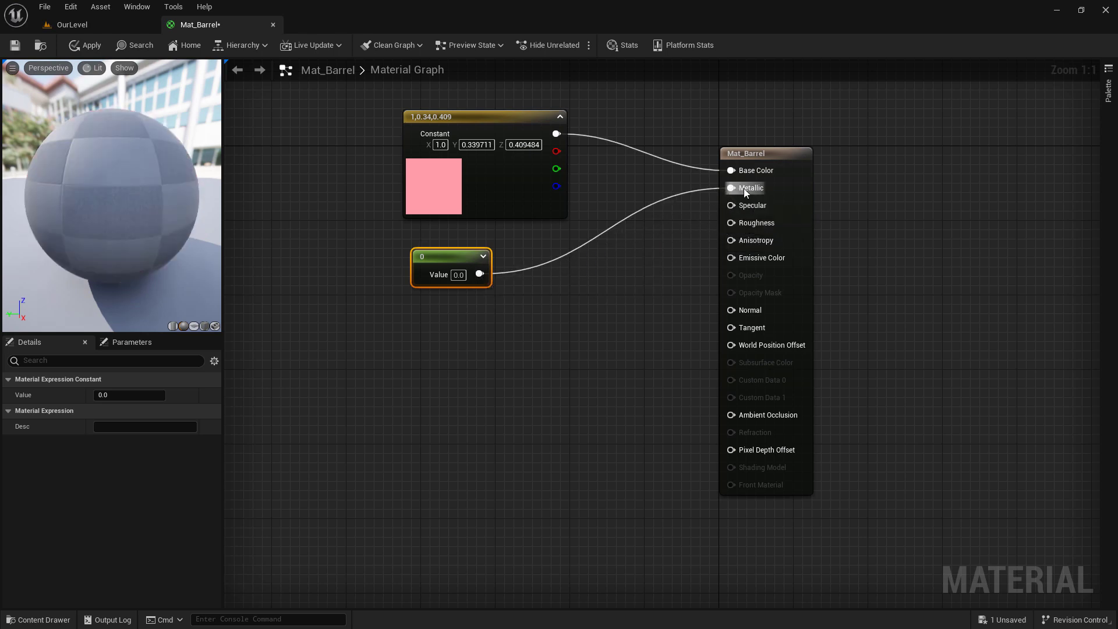
Wire the scalar constant to Metallic and set its value to 1.0
click(732, 188)
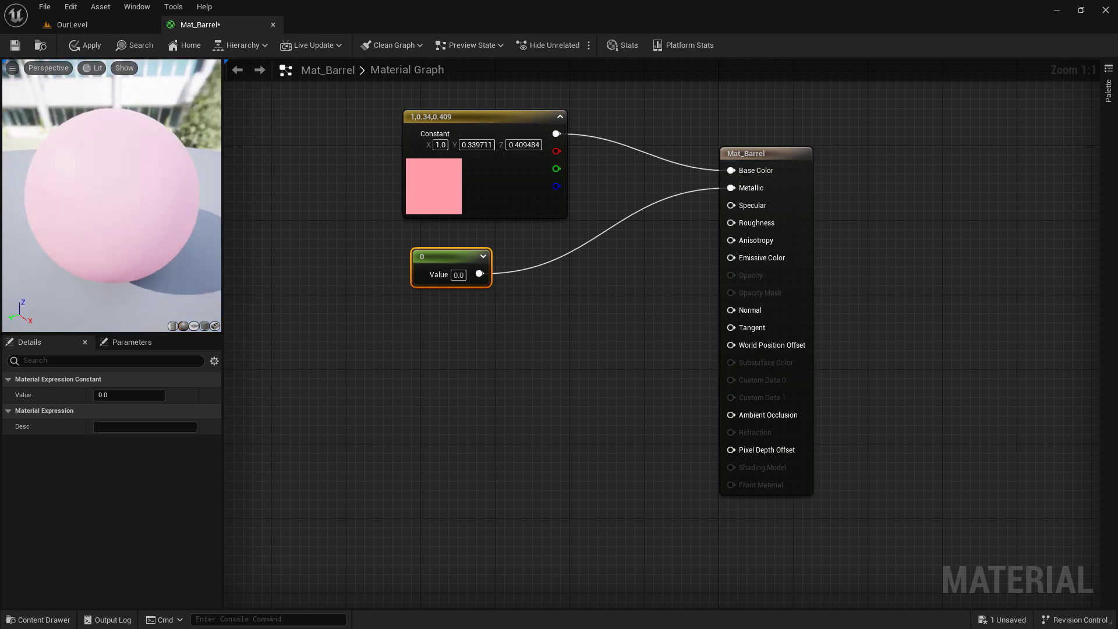
double_click(458, 275)
text(1)
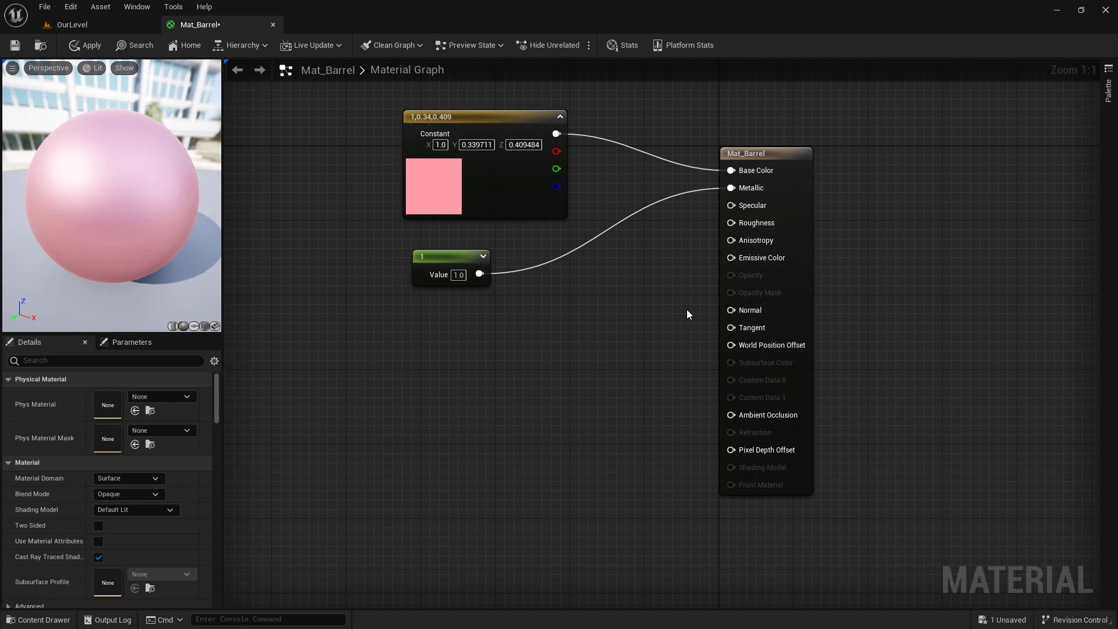
mouse_move(639, 336)
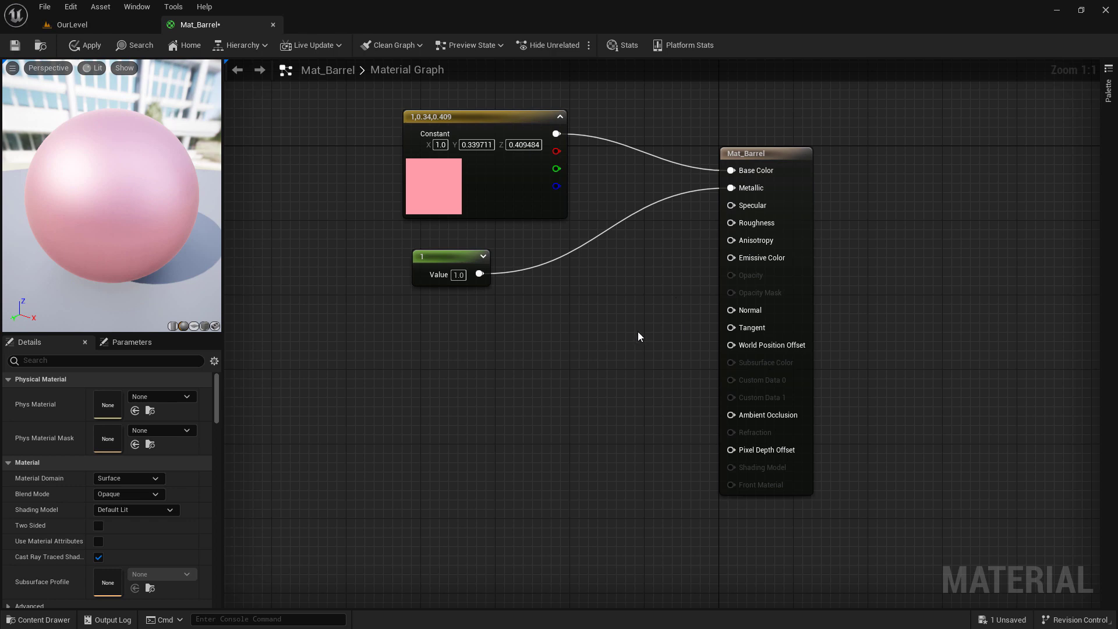
mouse_move(563, 294)
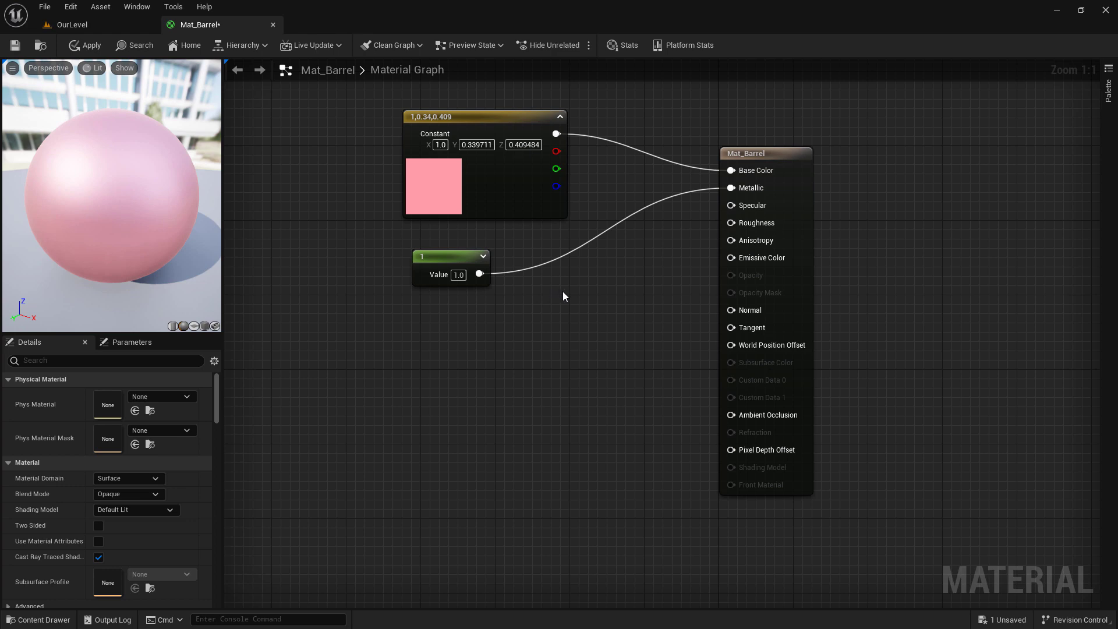
Replace the constants with a Texture Sample of Old Log Facade D feeding Base Color
drag(564, 296, 366, 104)
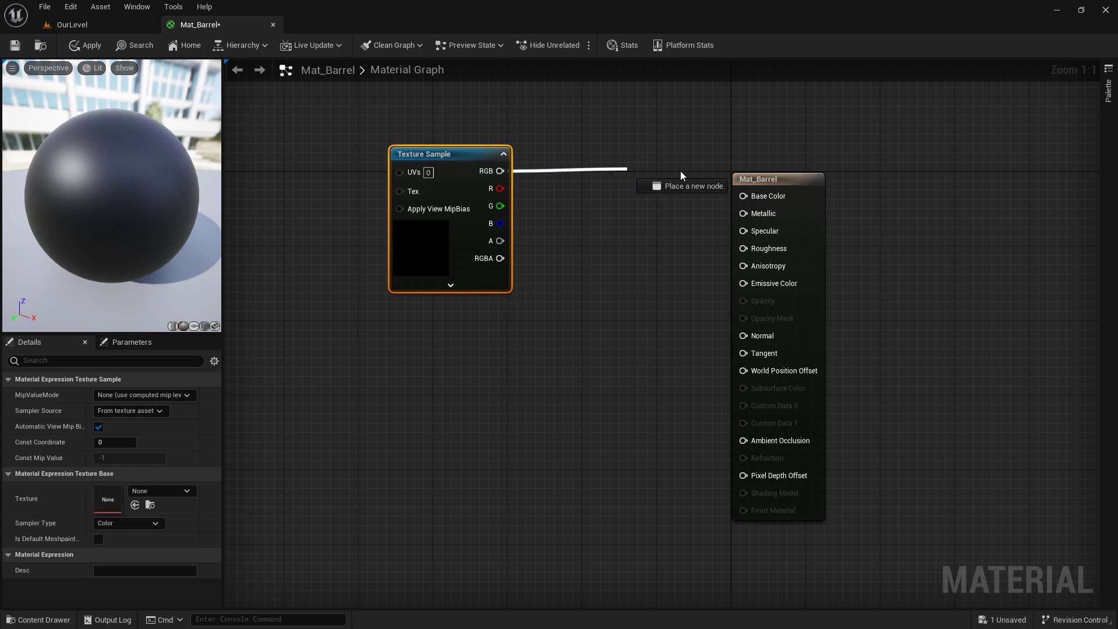
click(627, 45)
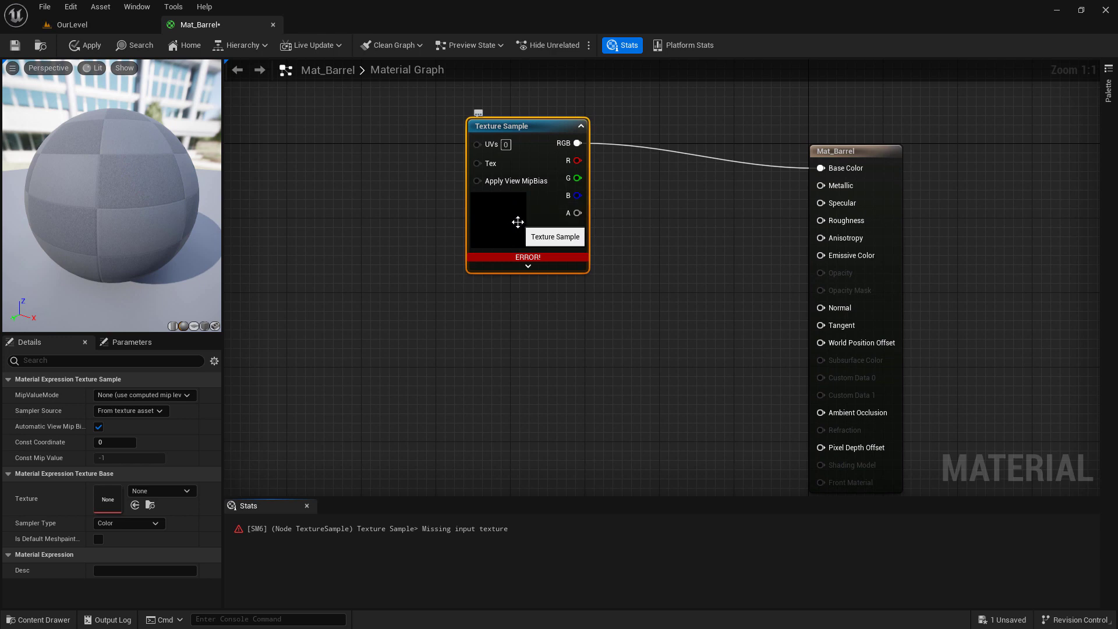
mouse_move(249, 418)
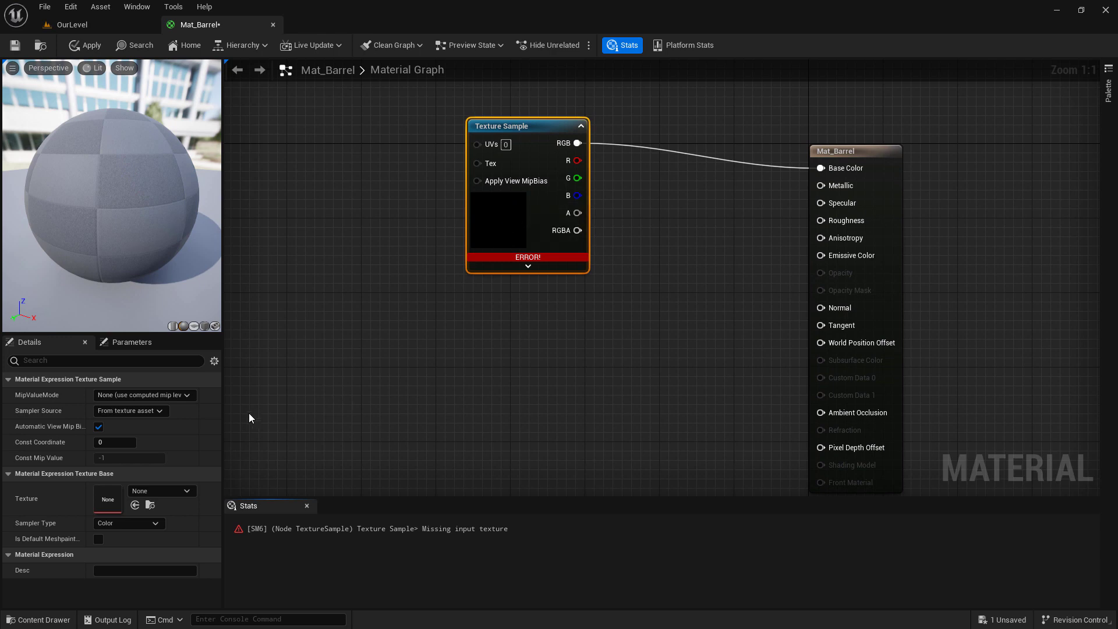
click(161, 490)
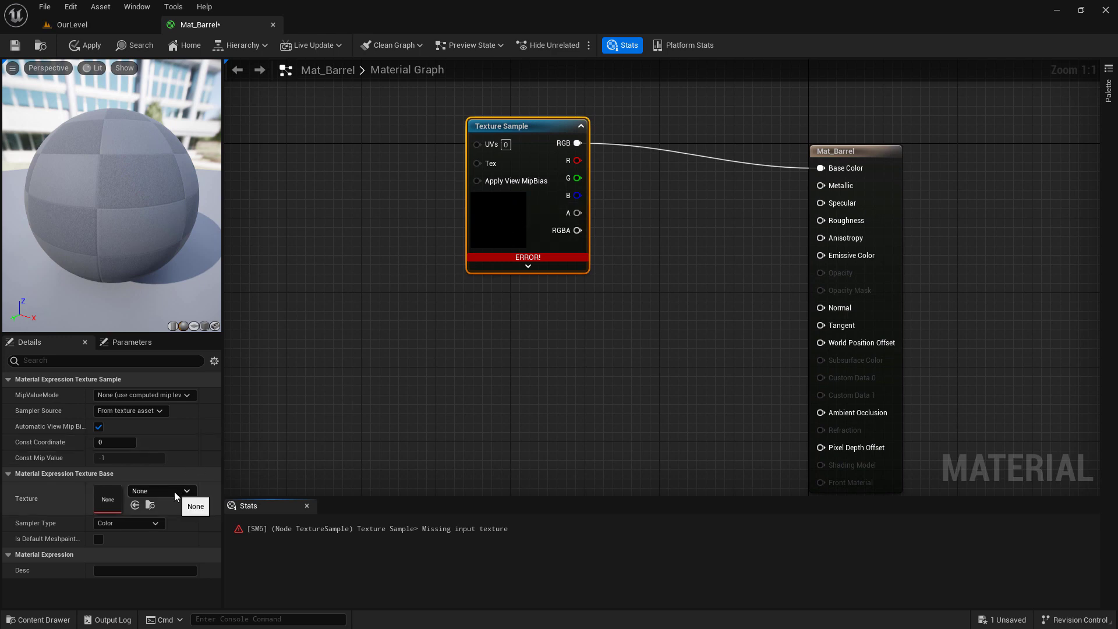
click(160, 491)
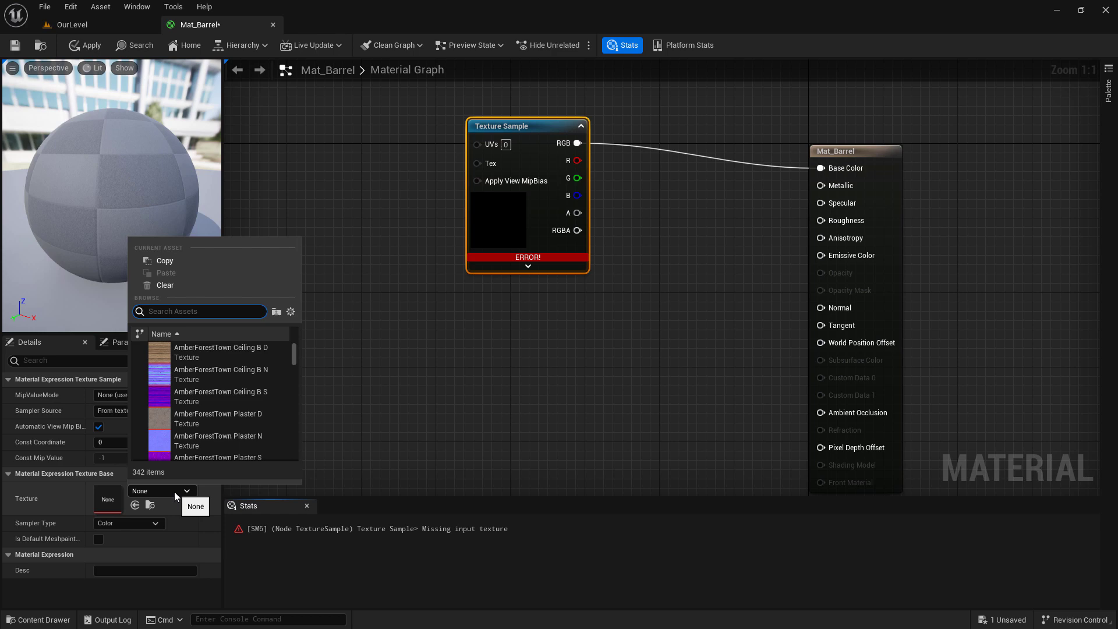
text(log)
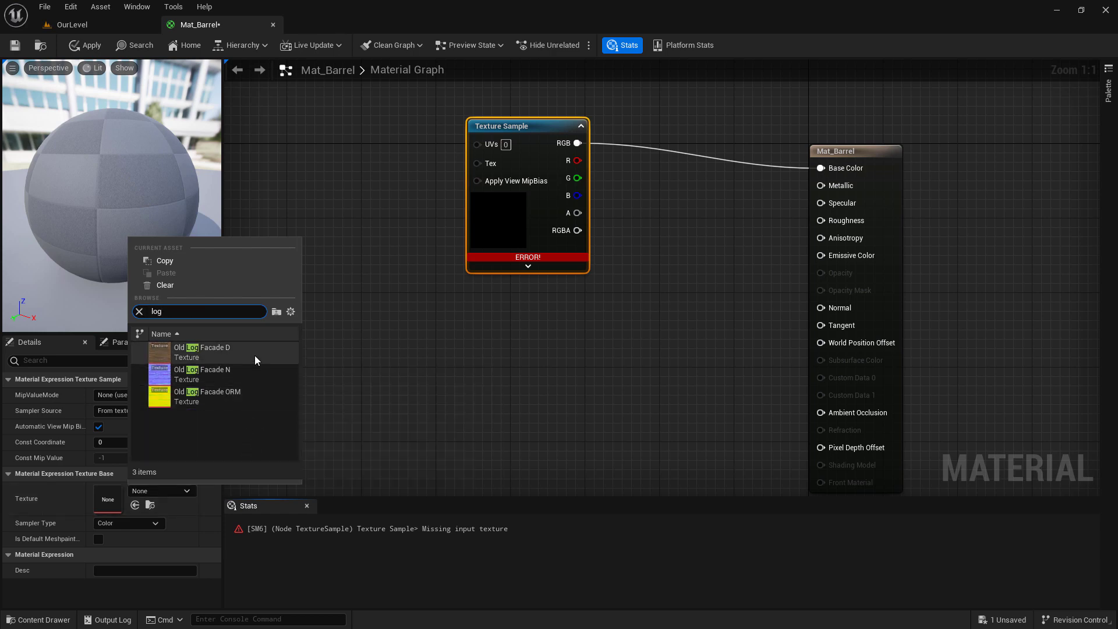
double_click(202, 352)
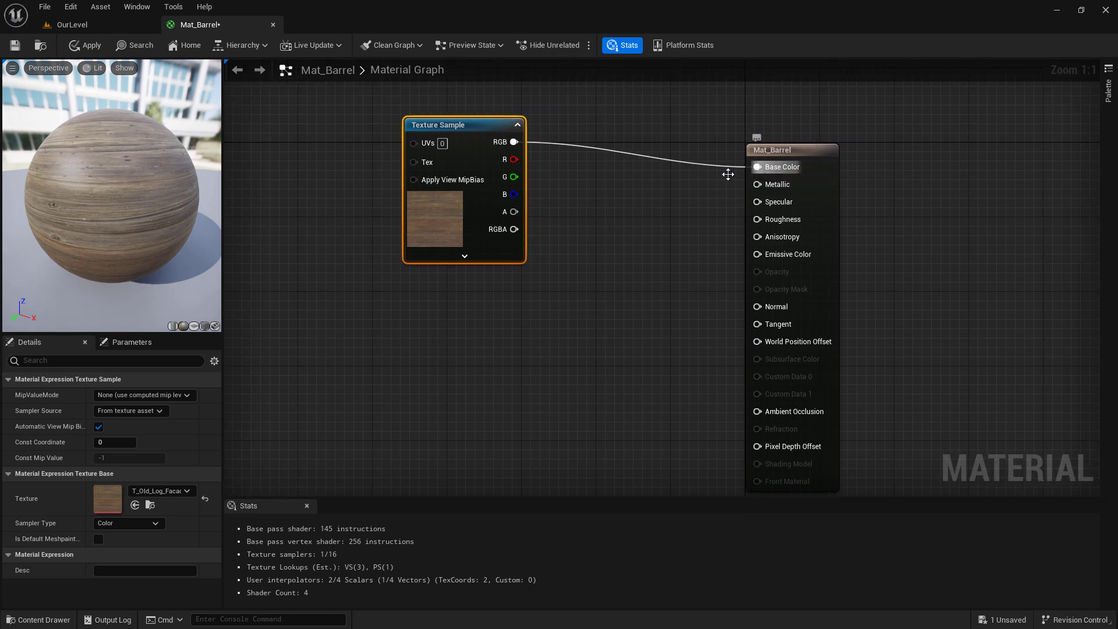
mouse_move(668, 207)
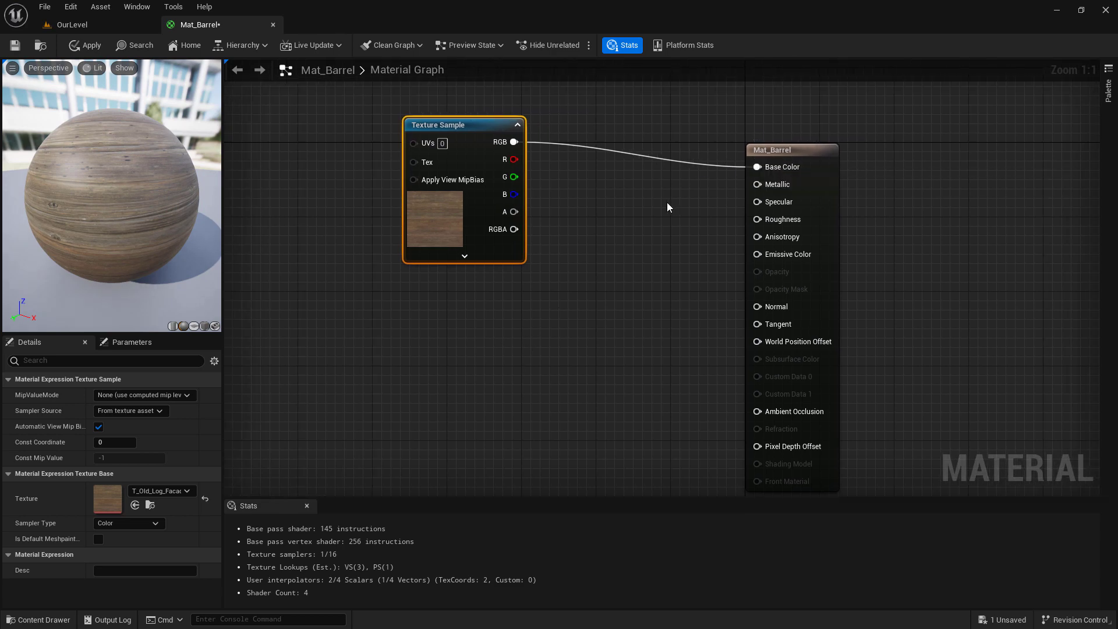
mouse_move(94, 98)
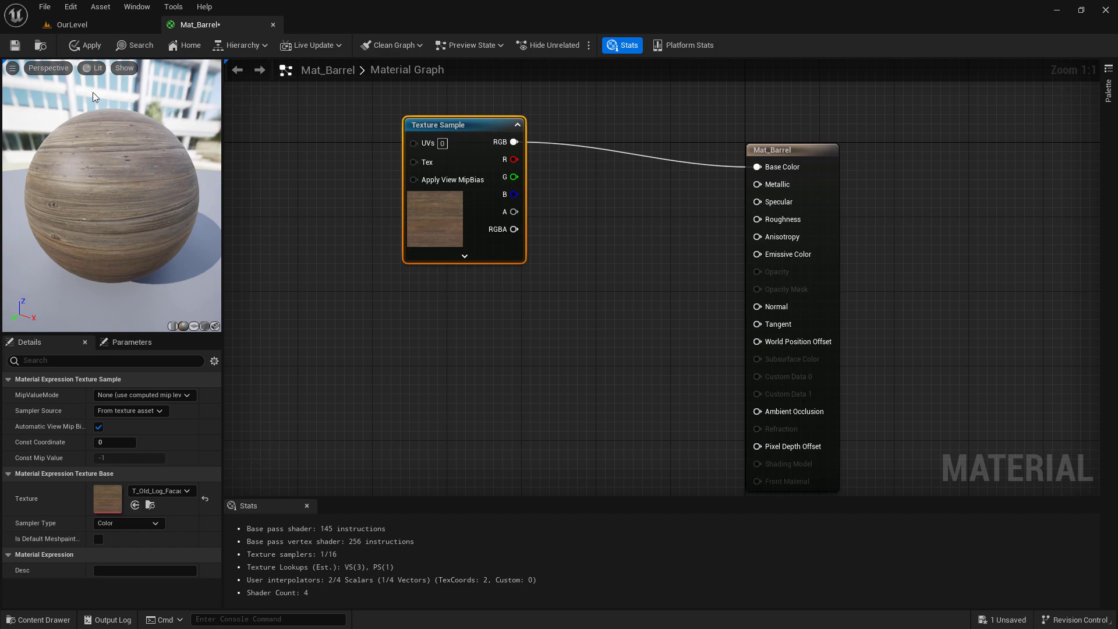
Save Mat_Barrel and assign it to SM_Barrel's Element 0 material slot
click(14, 45)
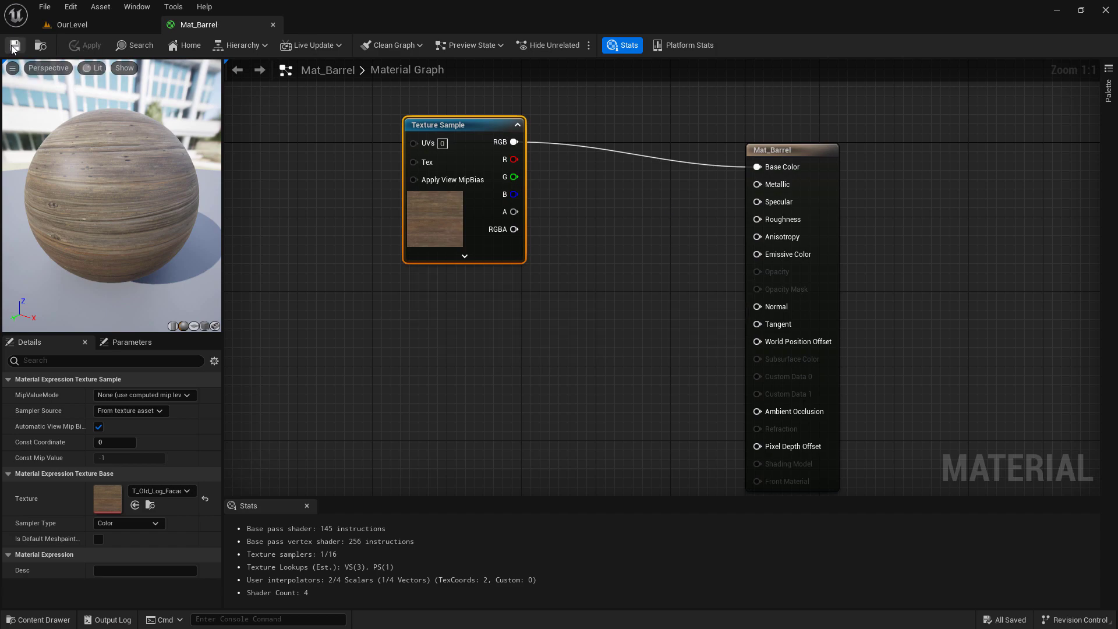
click(71, 25)
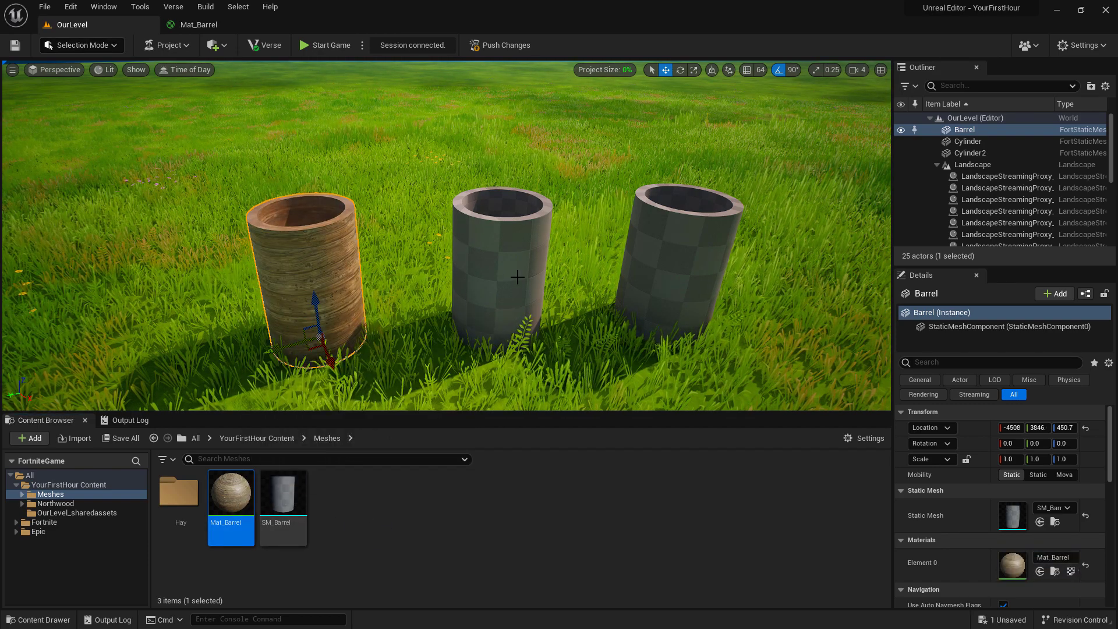
double_click(282, 491)
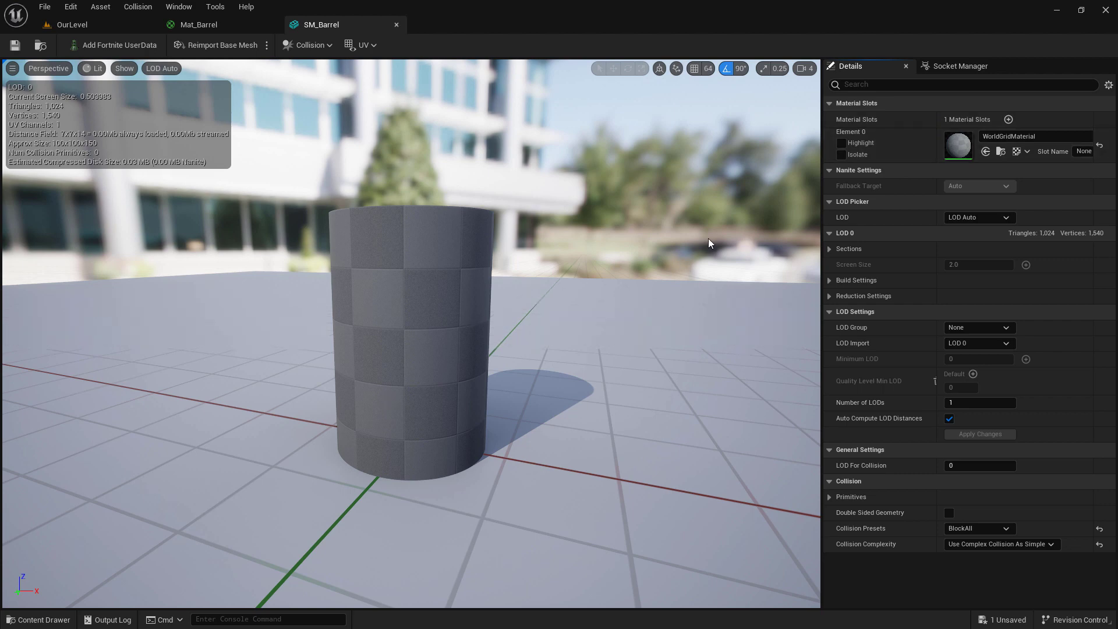
click(1028, 152)
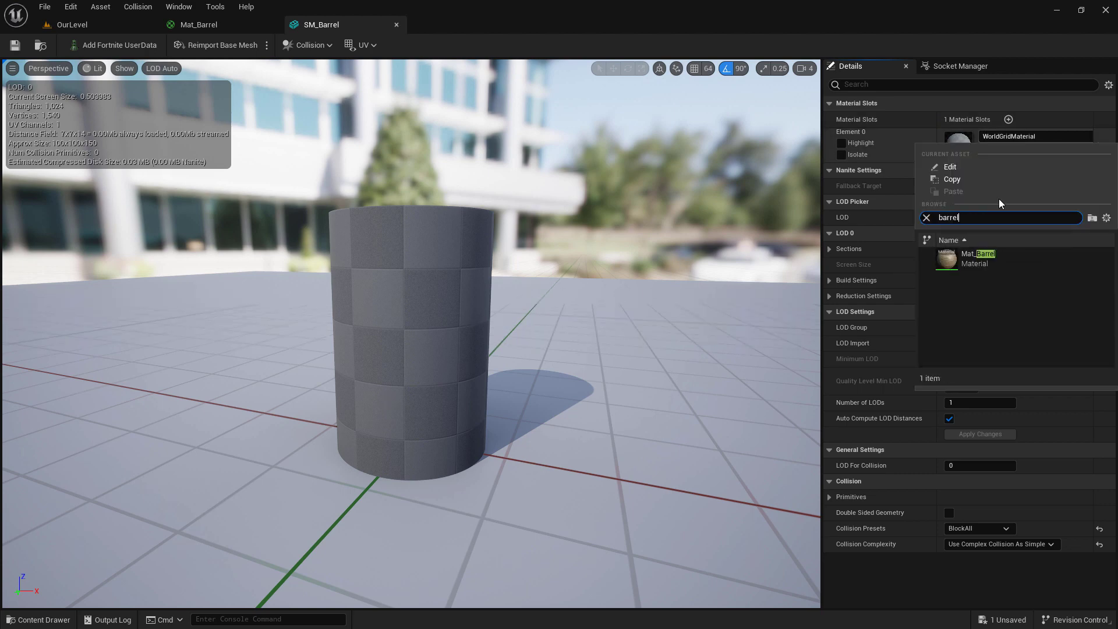
click(977, 259)
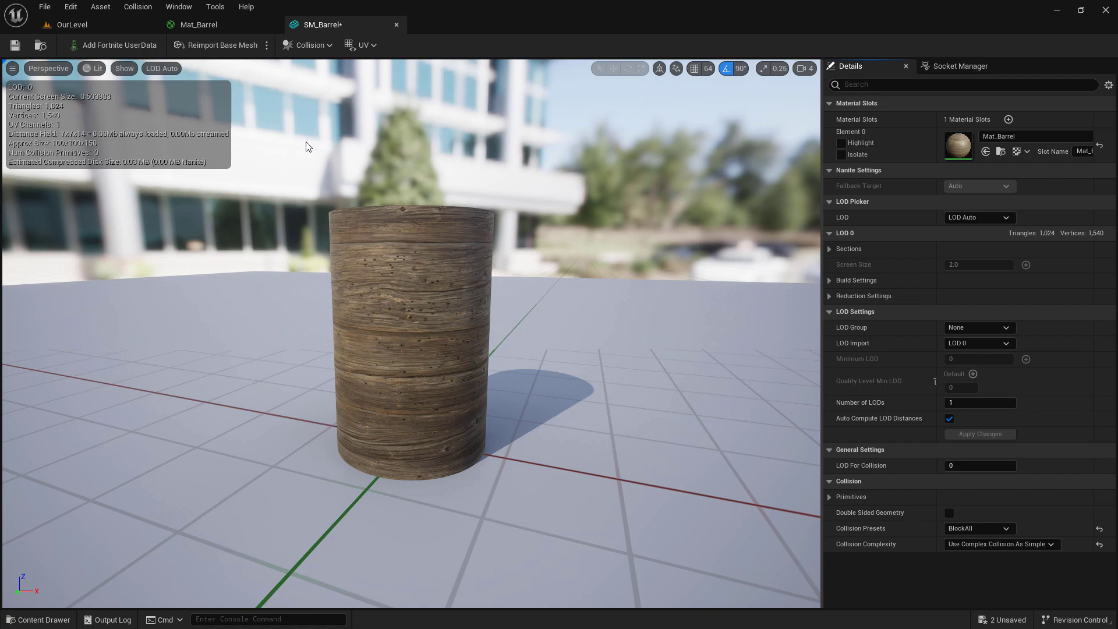
click(71, 24)
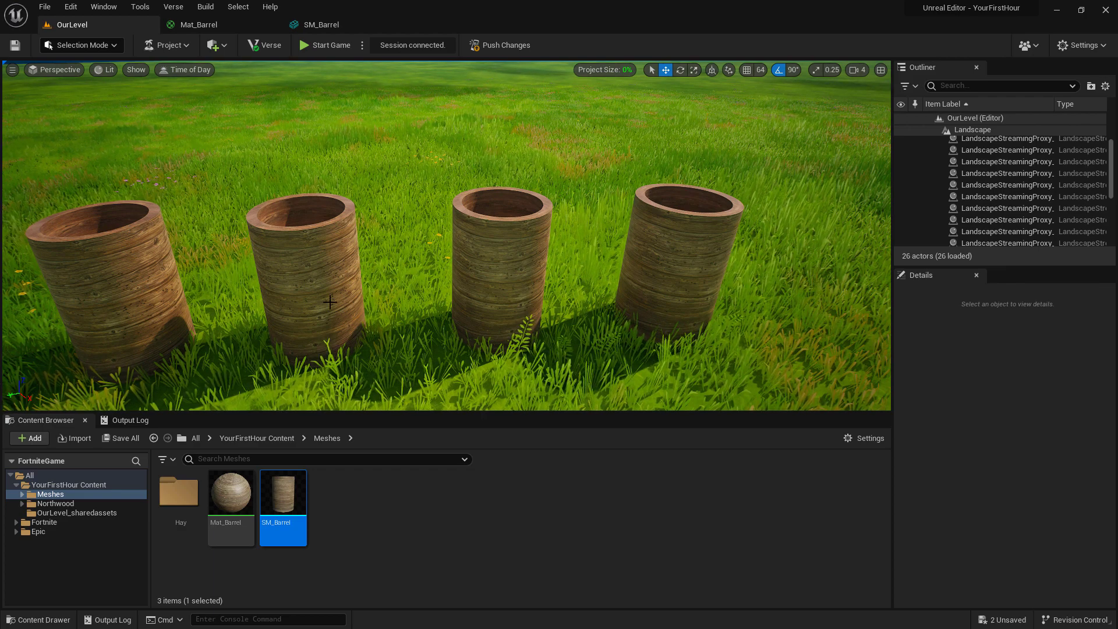
Search the Epic folder for 'log' and pick the log normal map texture
click(307, 285)
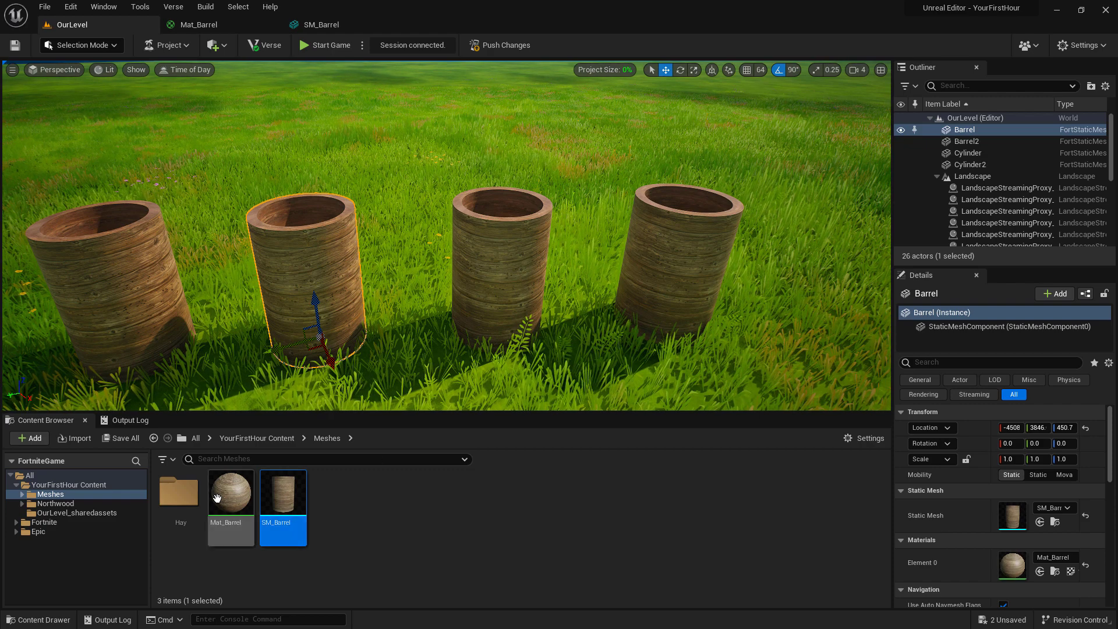
double_click(231, 490)
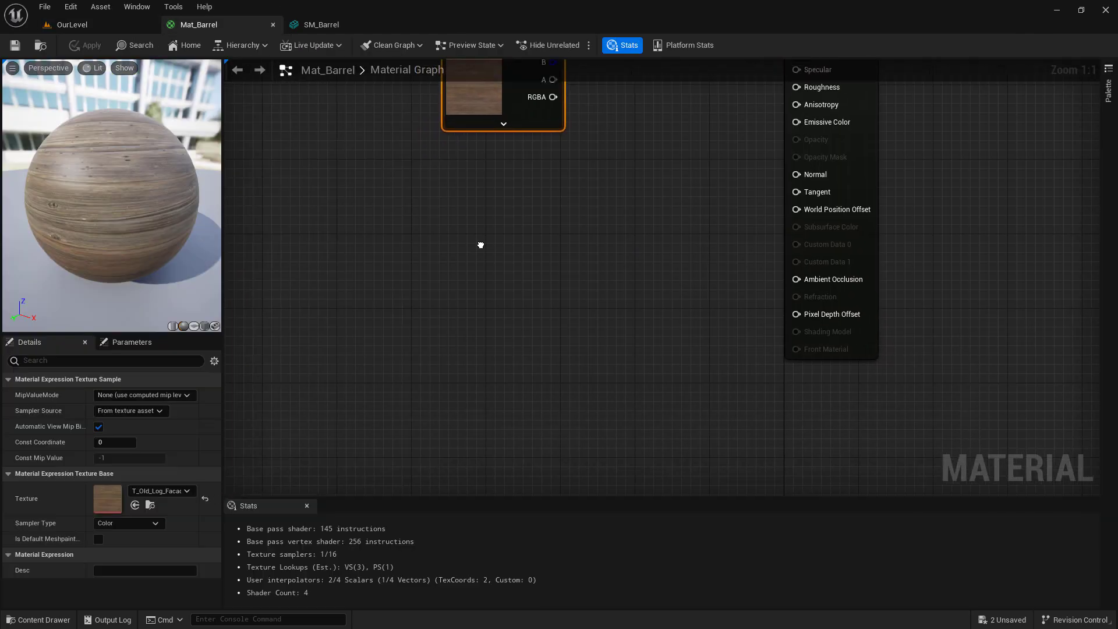
mouse_move(465, 218)
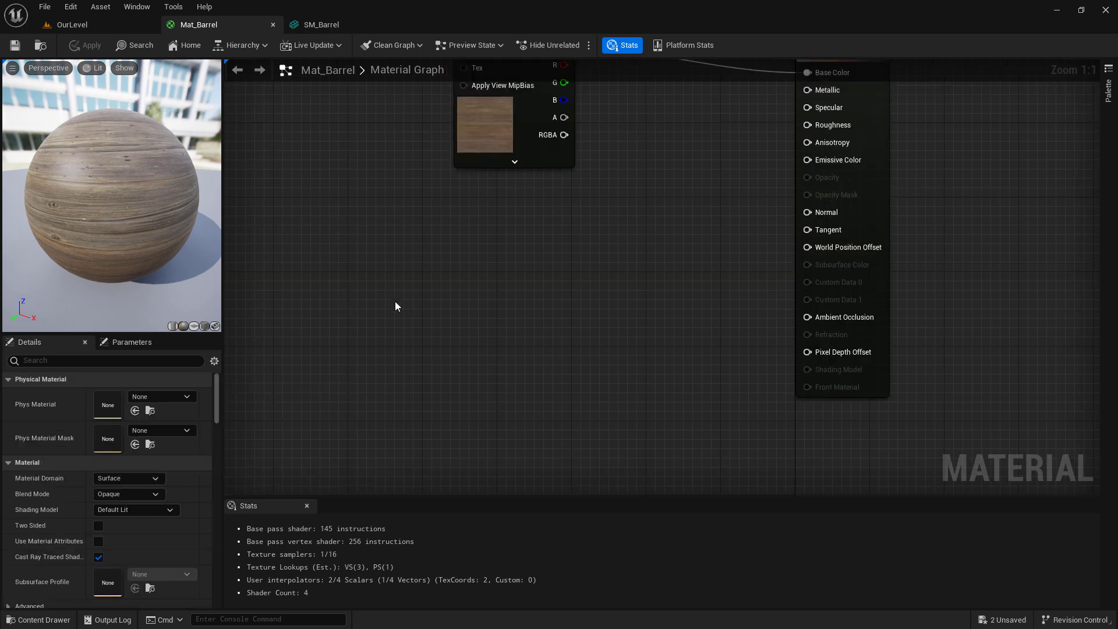
mouse_move(410, 290)
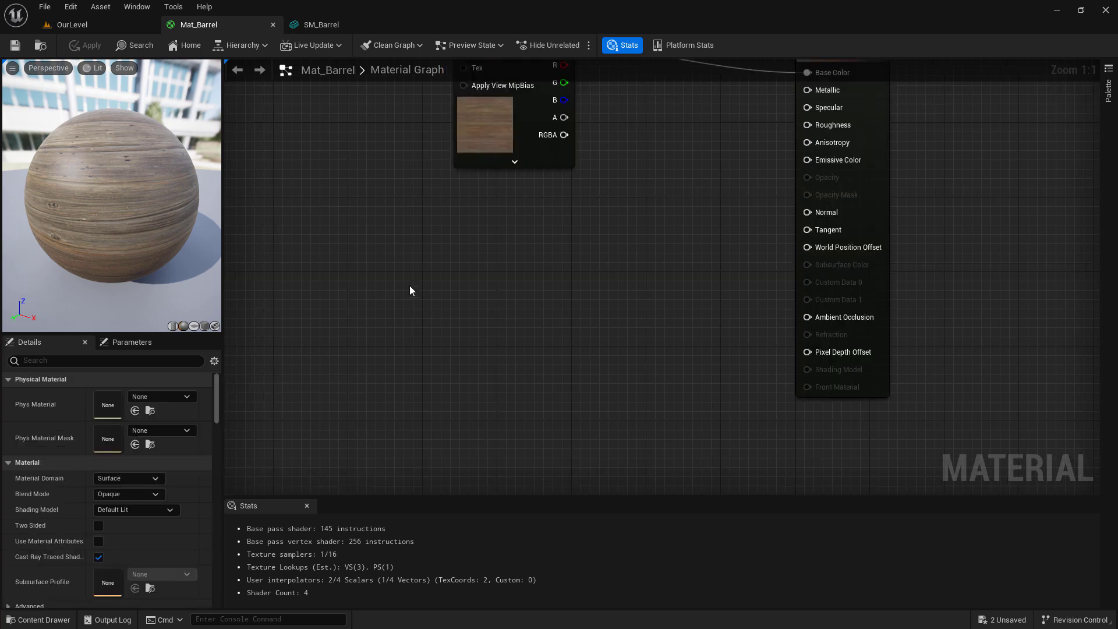
click(69, 24)
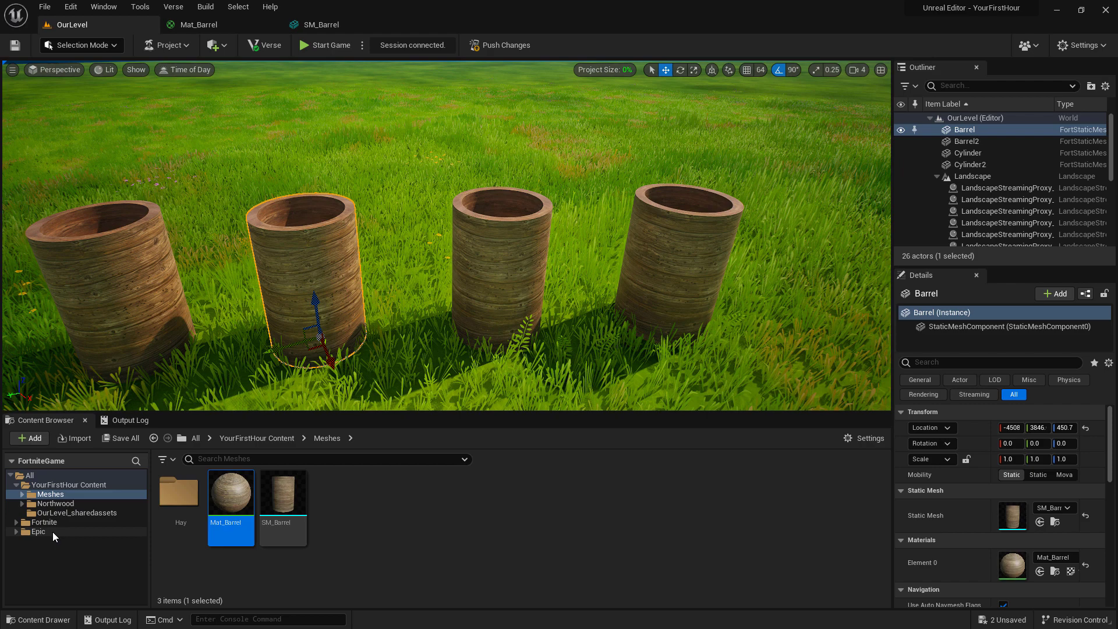
click(38, 531)
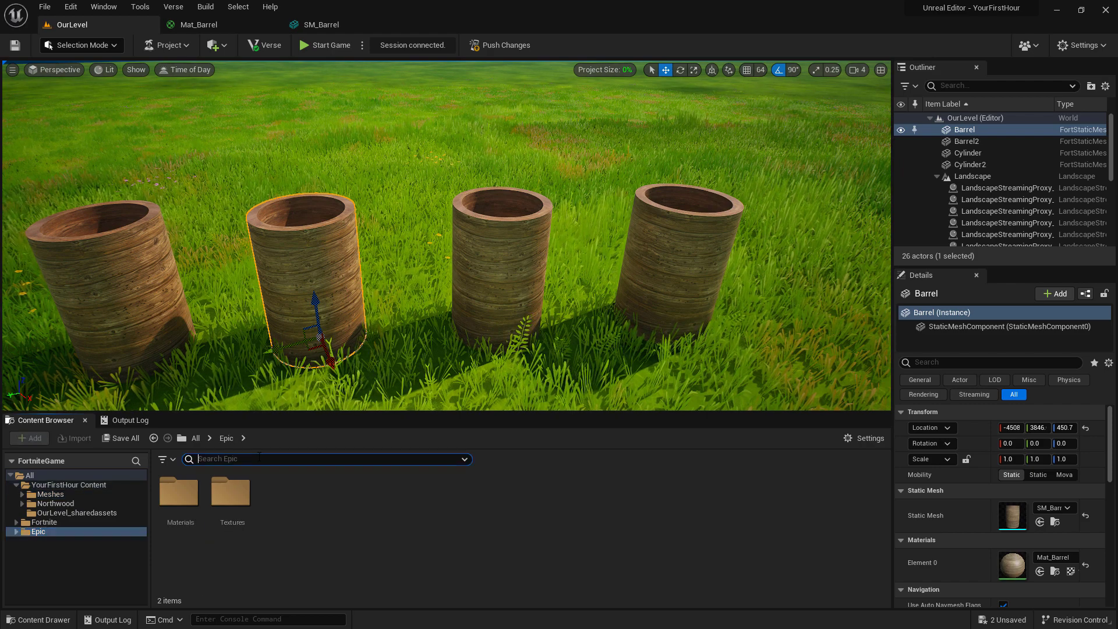
text(log)
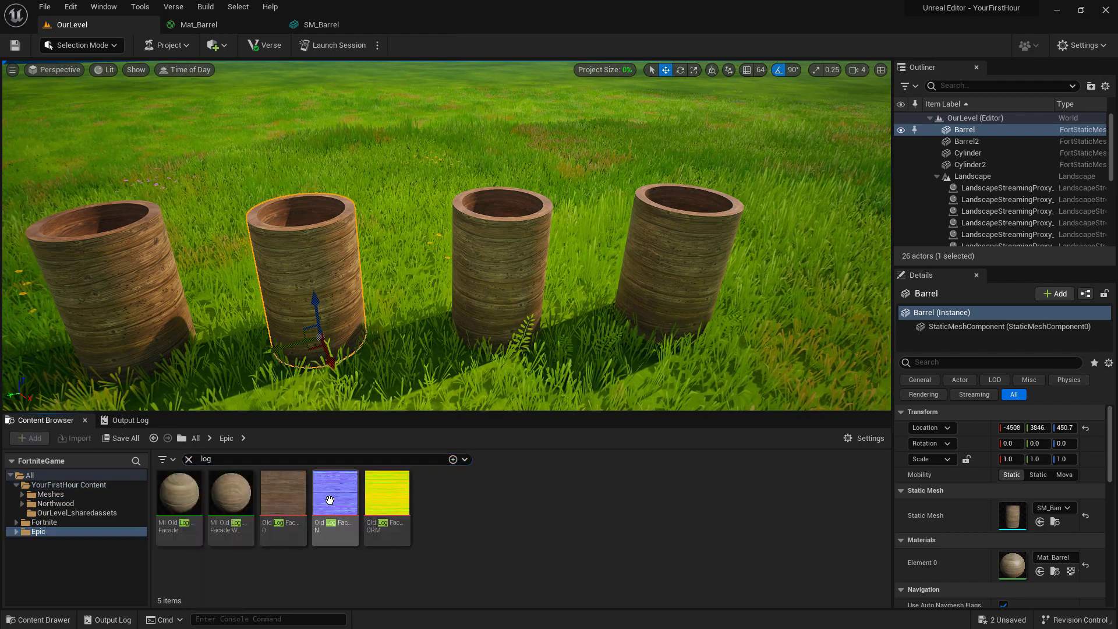
mouse_move(335, 492)
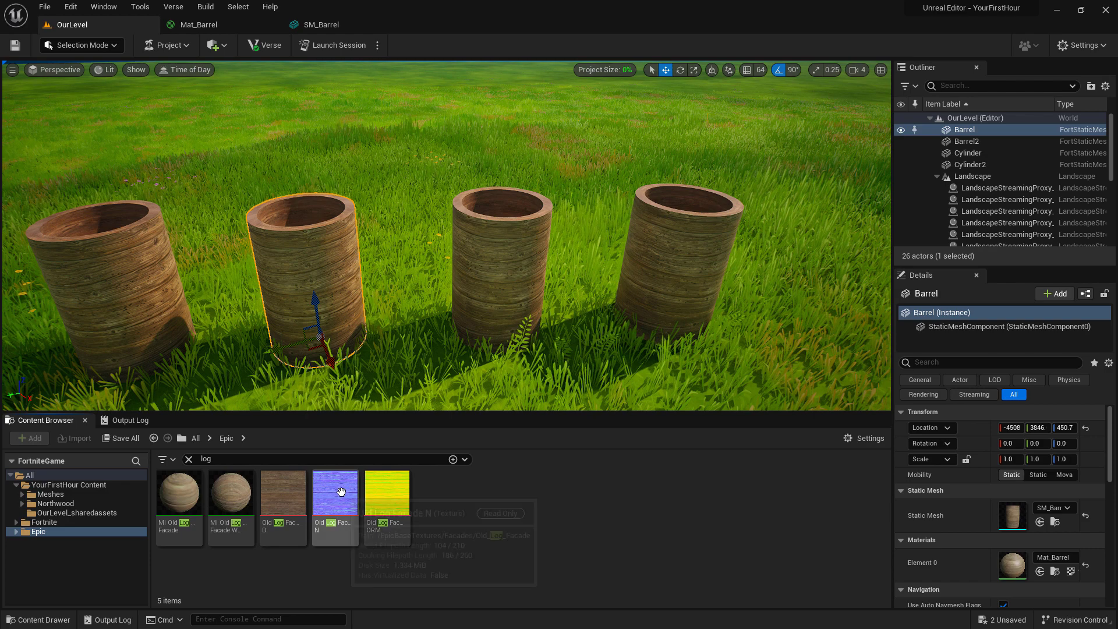
click(387, 492)
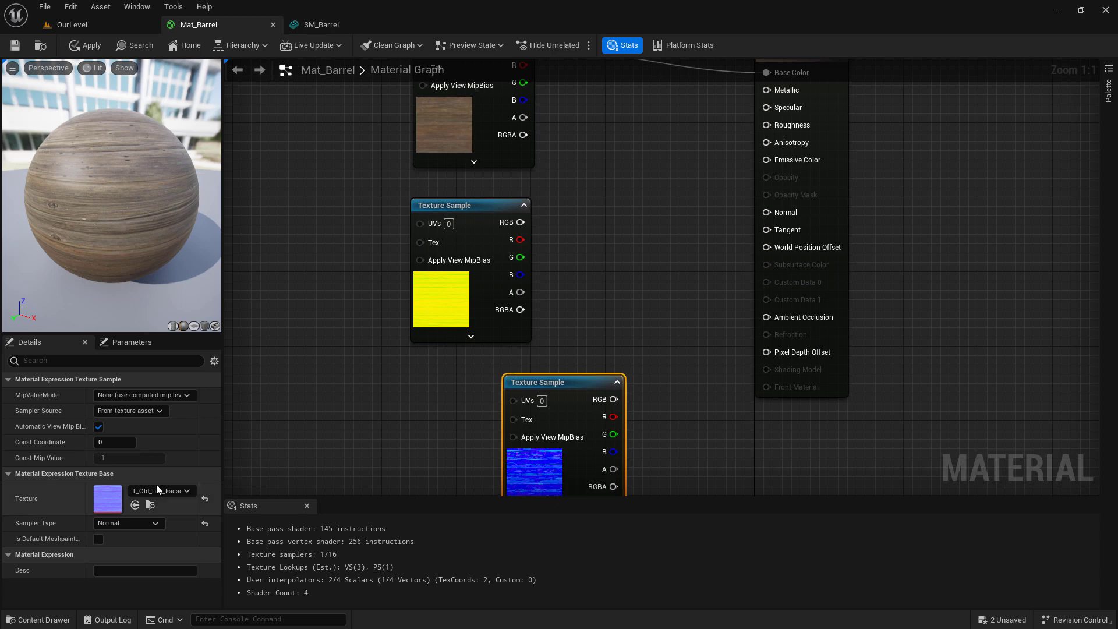
mouse_move(611, 399)
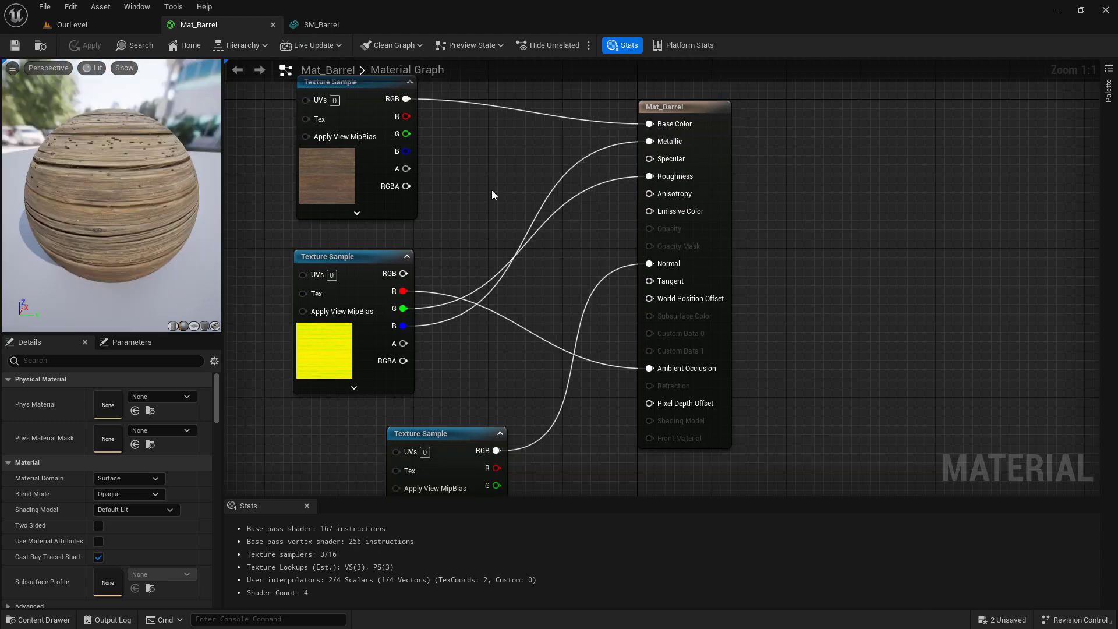
mouse_move(360, 187)
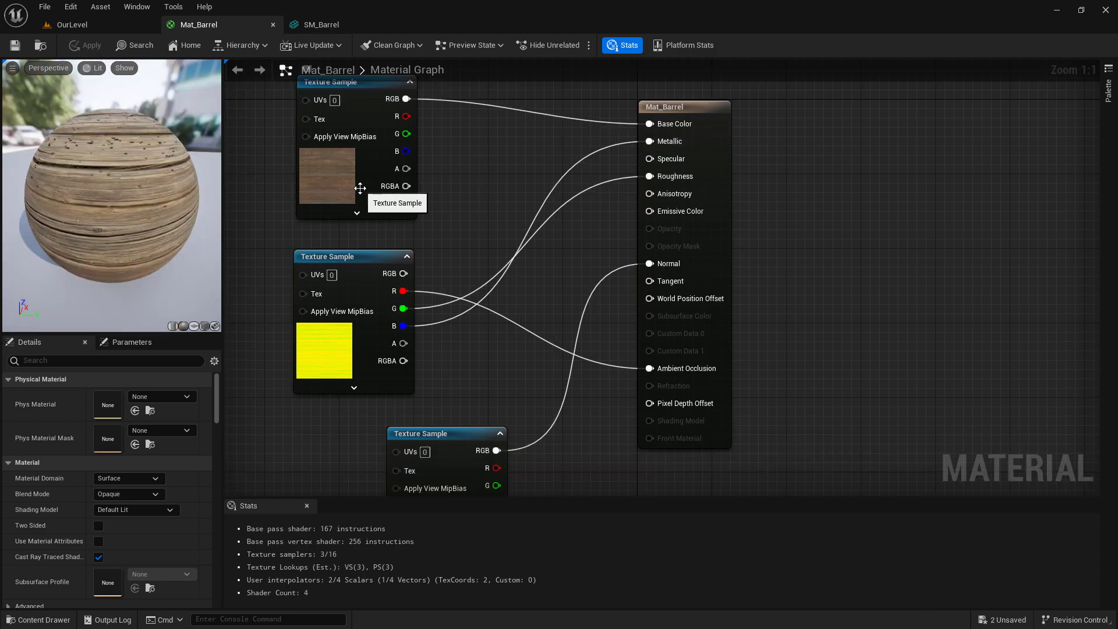
Wire the log D, N and ORM textures into Base Color, Normal, Metallic, Roughness and AO, then apply
click(70, 24)
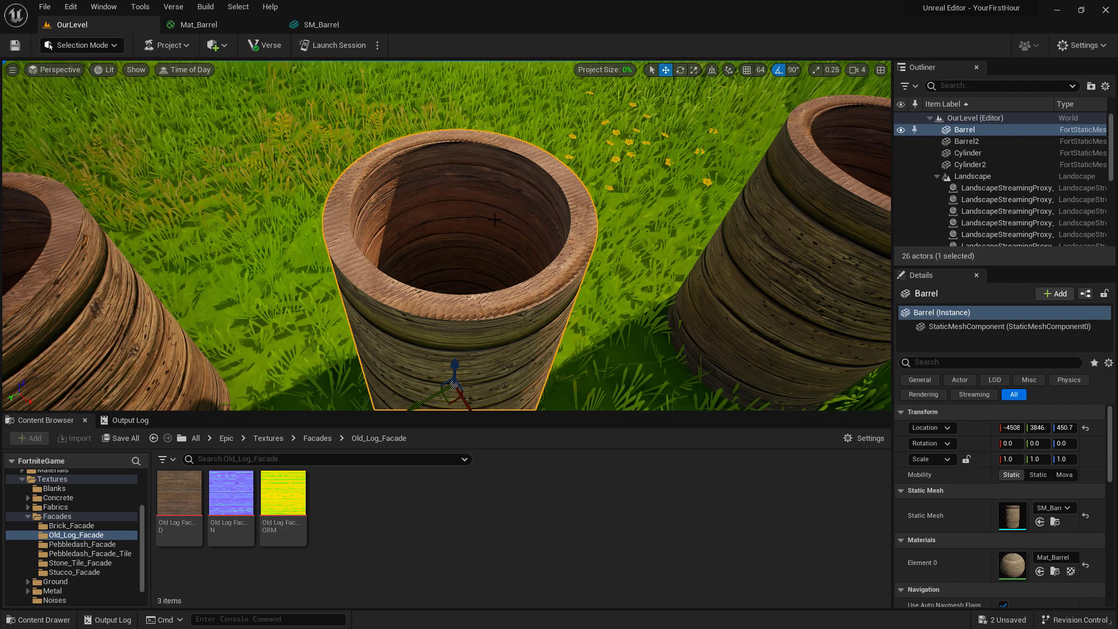
In Modeling Mode, project SM_Barrel's UVs with Projection Type Cylinder and accept
click(80, 46)
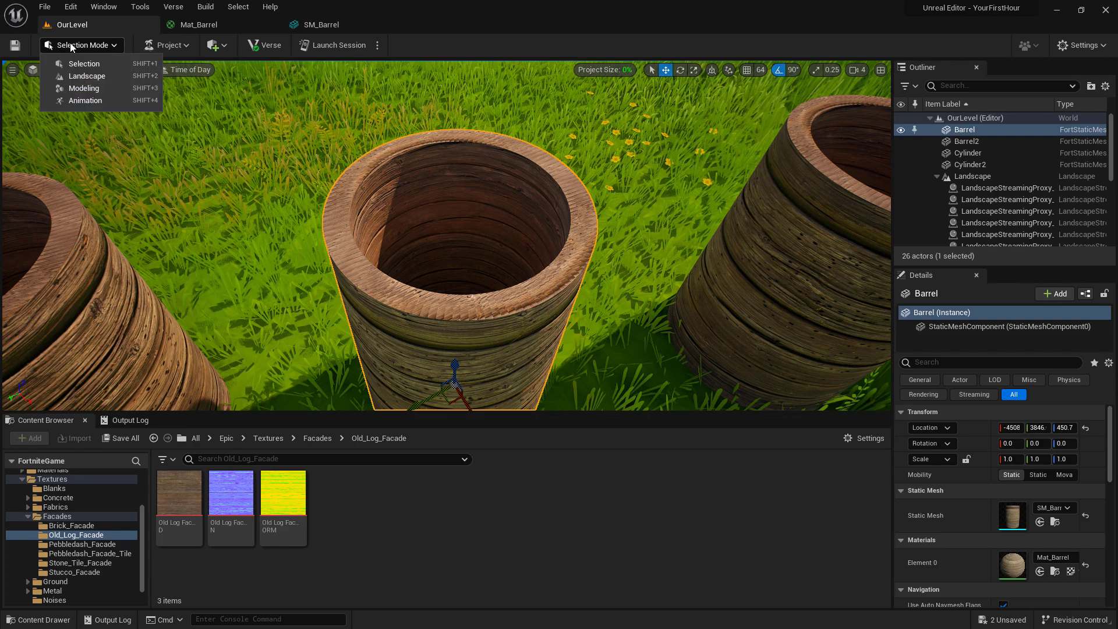
click(84, 87)
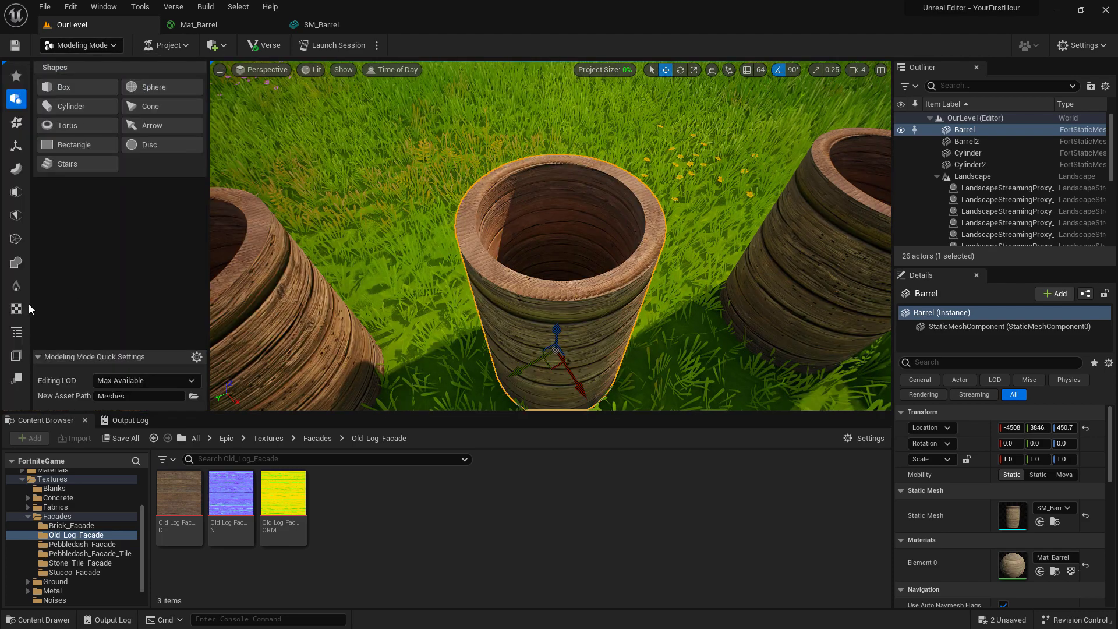
click(15, 309)
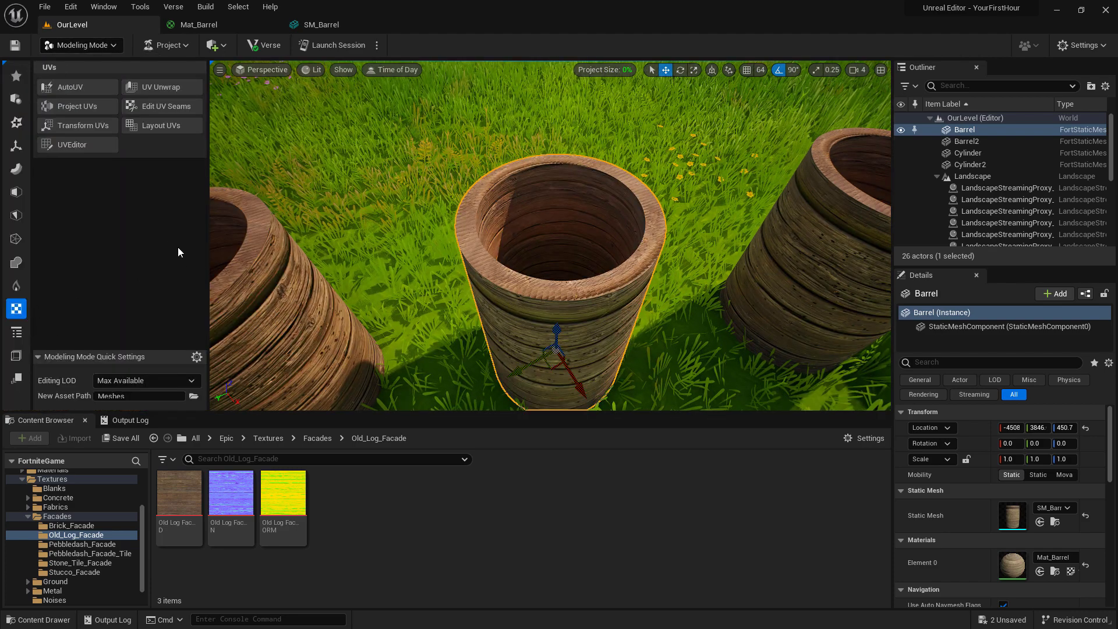
click(76, 106)
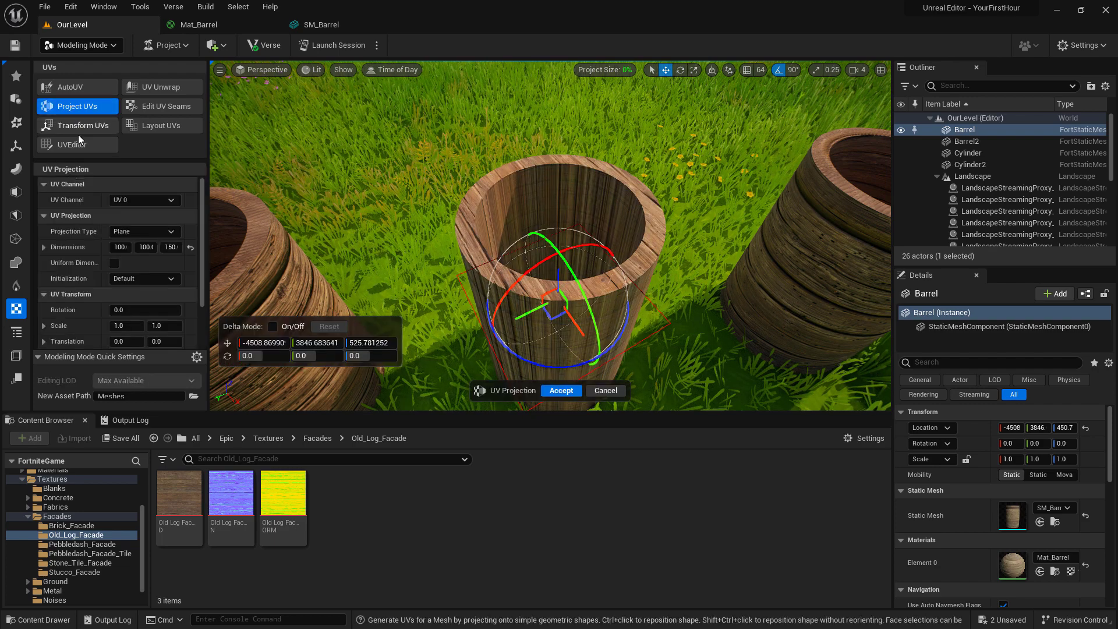
click(145, 231)
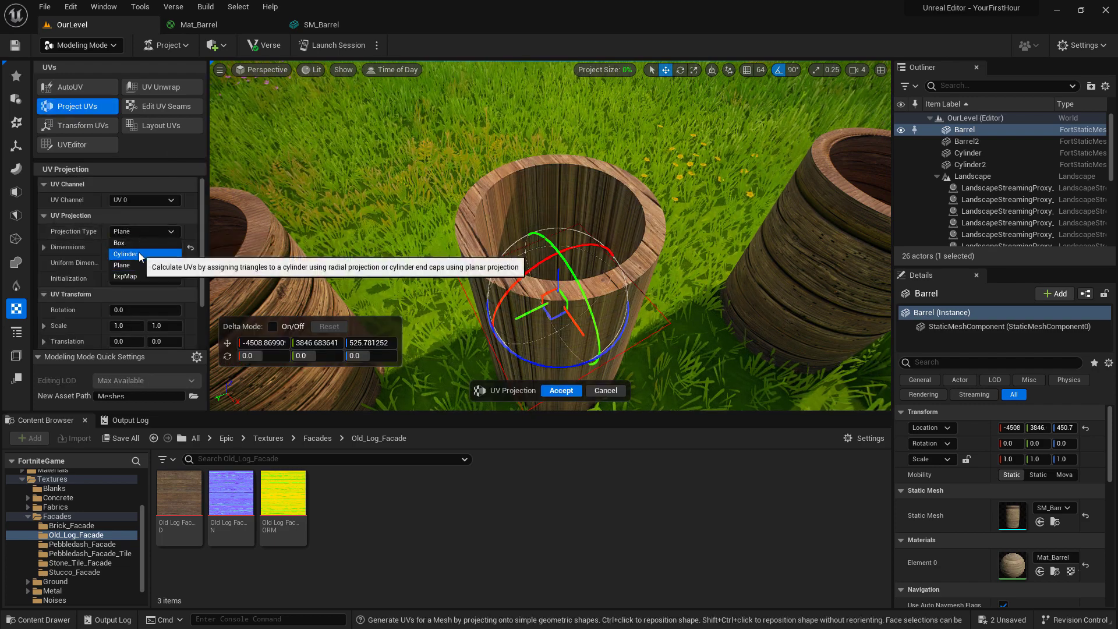
click(126, 254)
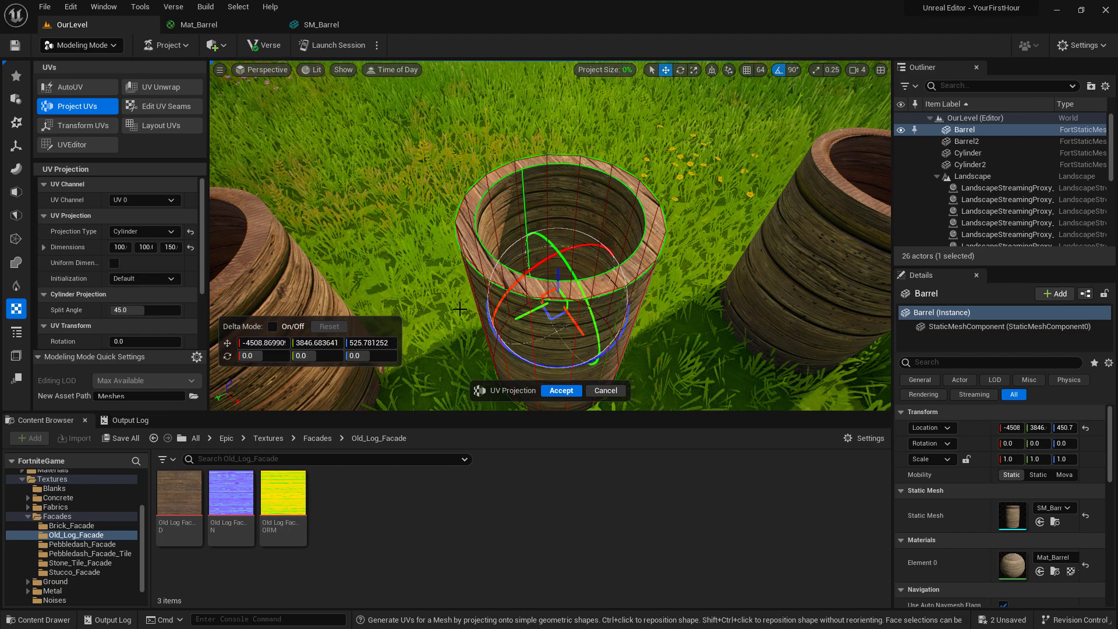
click(560, 390)
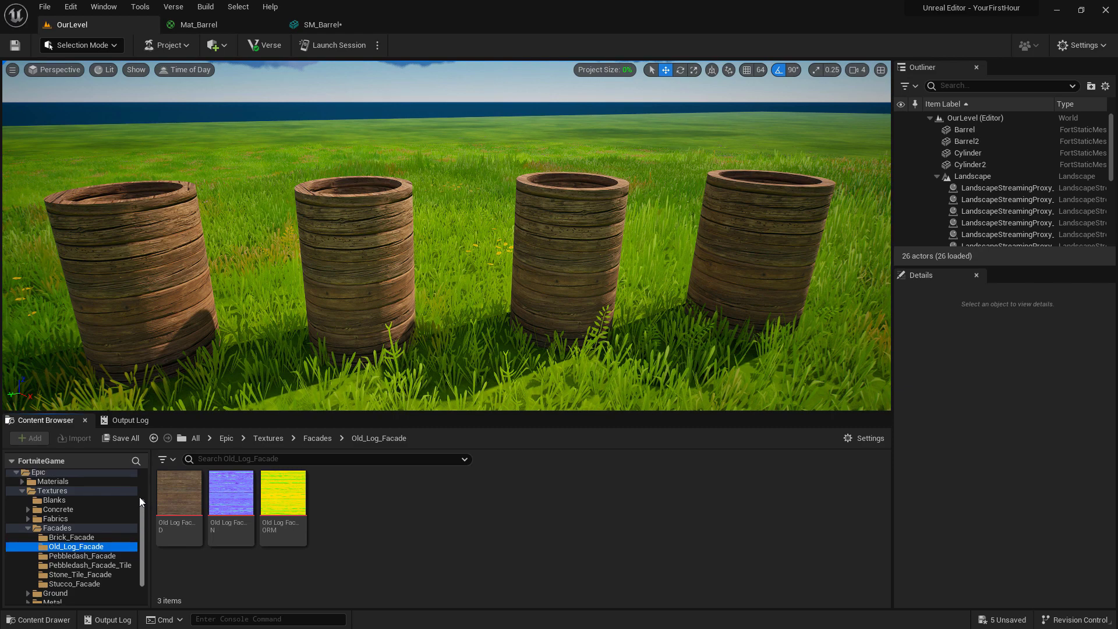
Browse to YourFirstHour Content > Meshes and reopen Mat_Barrel's material graph
click(50, 494)
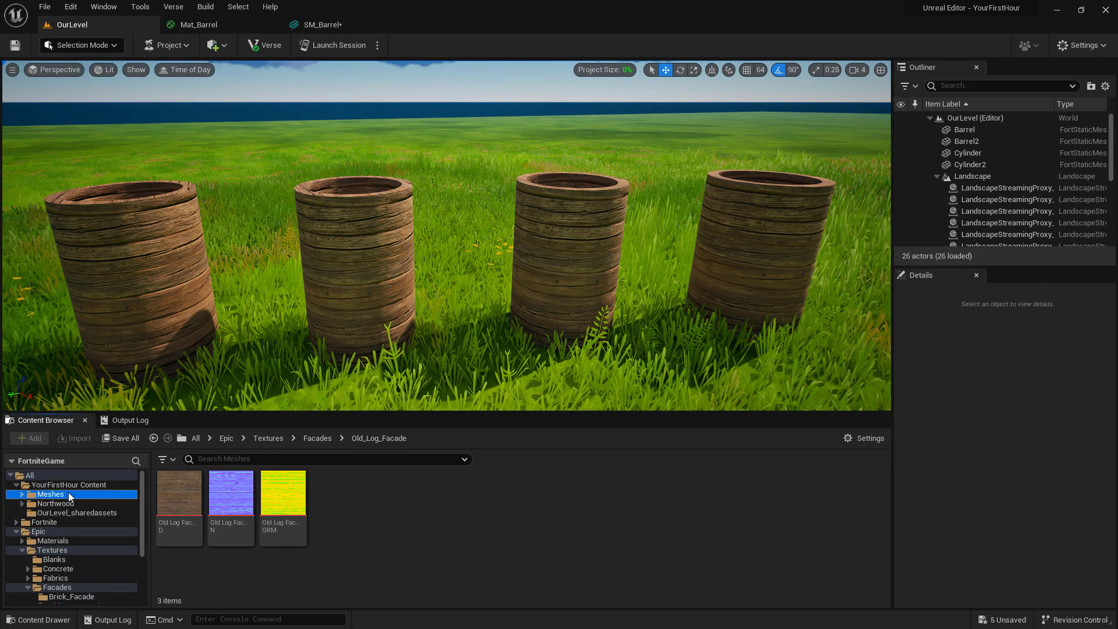
mouse_move(230, 491)
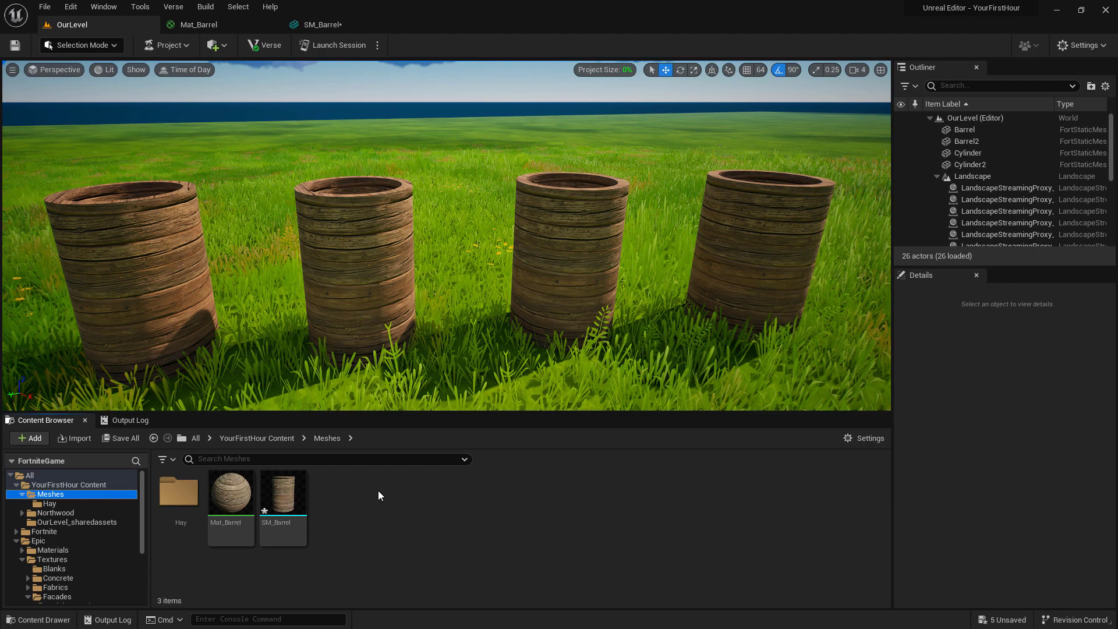
double_click(230, 491)
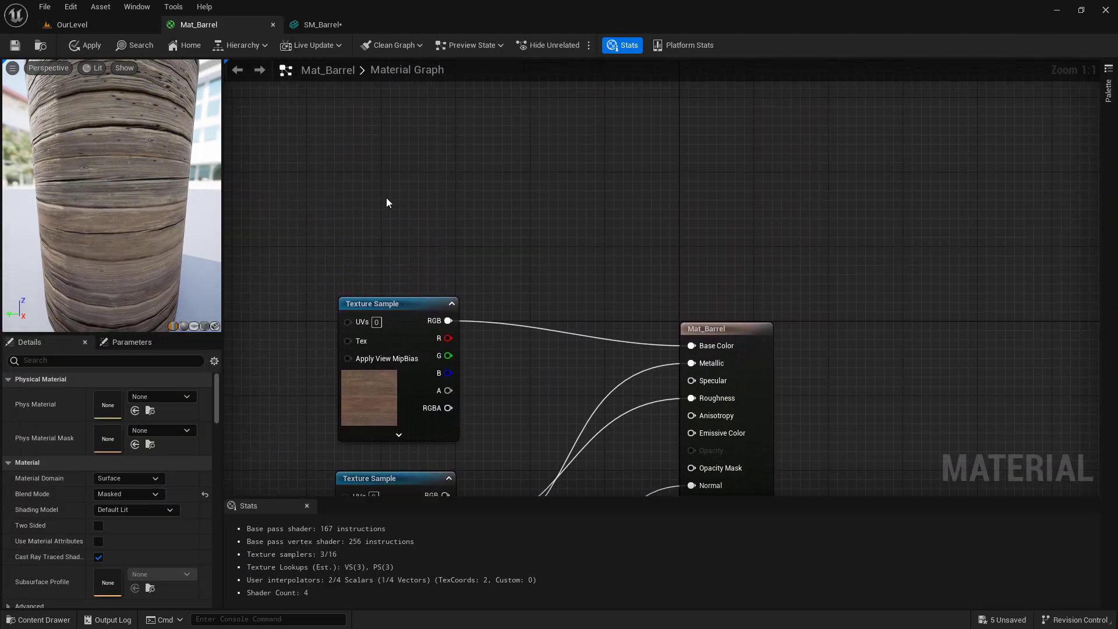
mouse_move(351, 164)
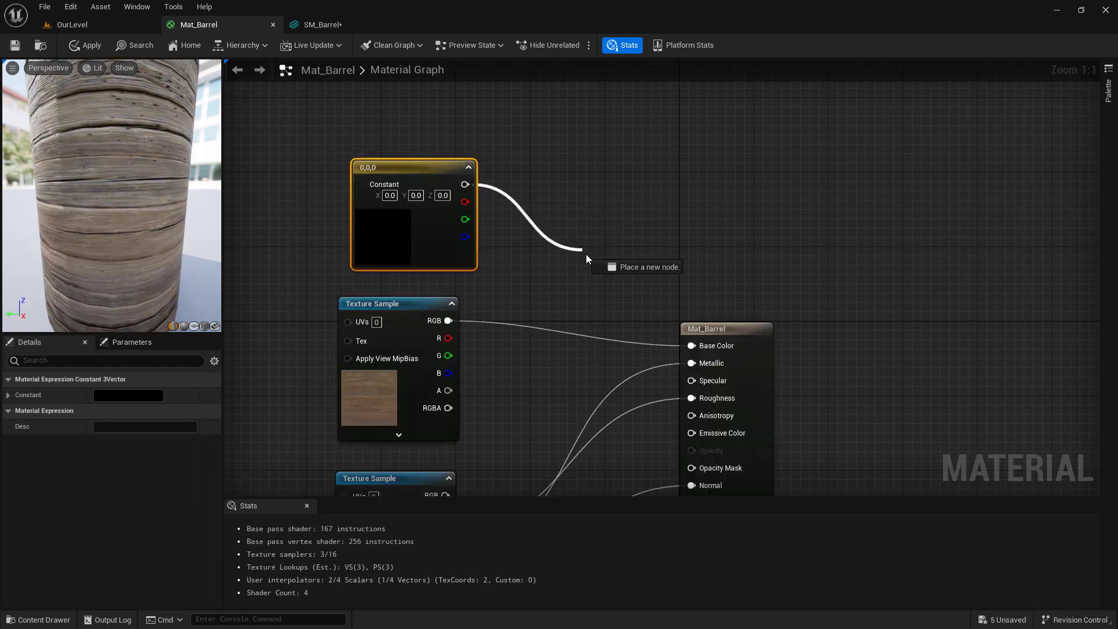
Feed Base Color from a Multiply of the wood texture RGB and a white Constant3Vector
click(581, 263)
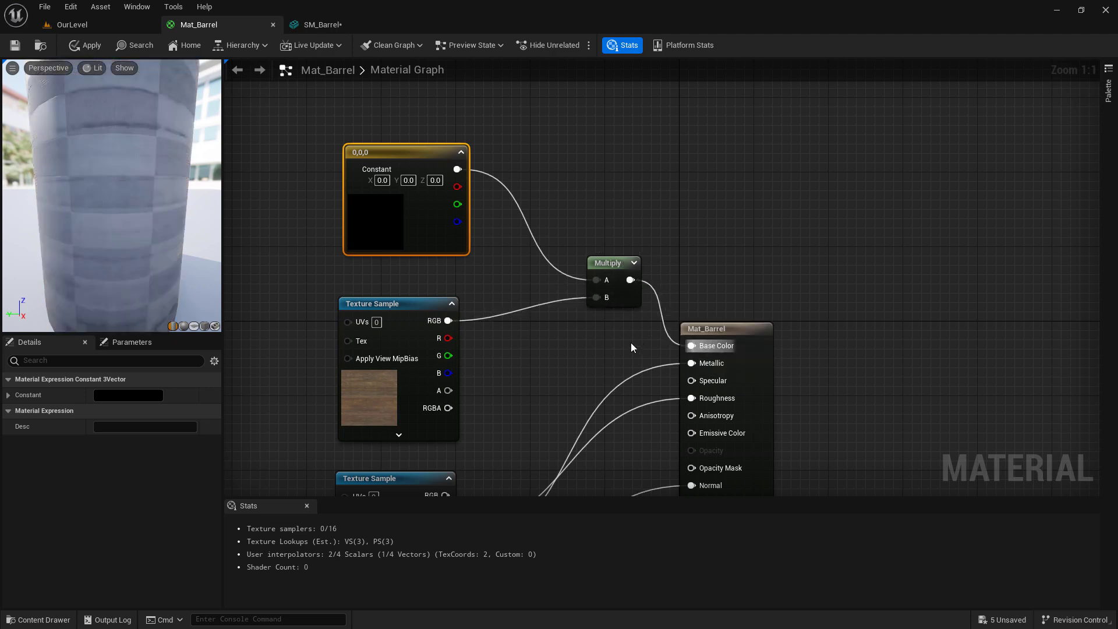
click(84, 45)
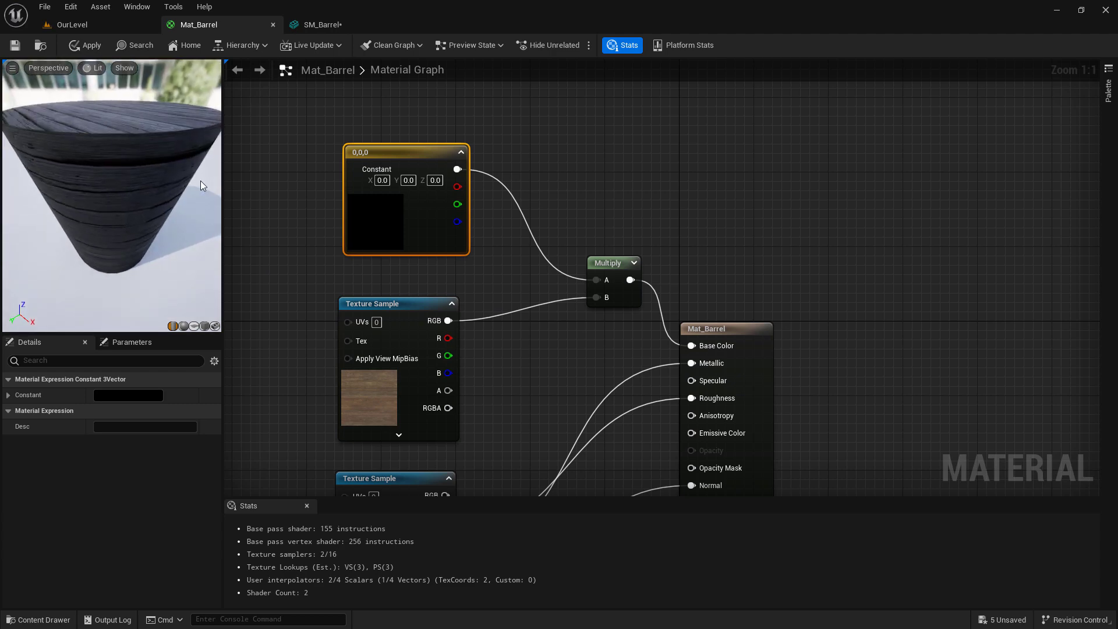
mouse_move(376, 216)
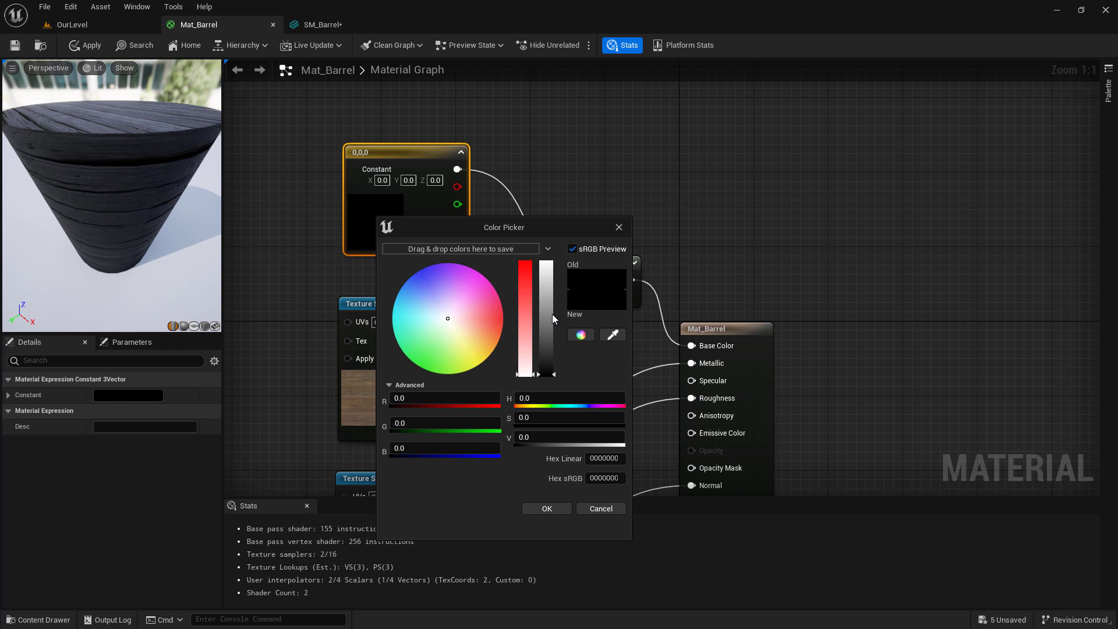
click(546, 509)
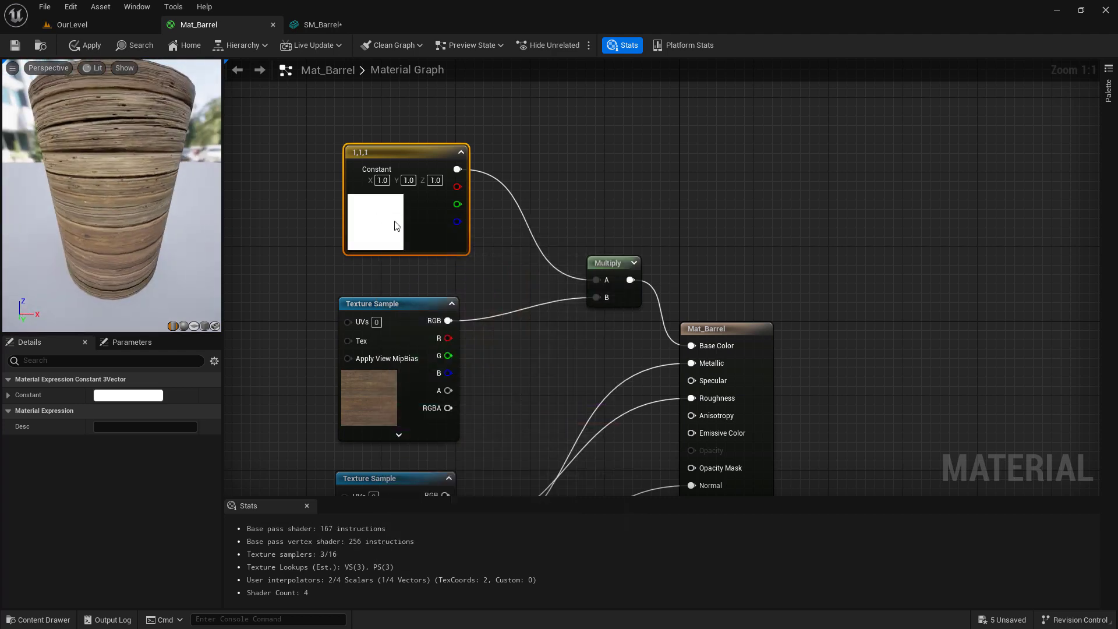
mouse_move(390, 155)
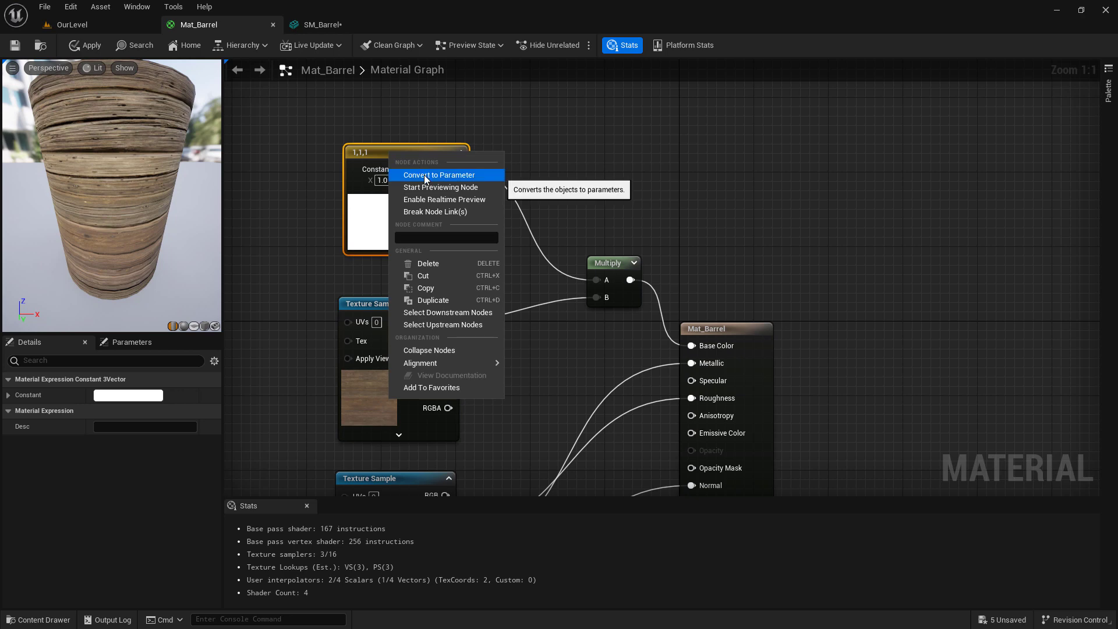
Convert the white colour constant to a vector parameter named Tint
click(439, 175)
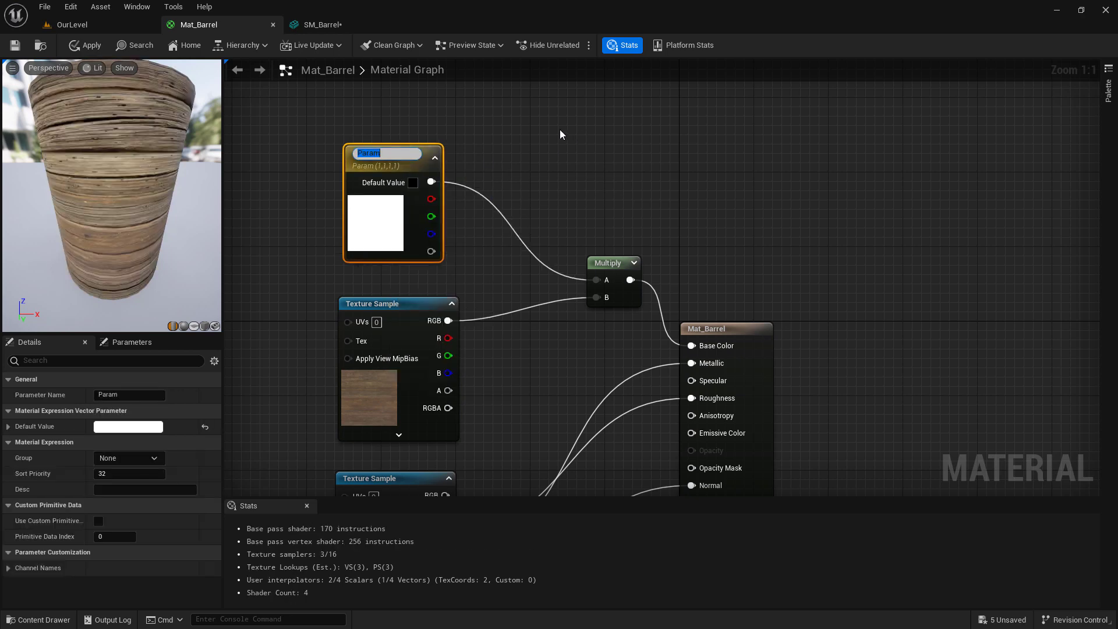
text(Tint)
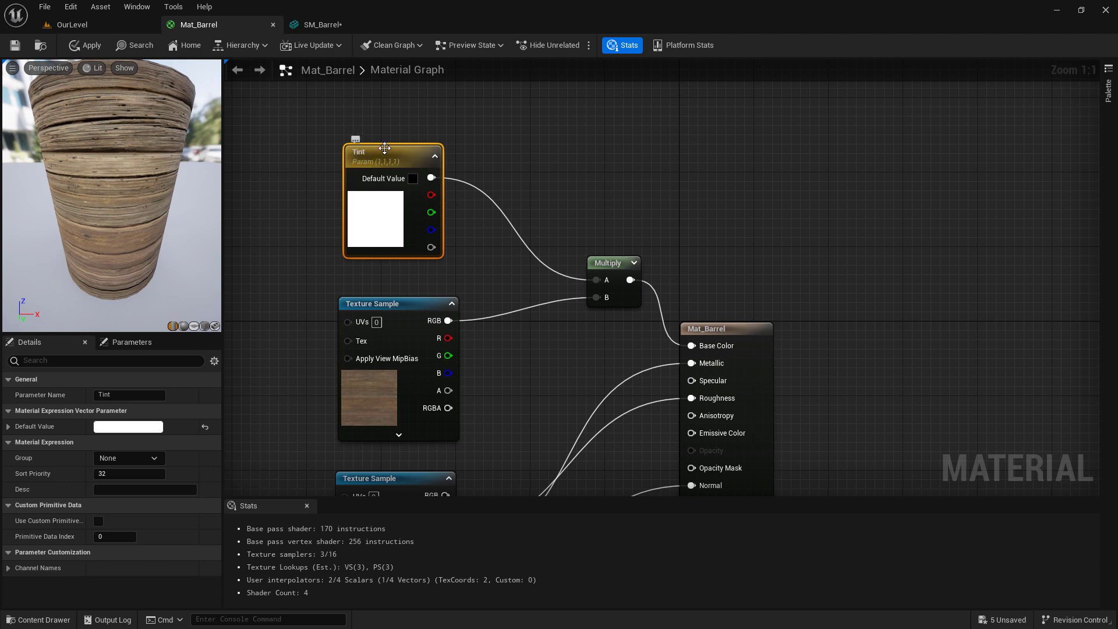
mouse_move(394, 152)
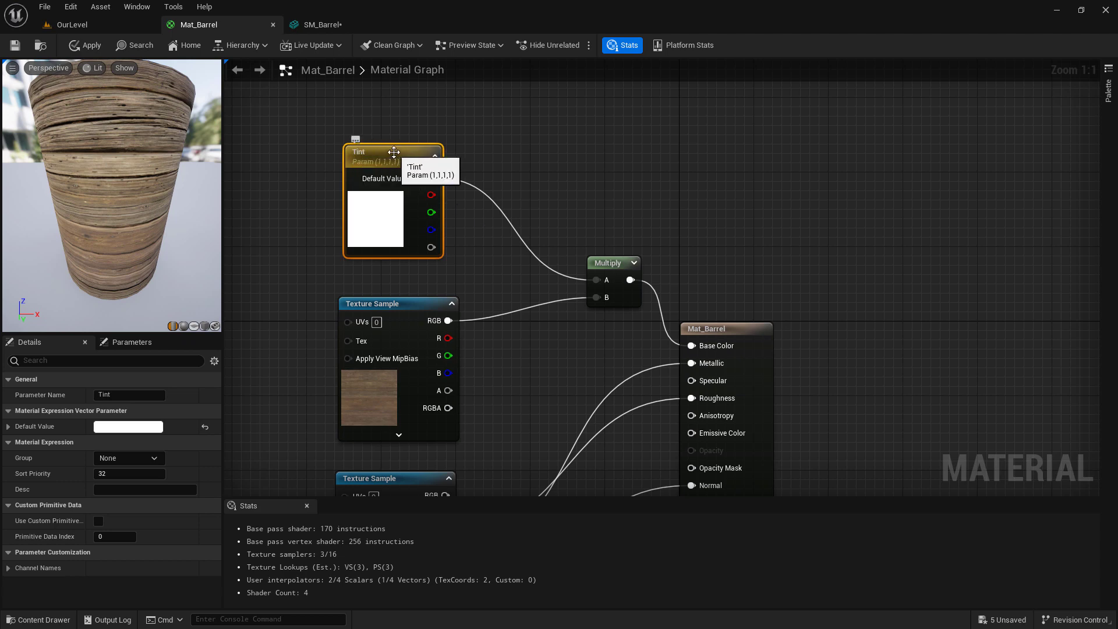
mouse_move(284, 201)
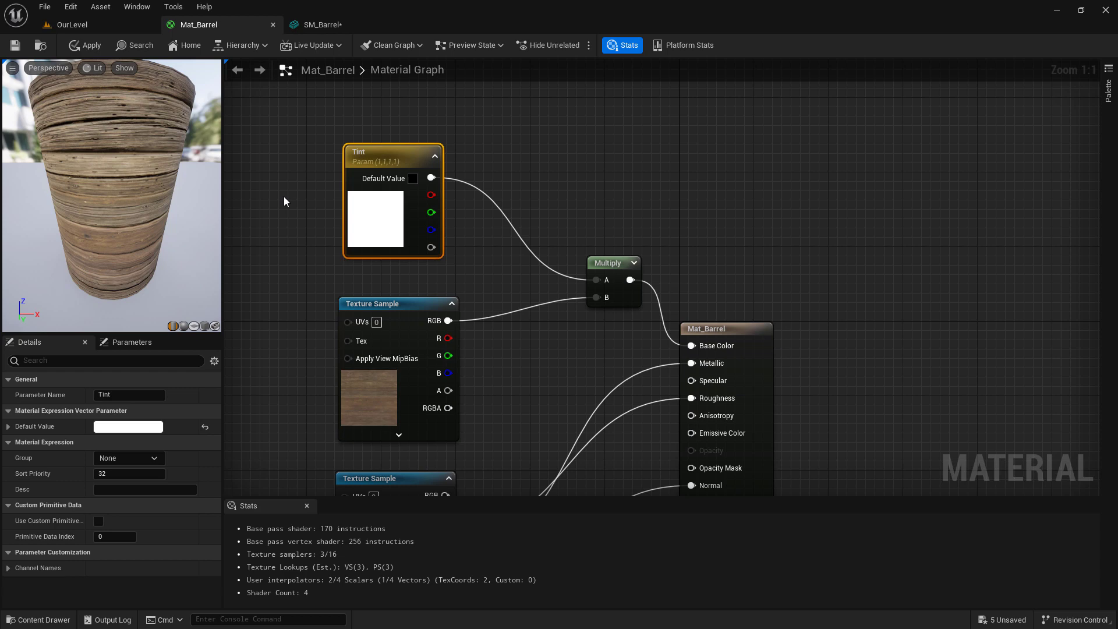
mouse_move(63, 69)
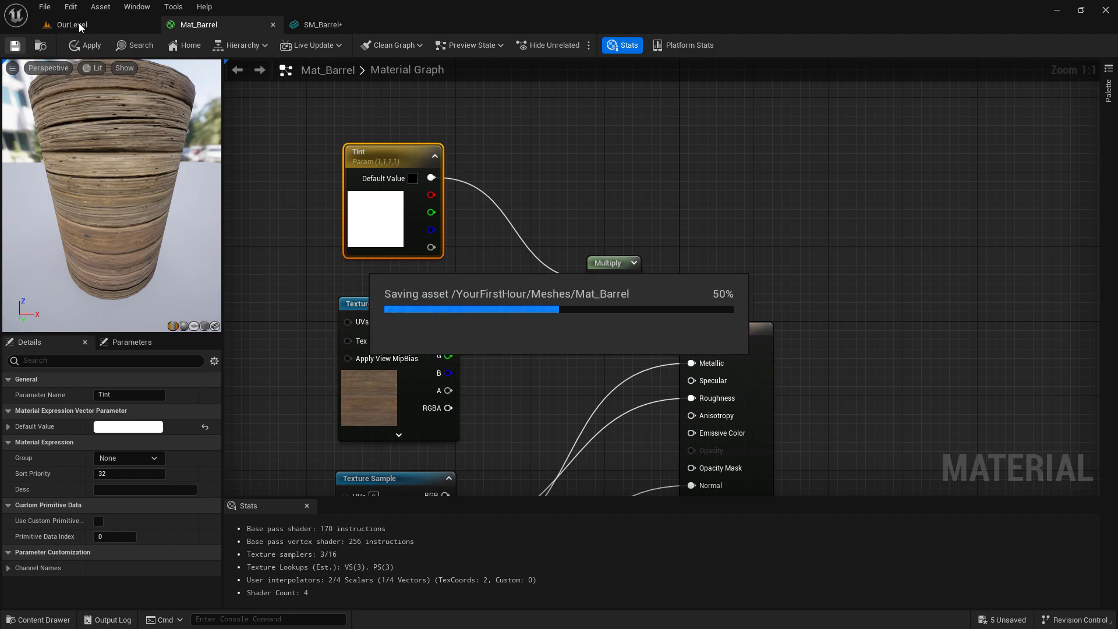
Create material instance Mat_Barrel_Blue from Mat_Barrel and select the second barrel for it
click(69, 25)
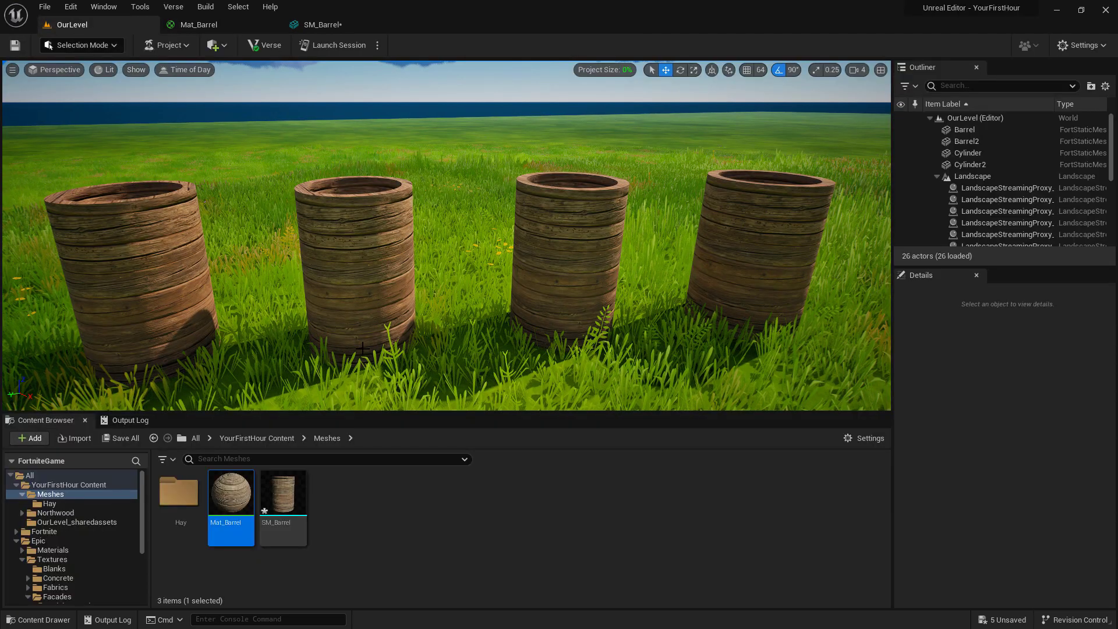
mouse_move(229, 491)
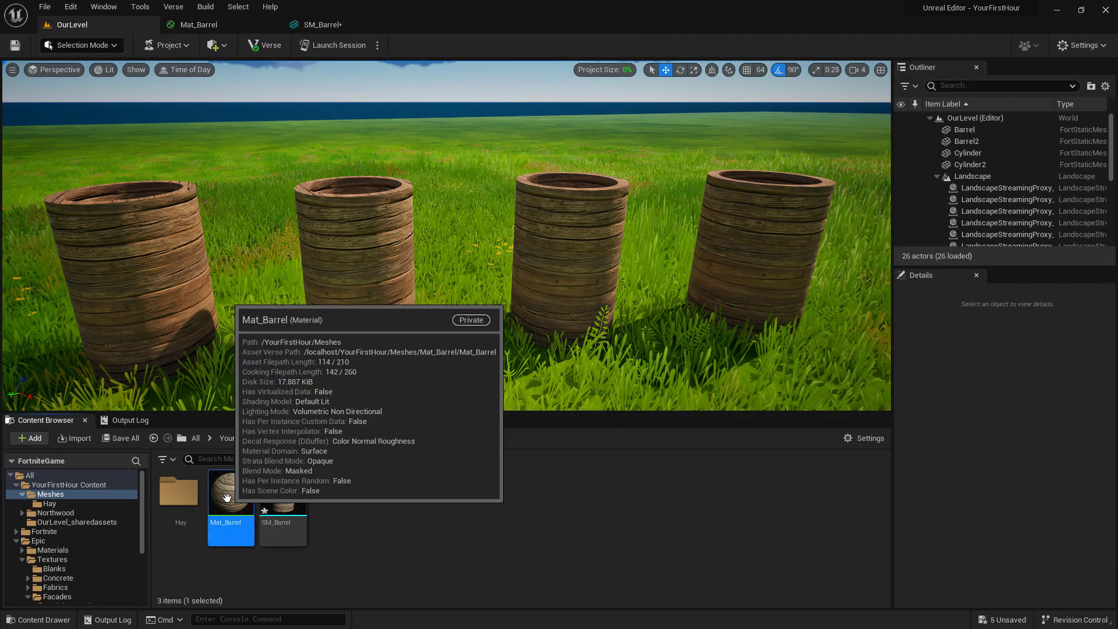
right_click(230, 492)
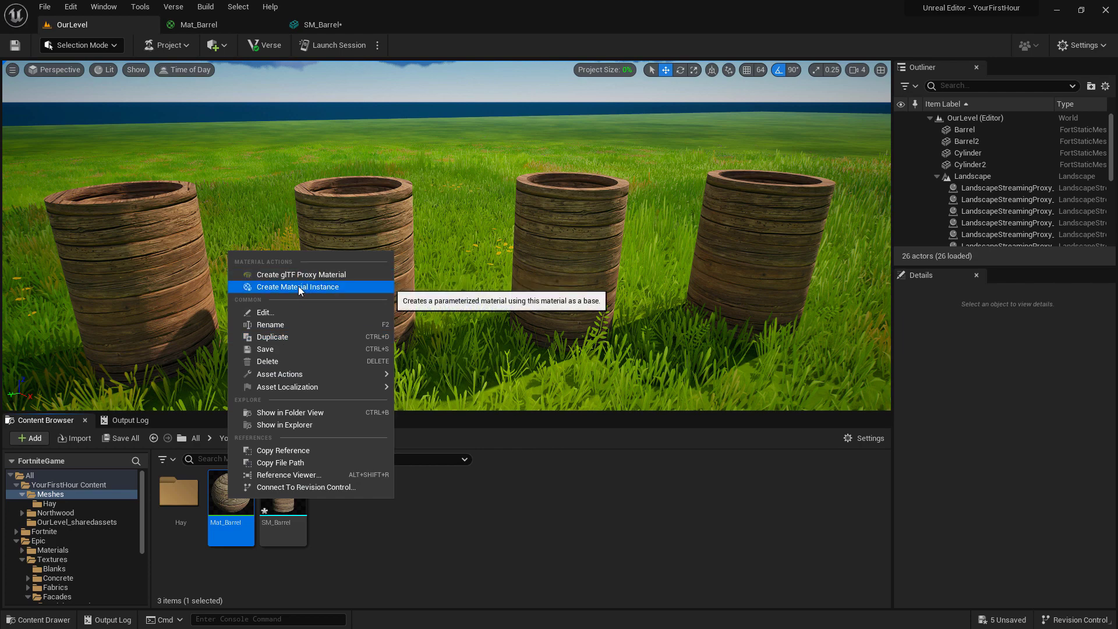
click(297, 287)
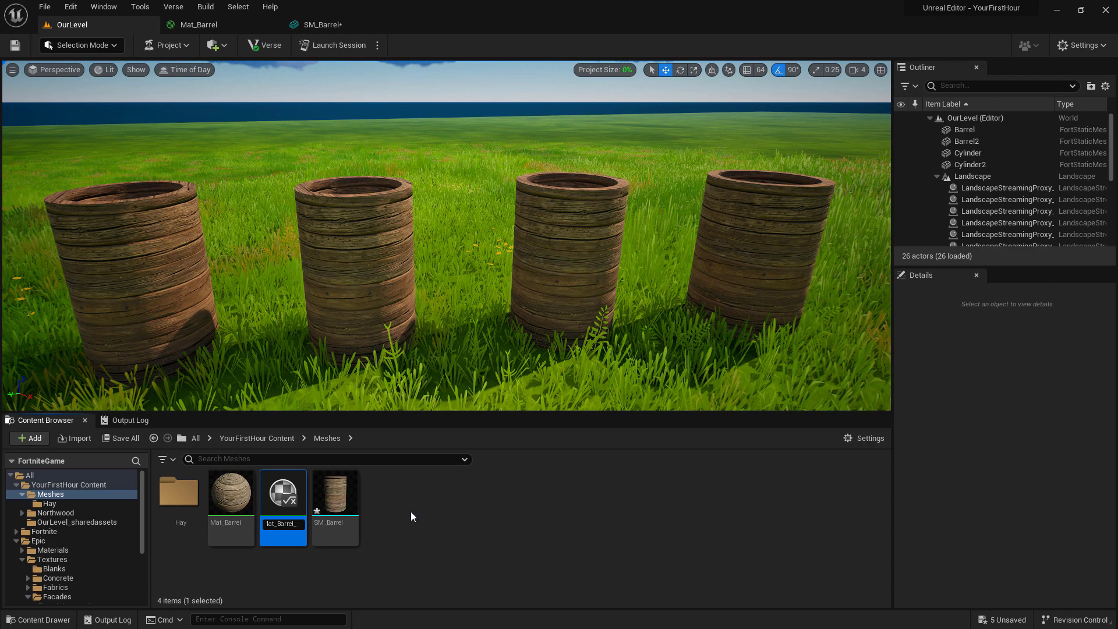
mouse_move(282, 492)
text(Blue)
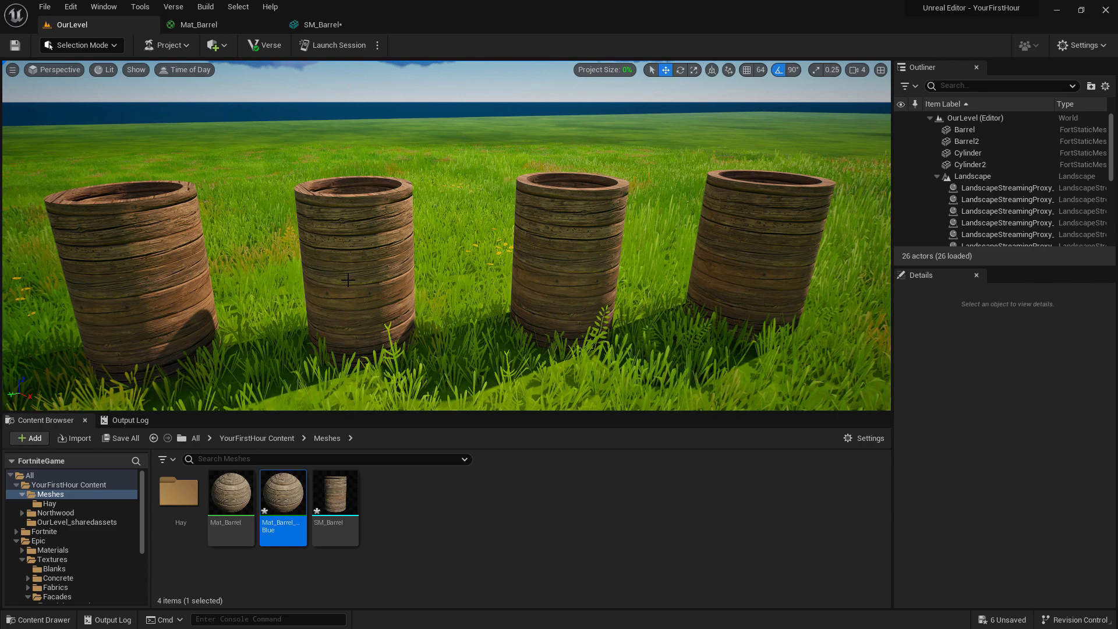
click(350, 285)
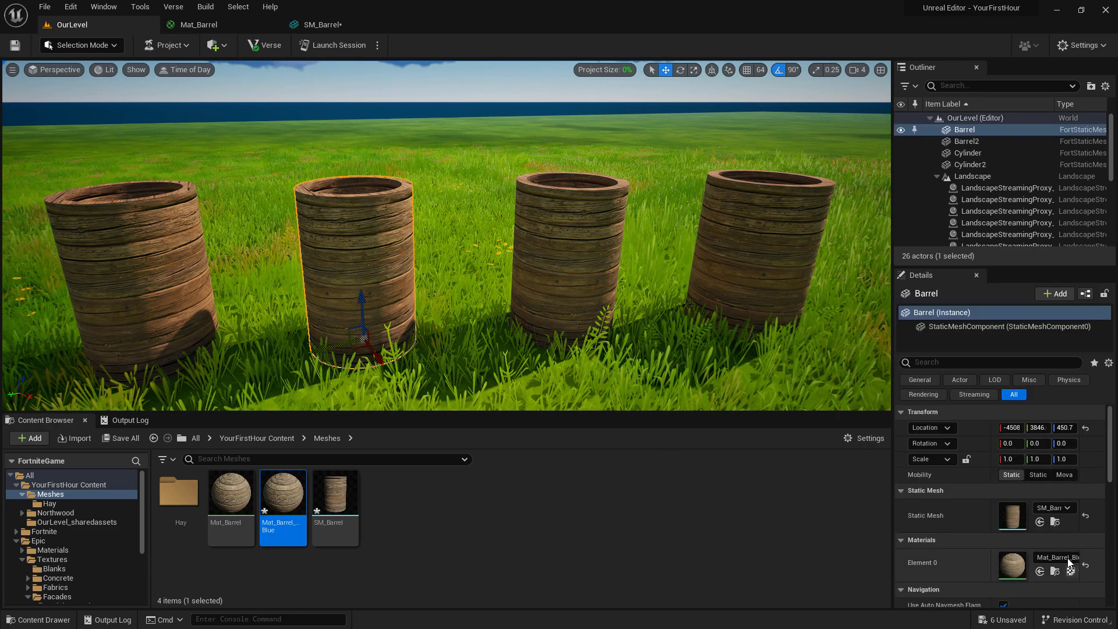
mouse_move(1012, 562)
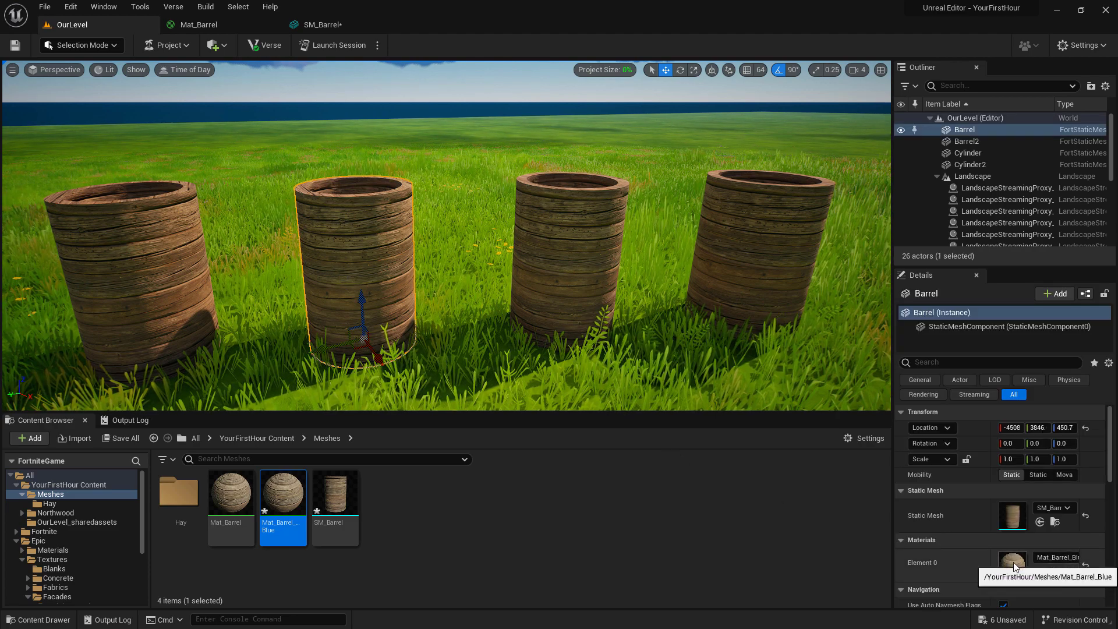
mouse_move(284, 490)
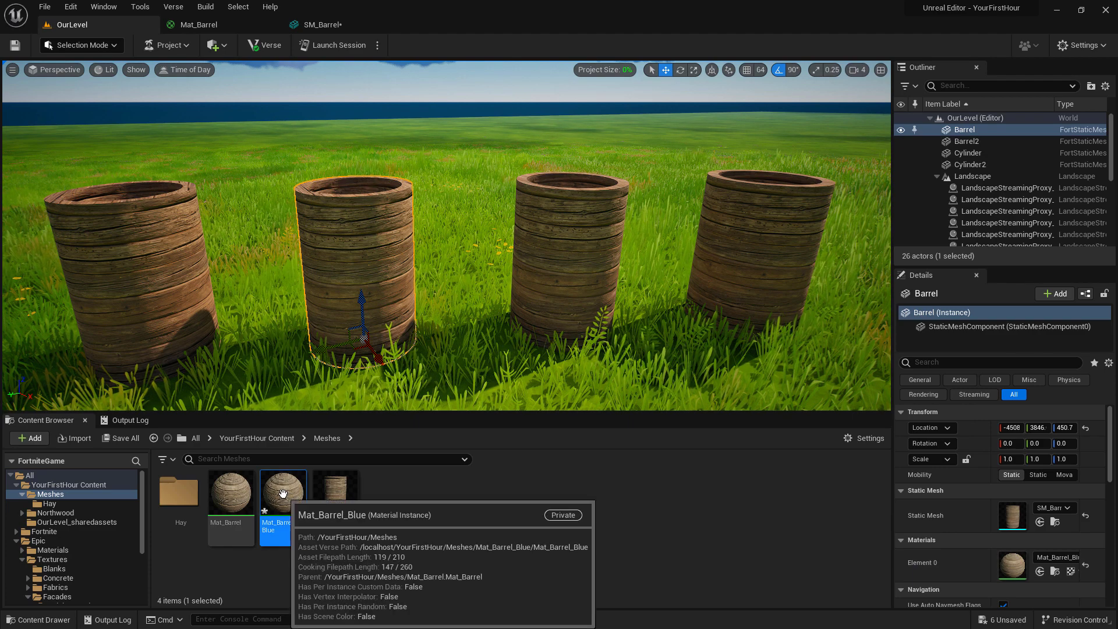
Override Mat_Barrel_Blue's Tint with a blue colour and save the instance
double_click(283, 491)
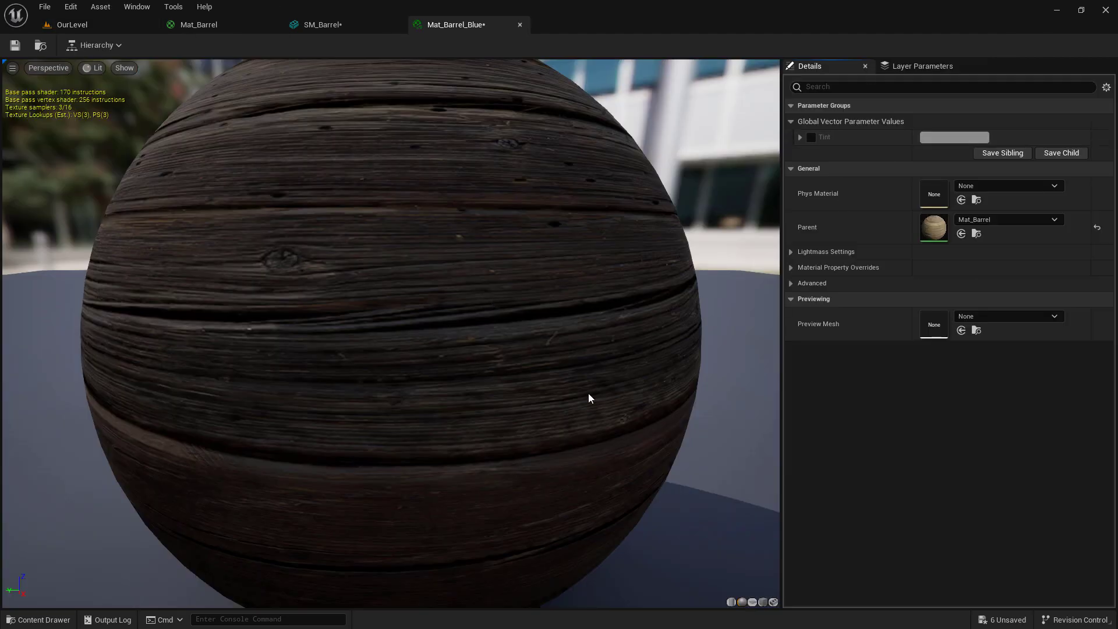
mouse_move(641, 349)
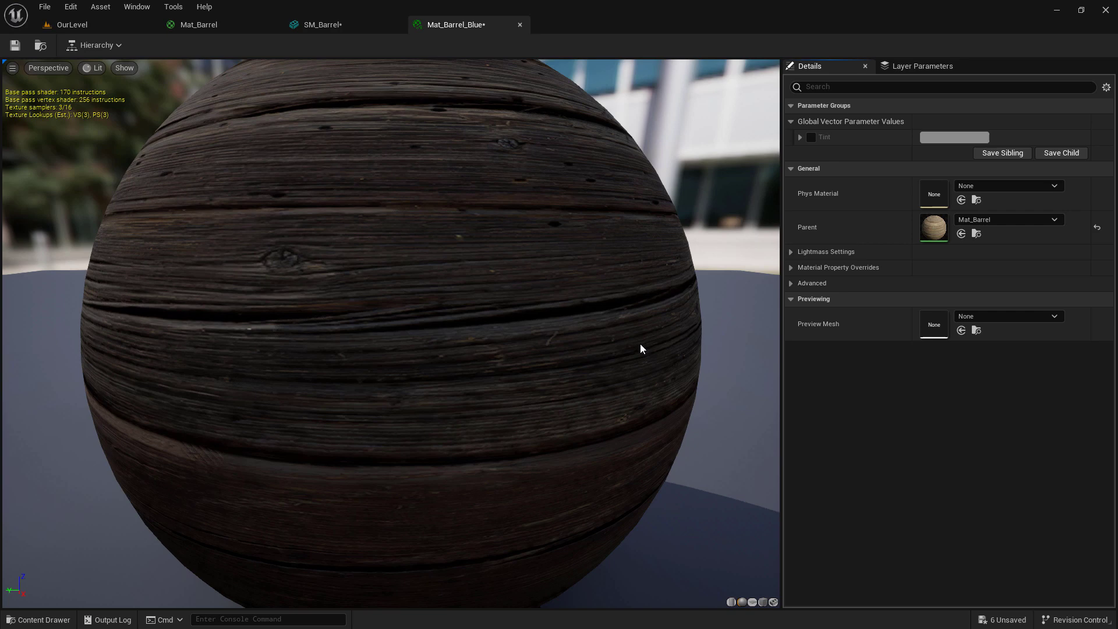
mouse_move(887, 142)
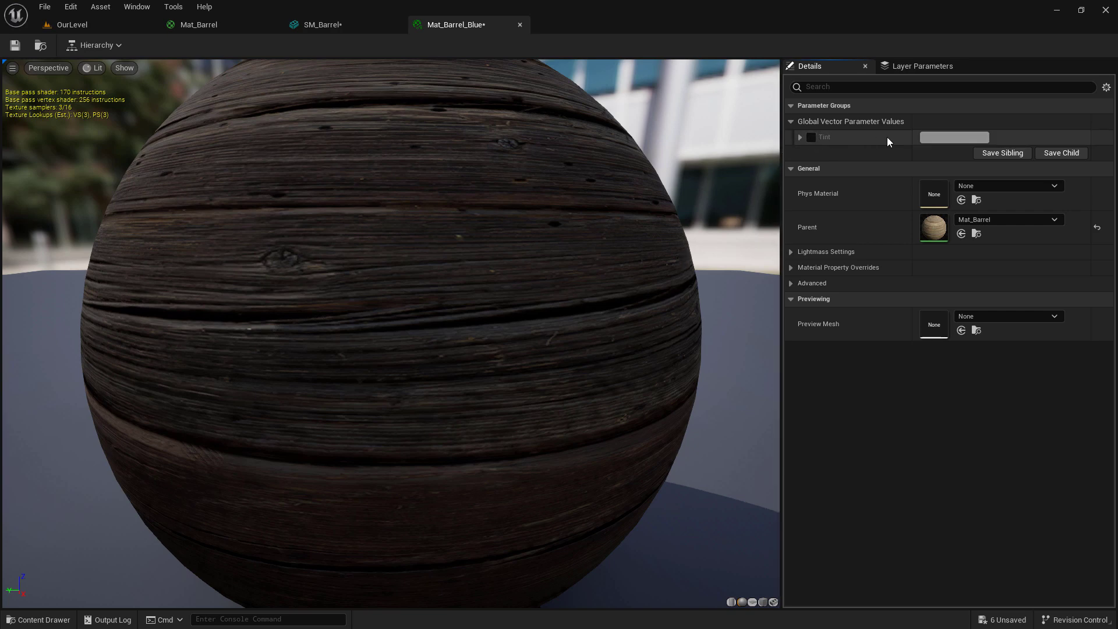
click(810, 138)
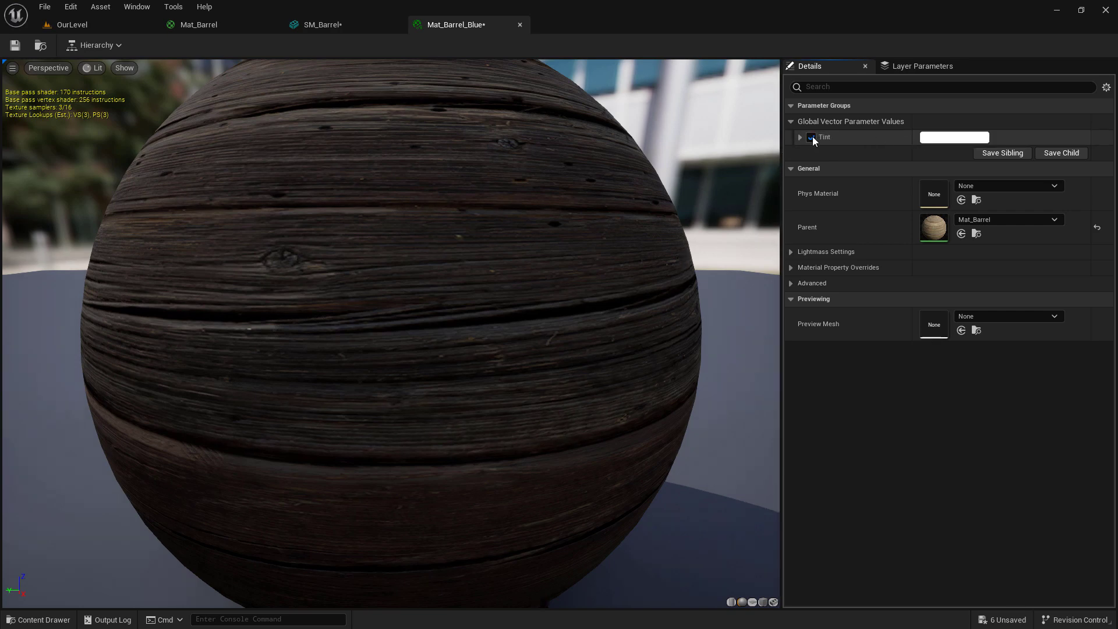
click(953, 138)
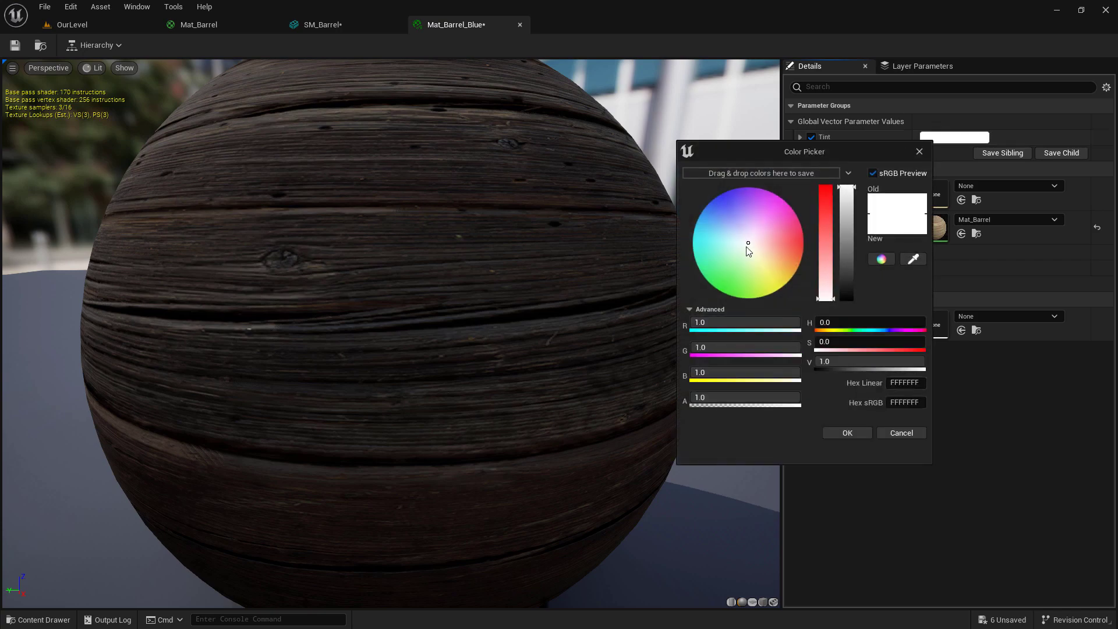
click(725, 207)
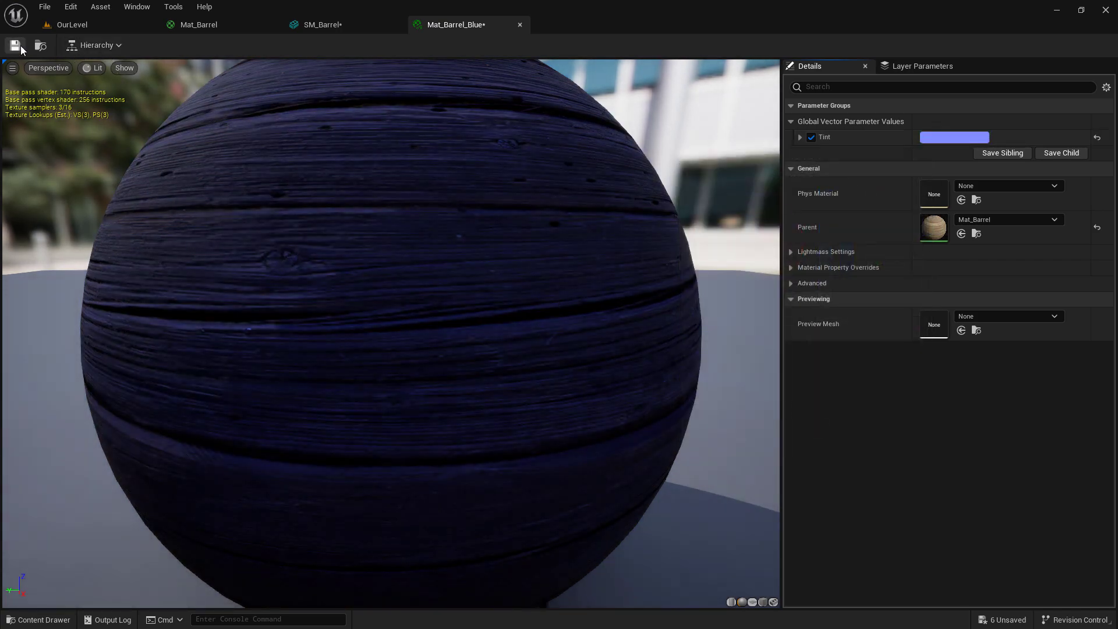
click(72, 23)
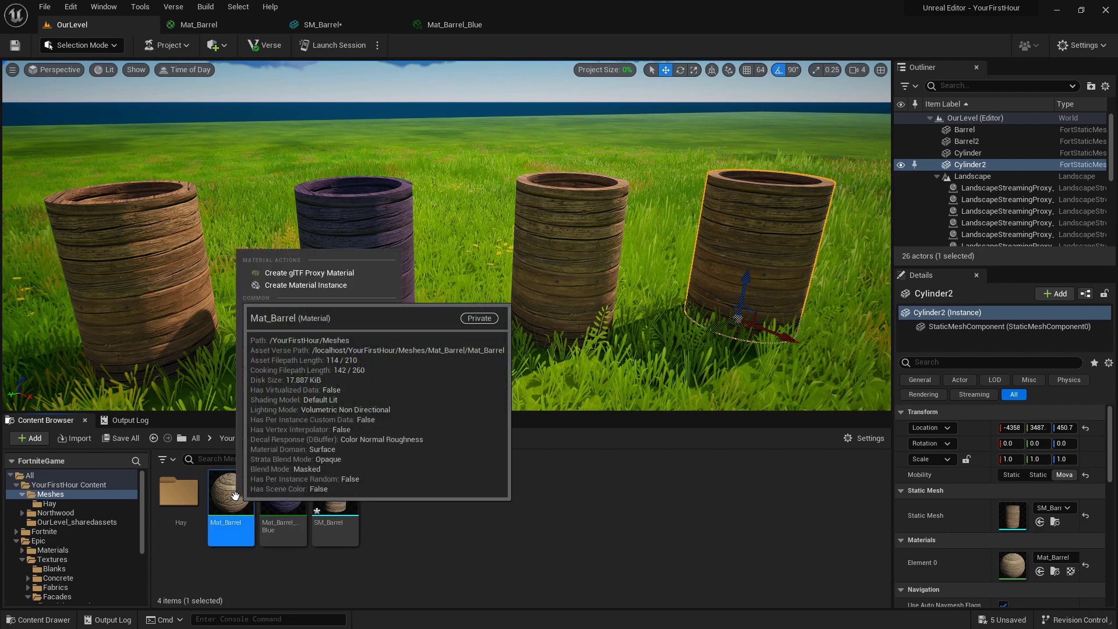
Create Mat_Barrel_Green and Mat_Barrel_Red instances with green and red Tints for barrels three and four
click(304, 284)
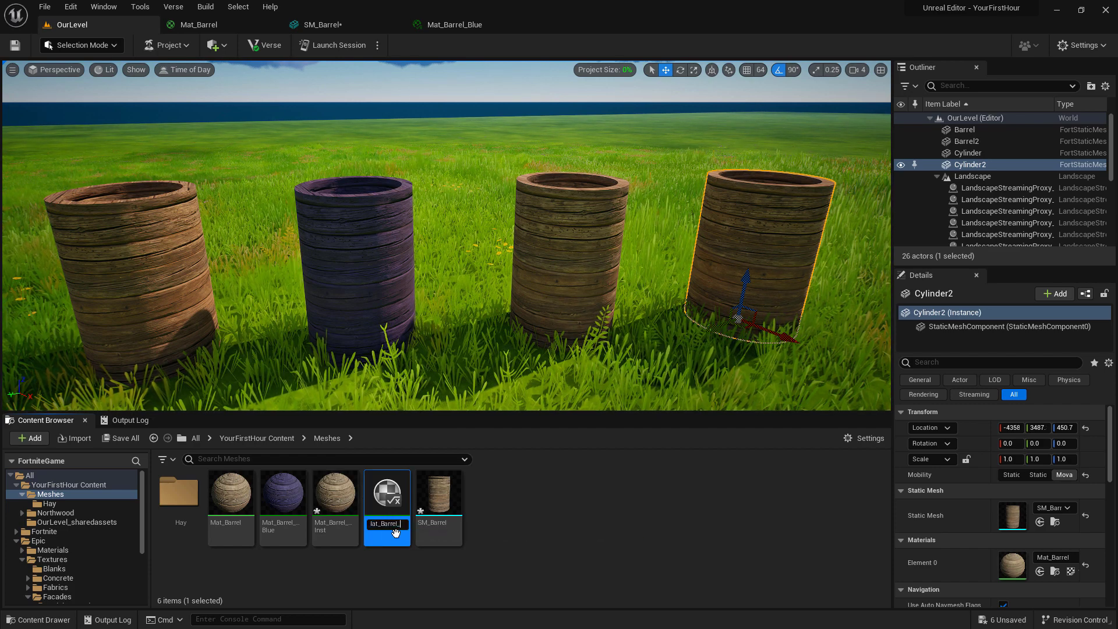
click(334, 491)
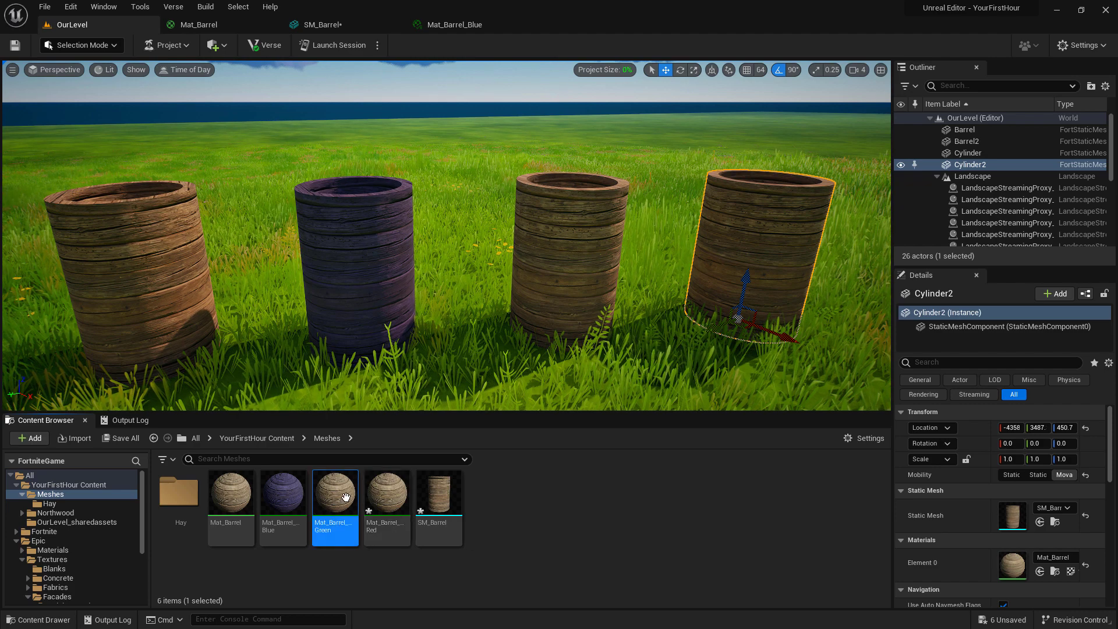
double_click(336, 490)
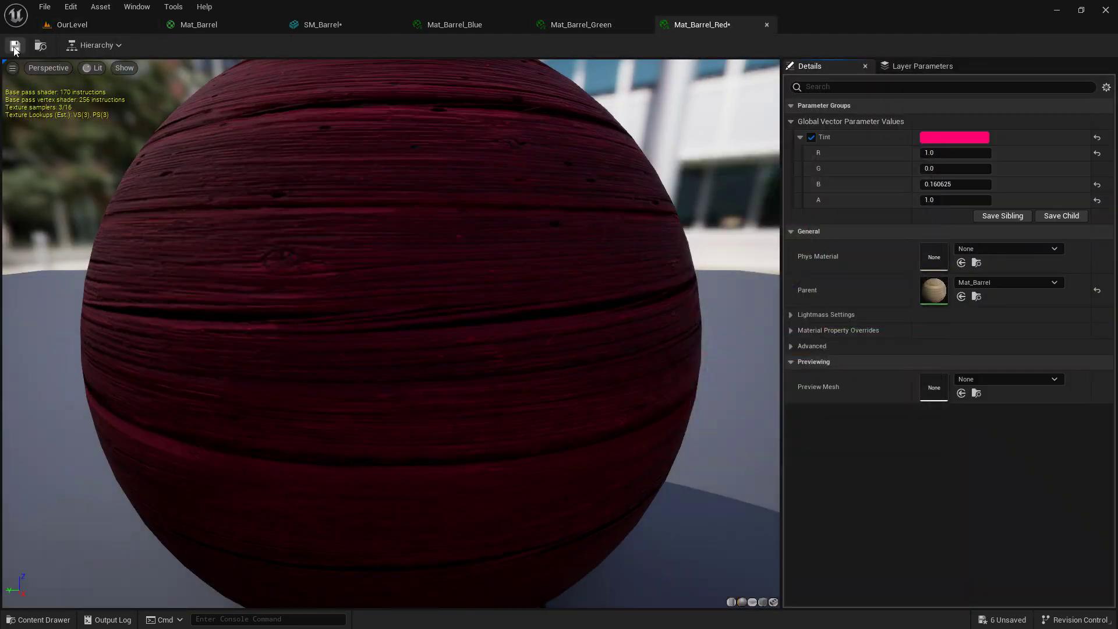
click(71, 25)
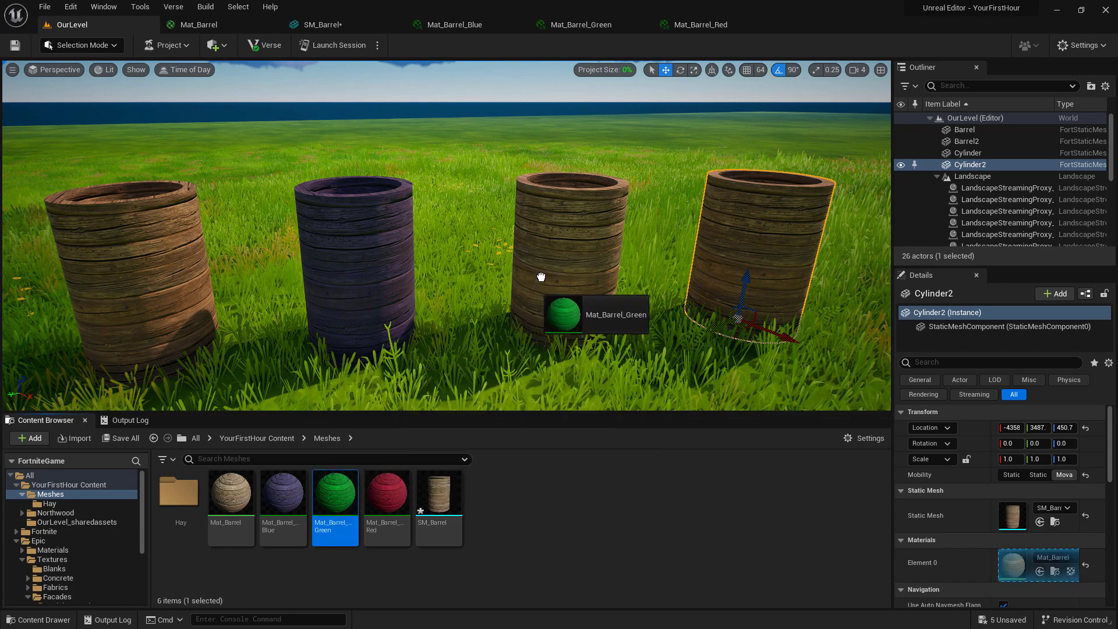
click(387, 490)
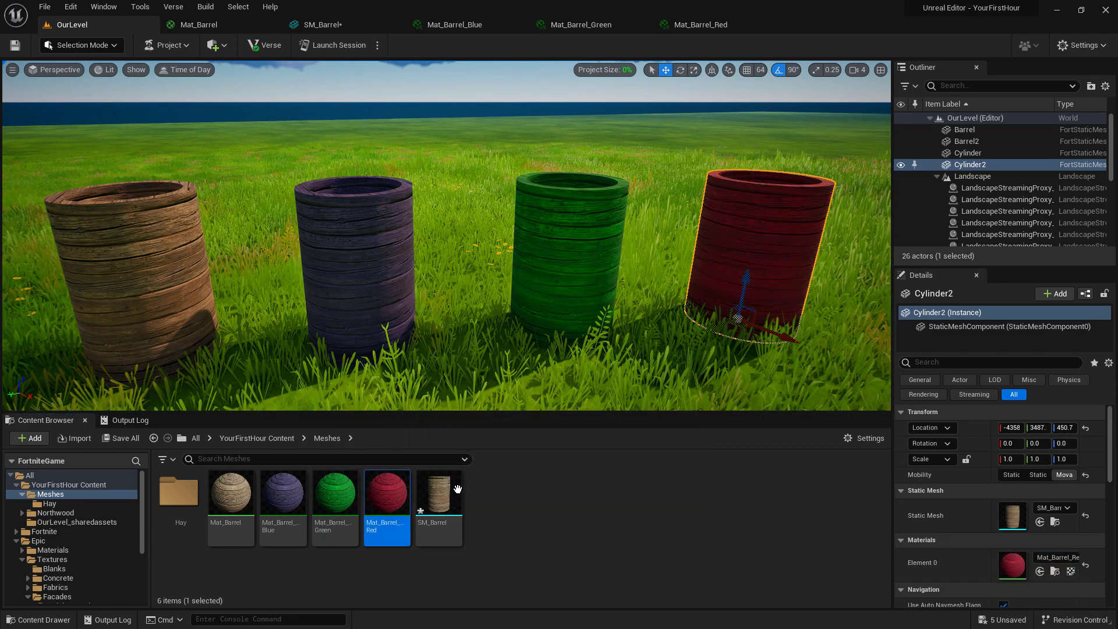
mouse_move(438, 491)
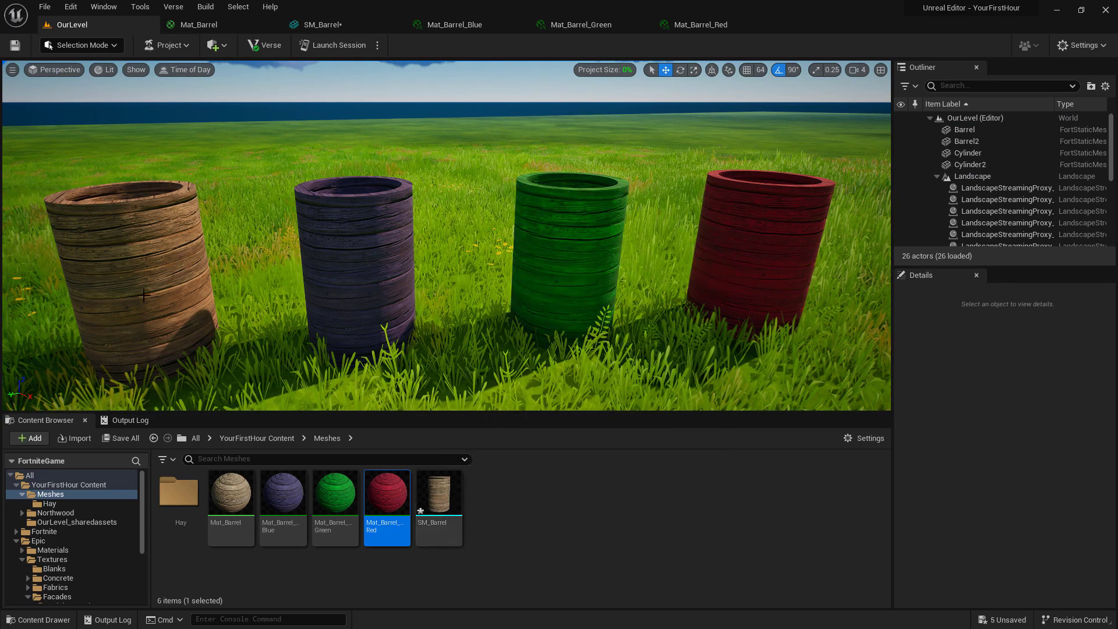
mouse_move(387, 492)
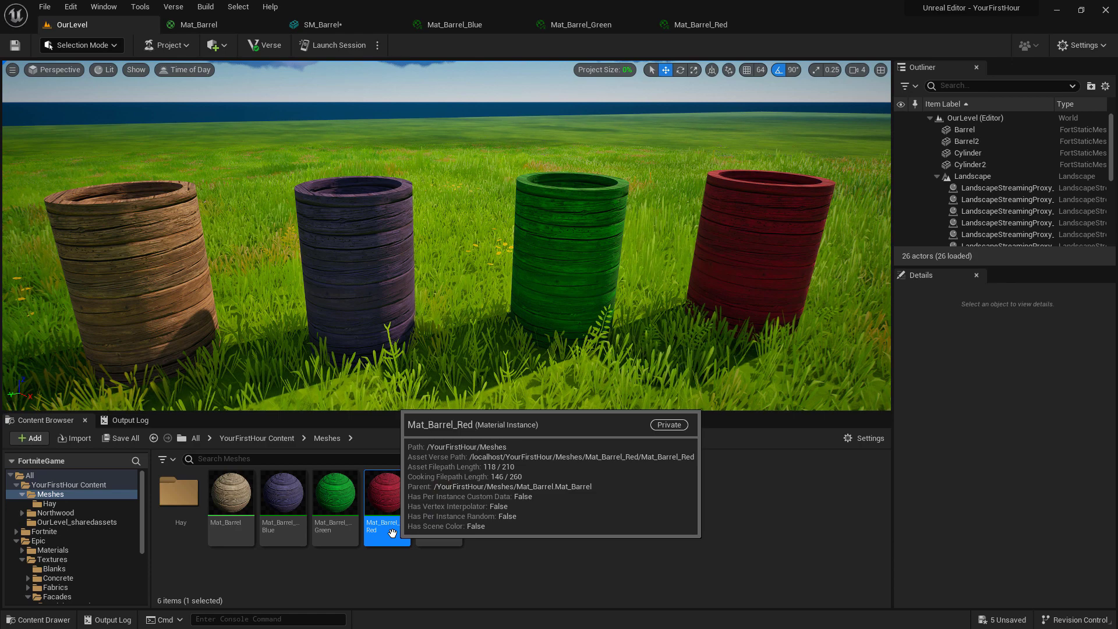
double_click(231, 490)
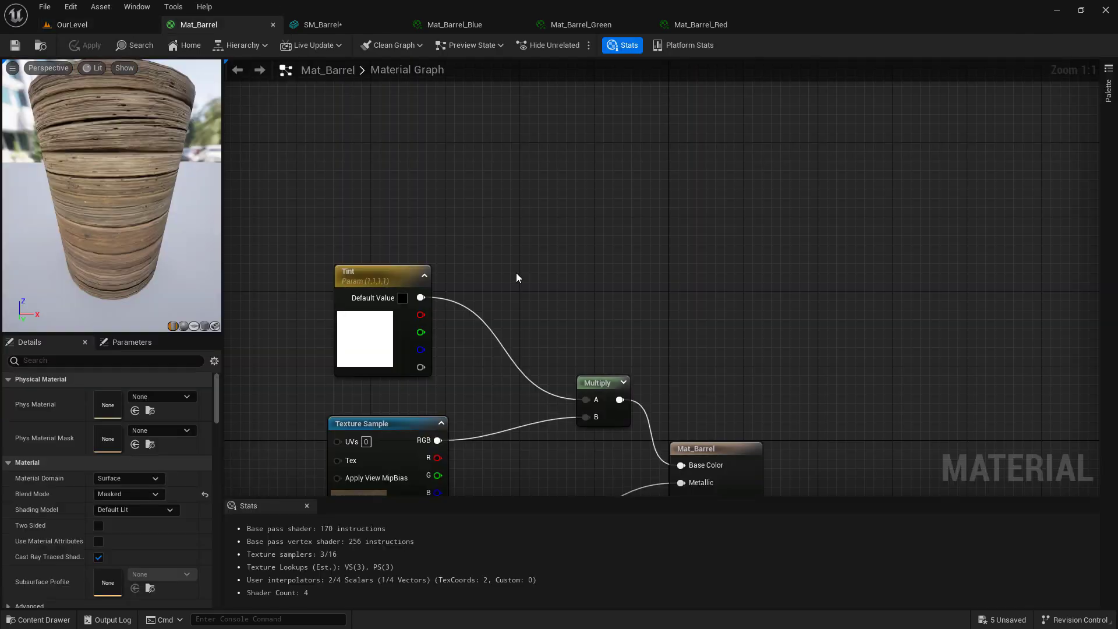
mouse_move(510, 273)
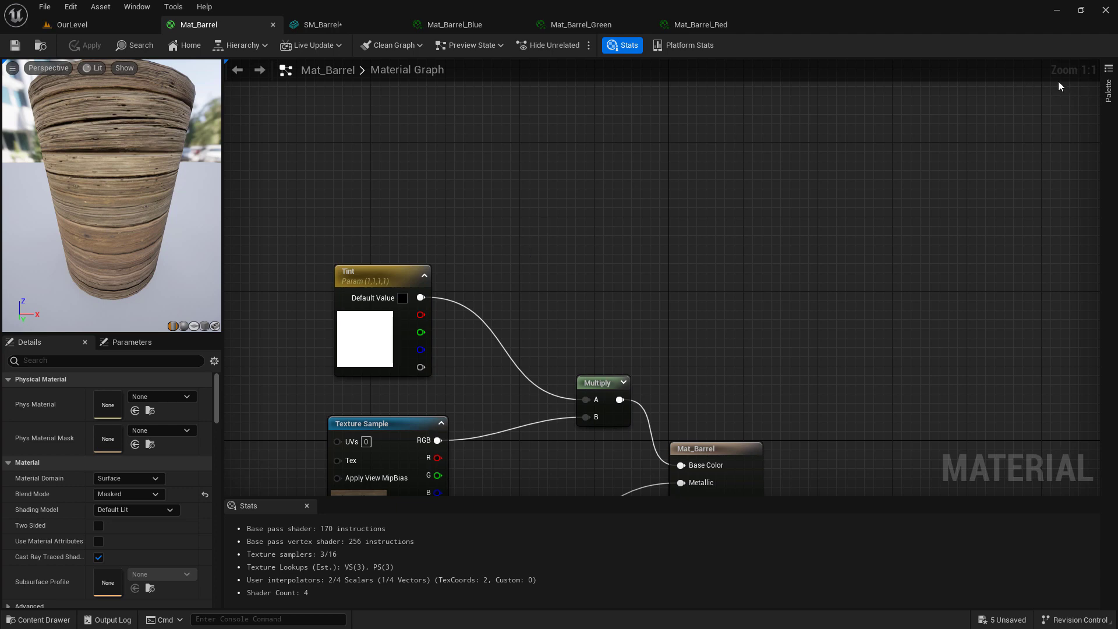
click(1108, 82)
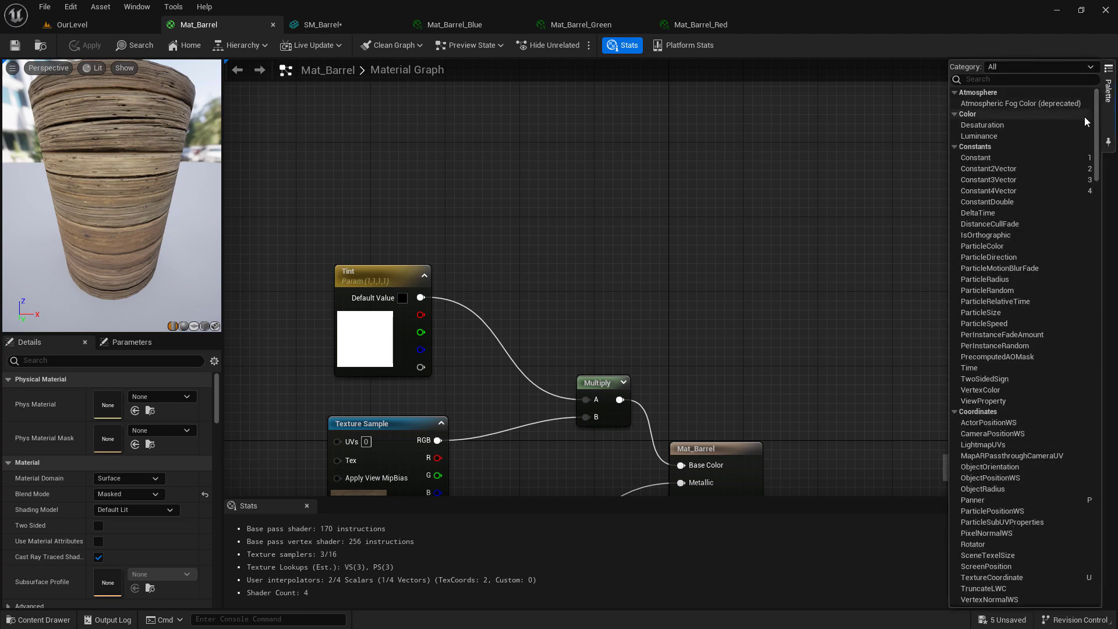
scroll(down, 3)
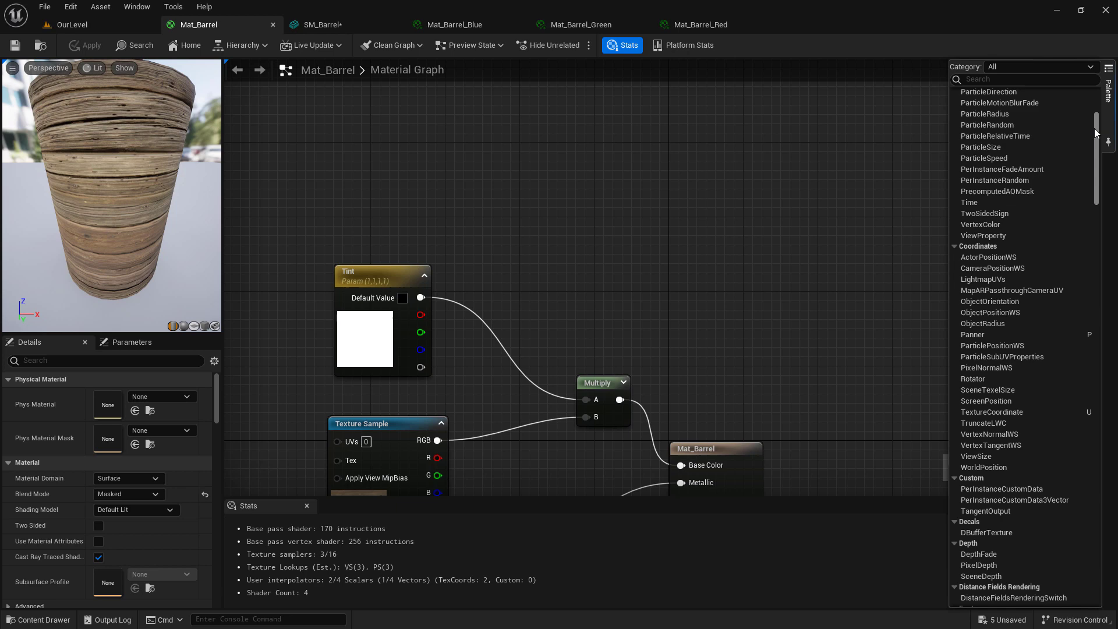
scroll(up, 3)
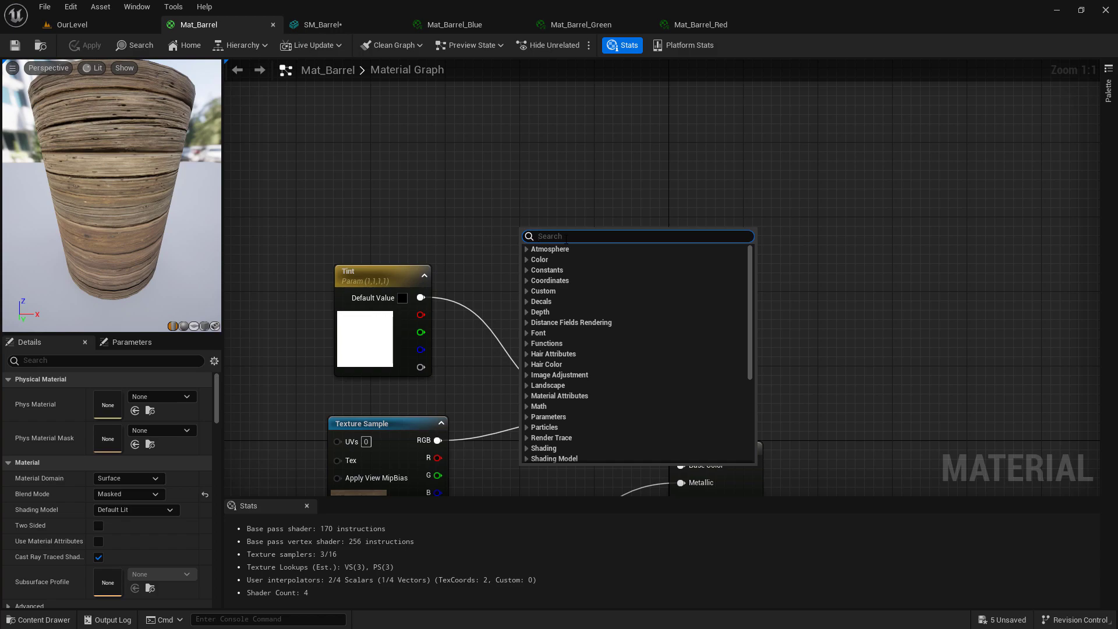
click(71, 24)
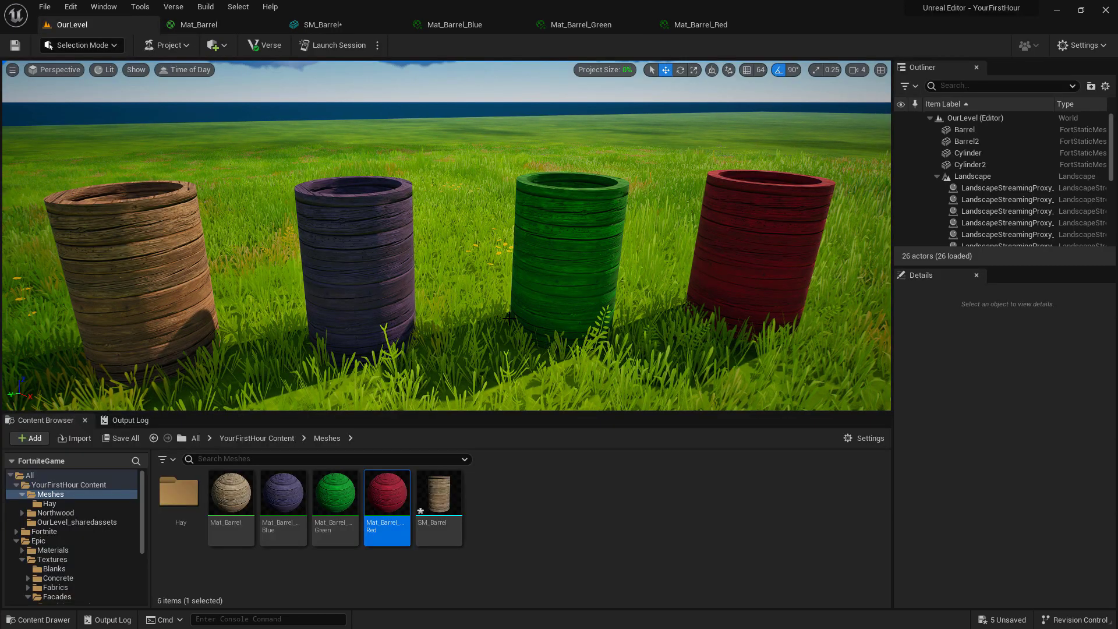